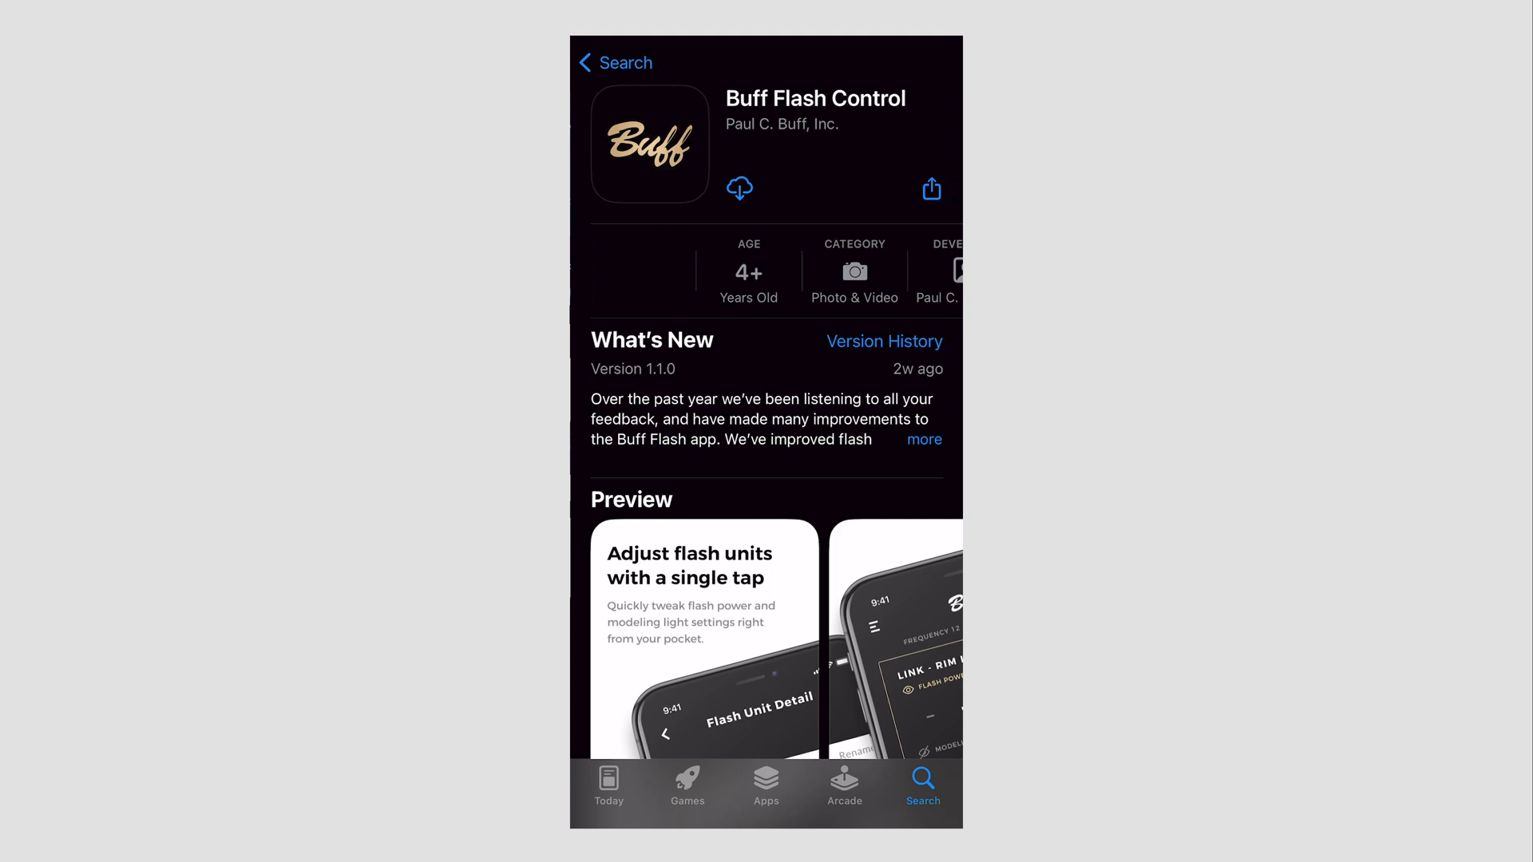
Download Buff Flash Control from its App Store page and launch it
click(740, 188)
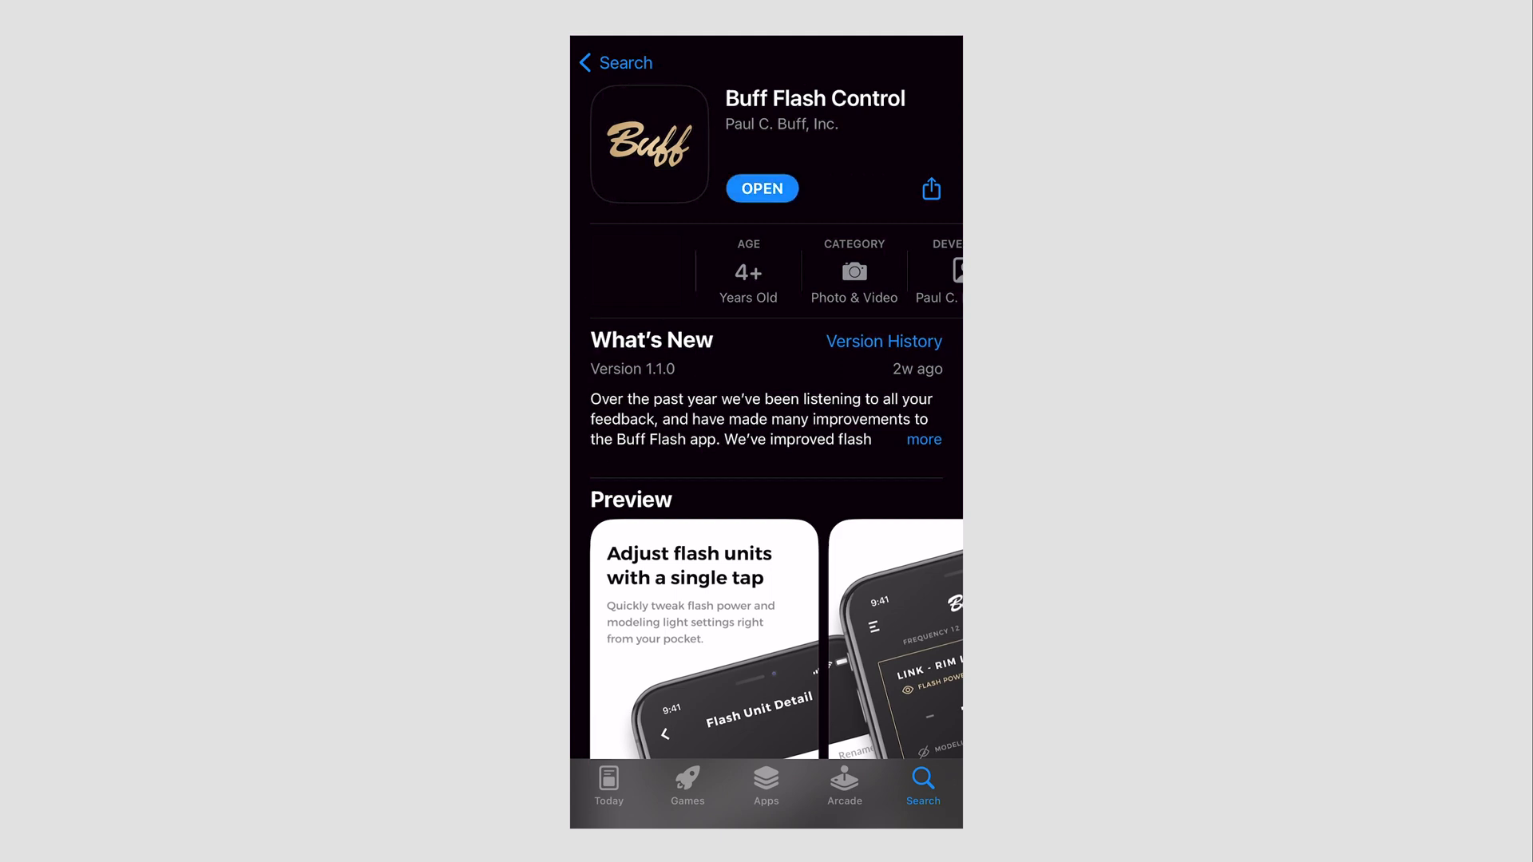
click(761, 188)
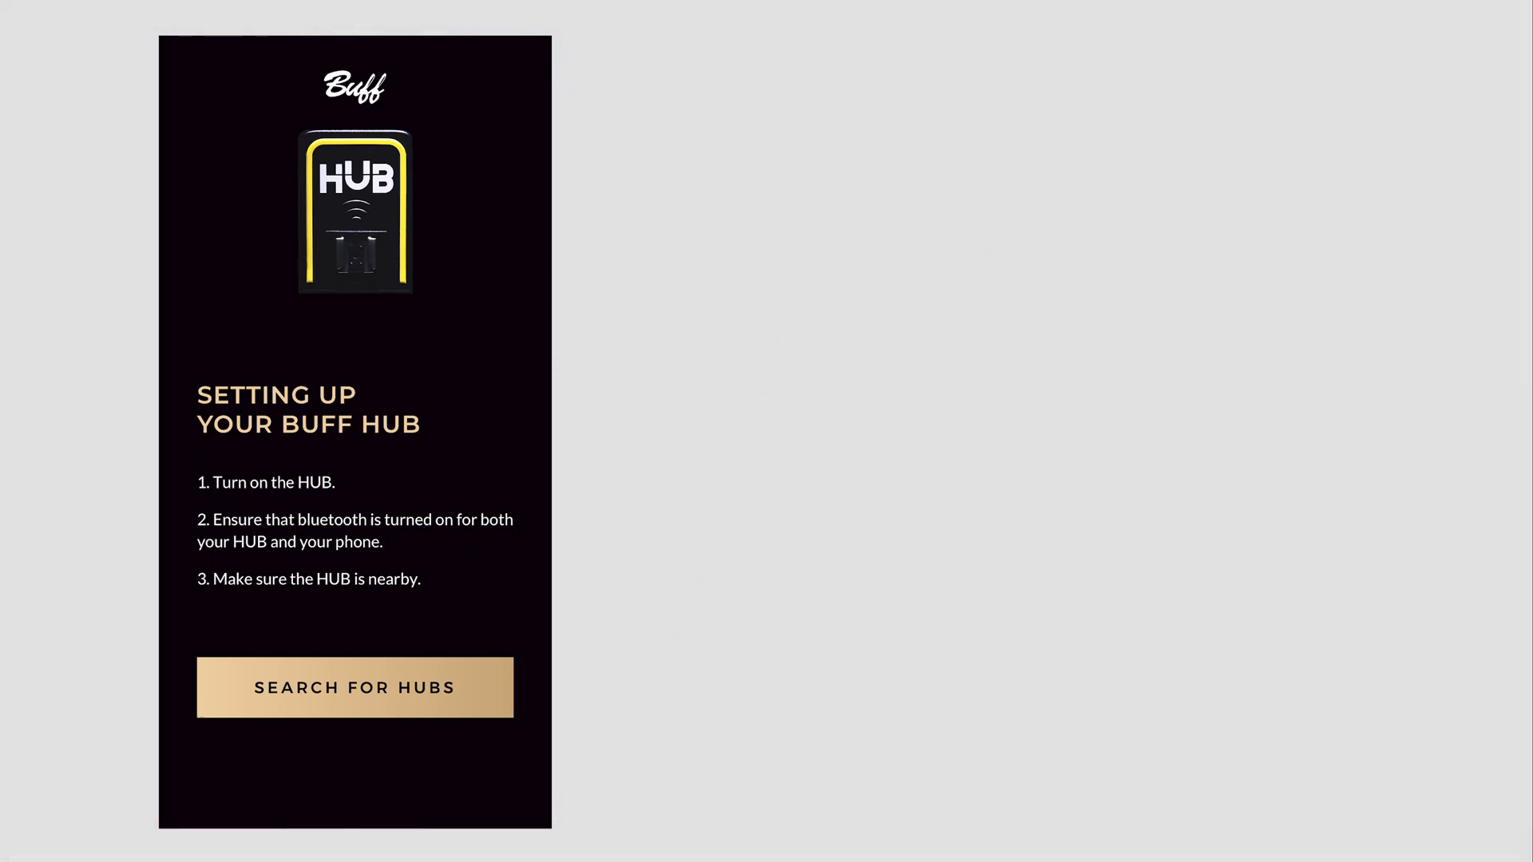
Search for hubs and pair the [PCB]Hub - 000000 with the phone
click(354, 686)
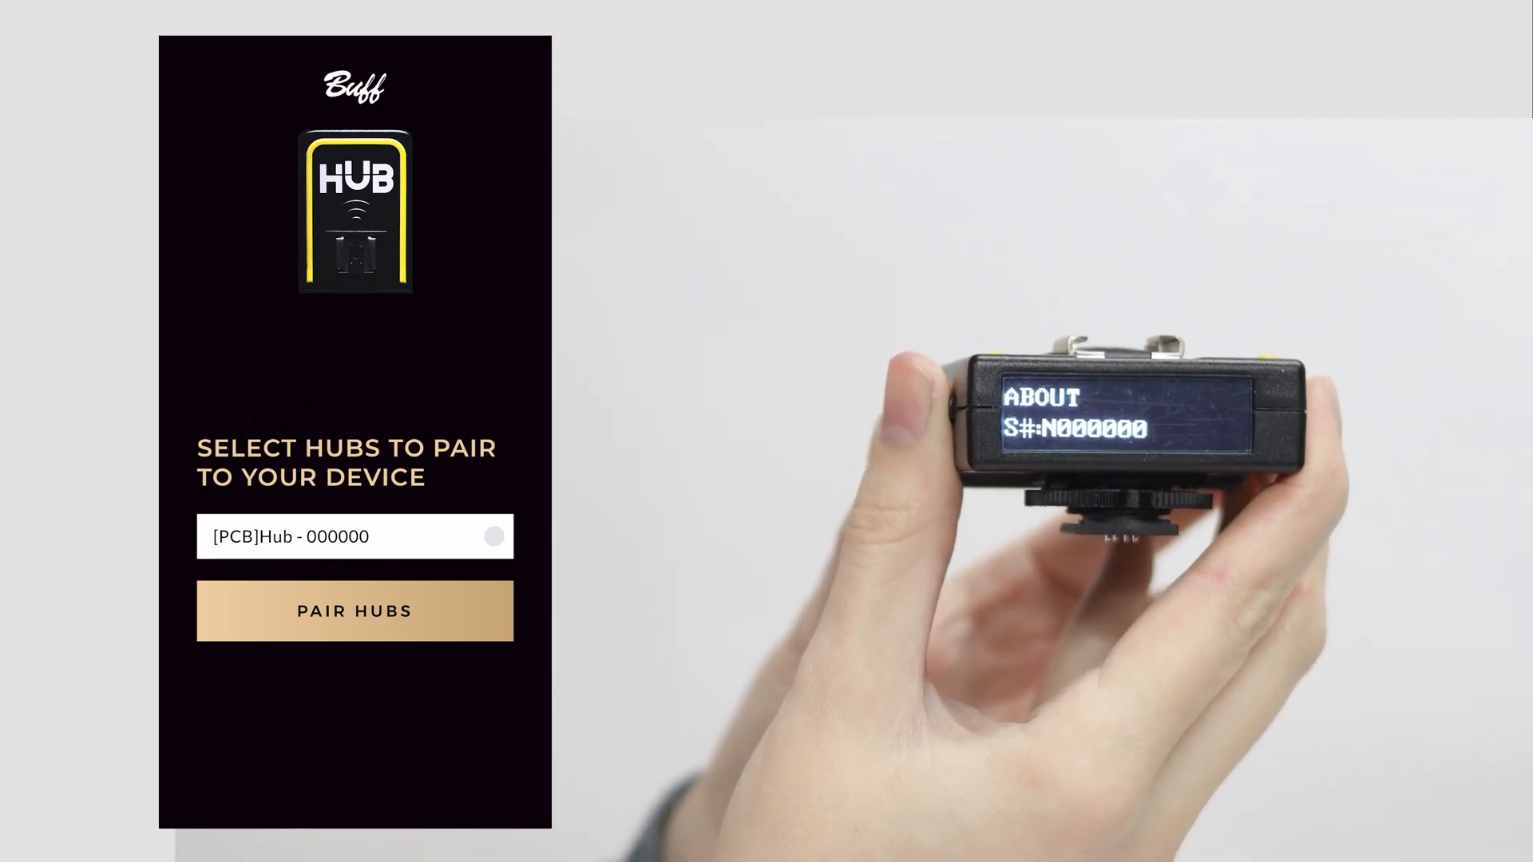
click(493, 537)
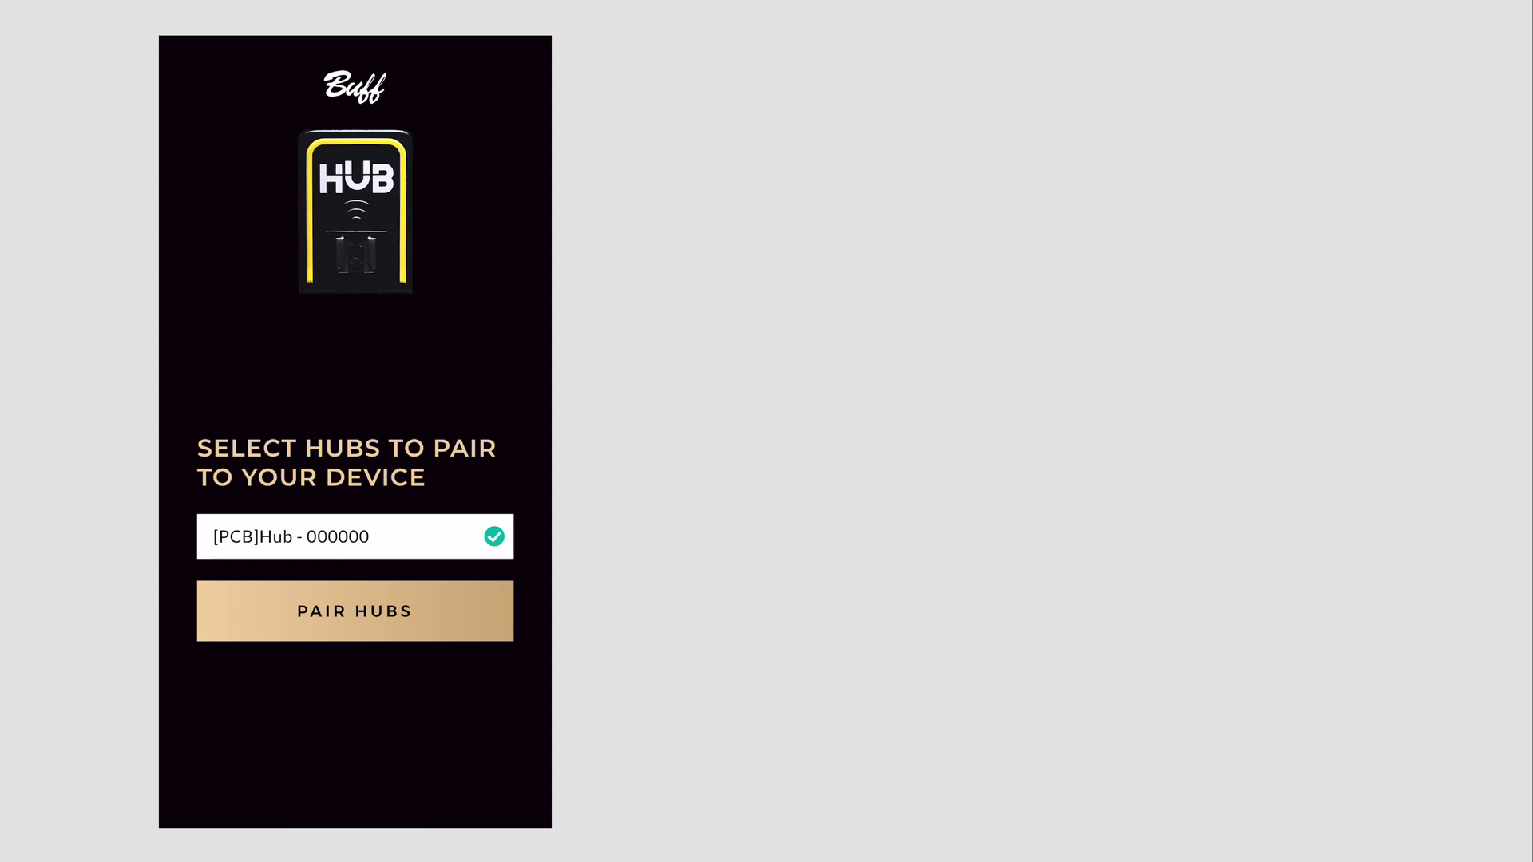
click(353, 610)
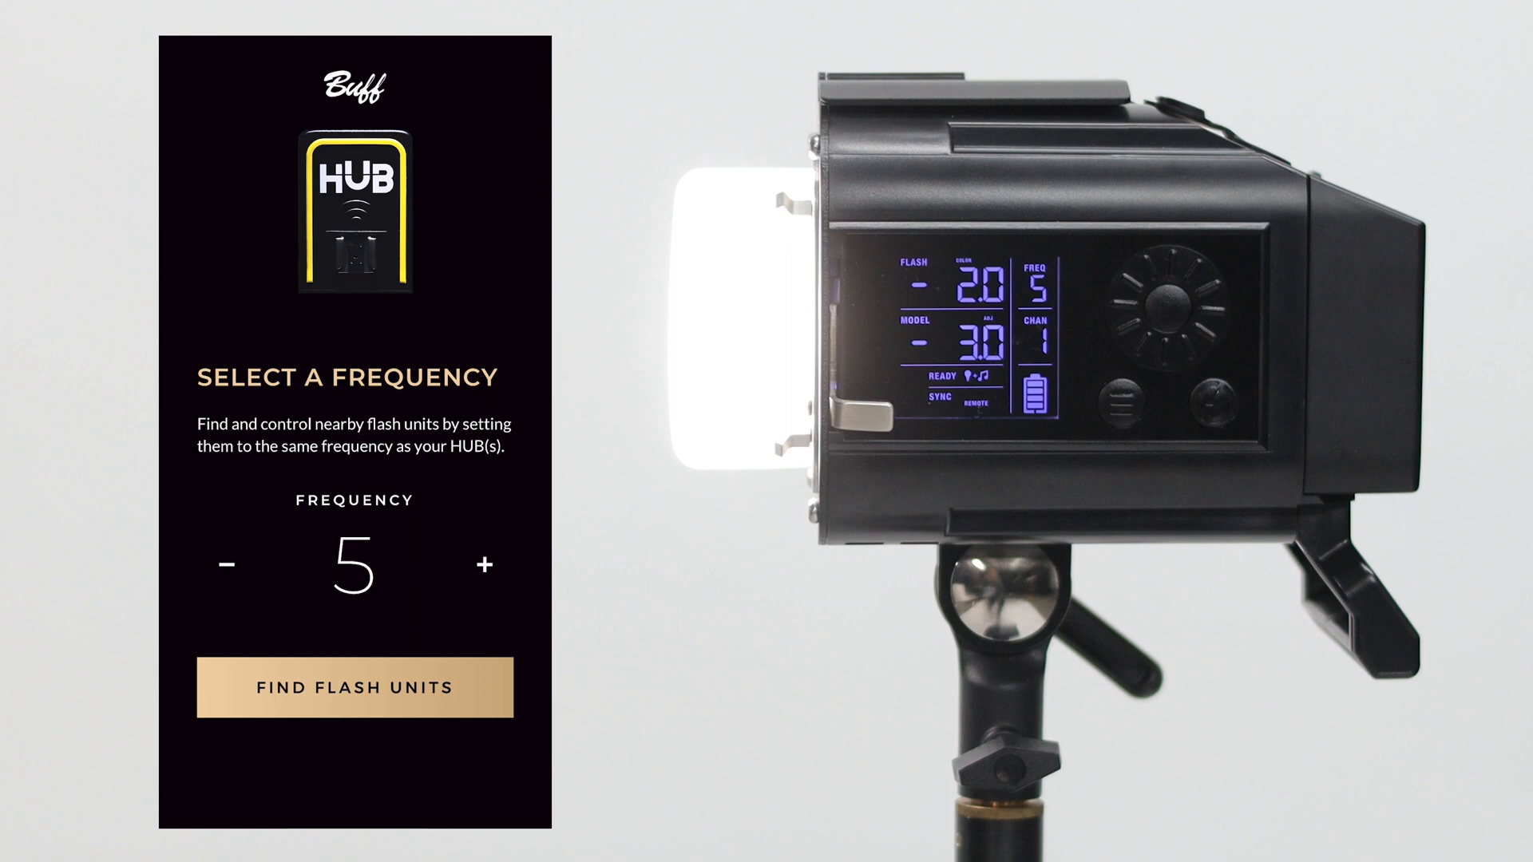
Find flash units on frequency 5, skipping the setup name and dismissing the firmware notice, so Celestial appears on channel 1
click(354, 687)
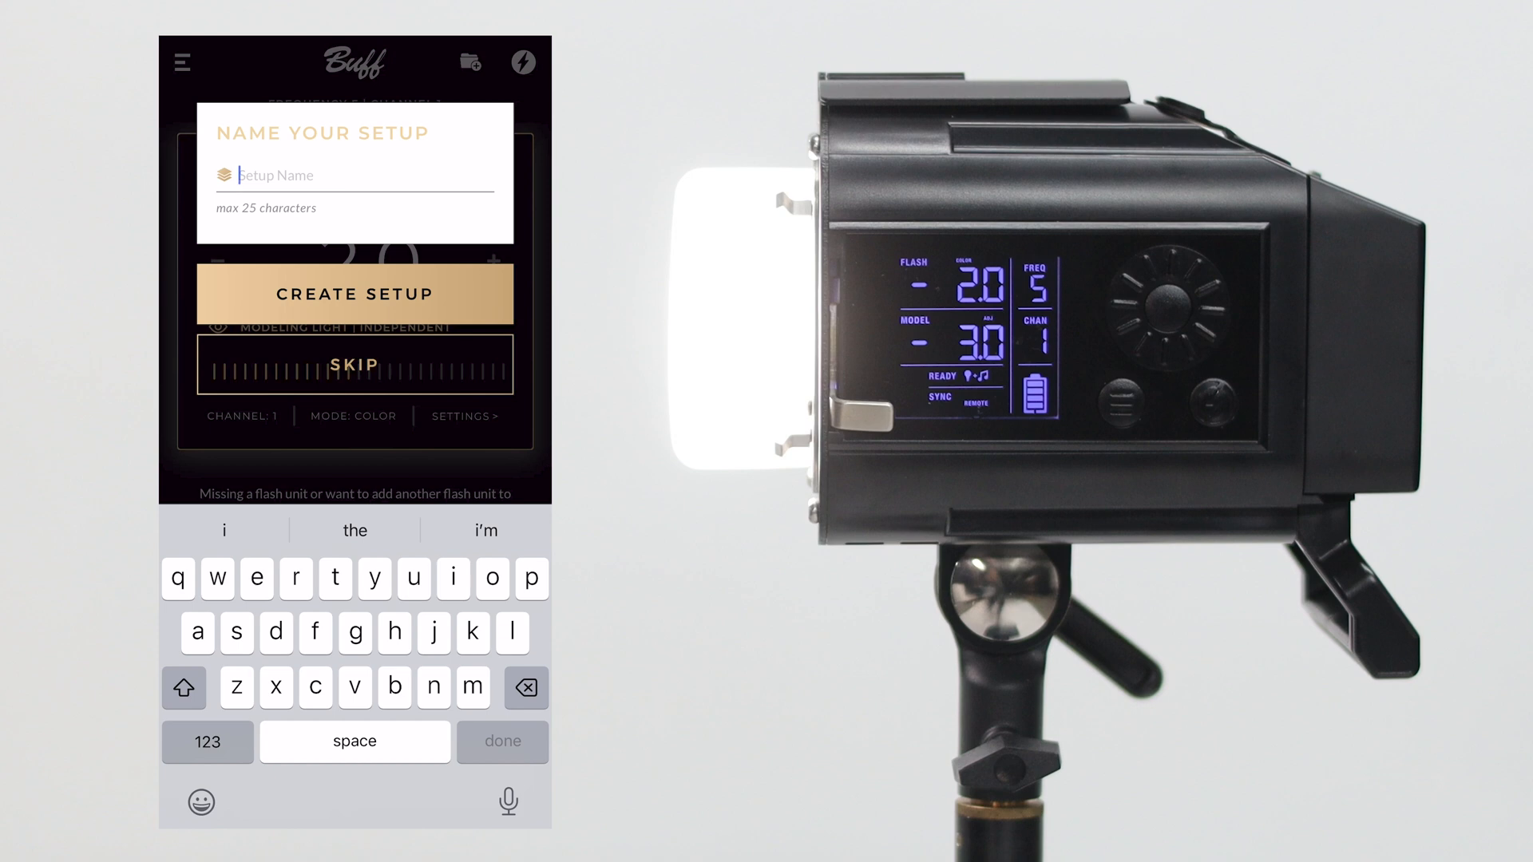
click(353, 293)
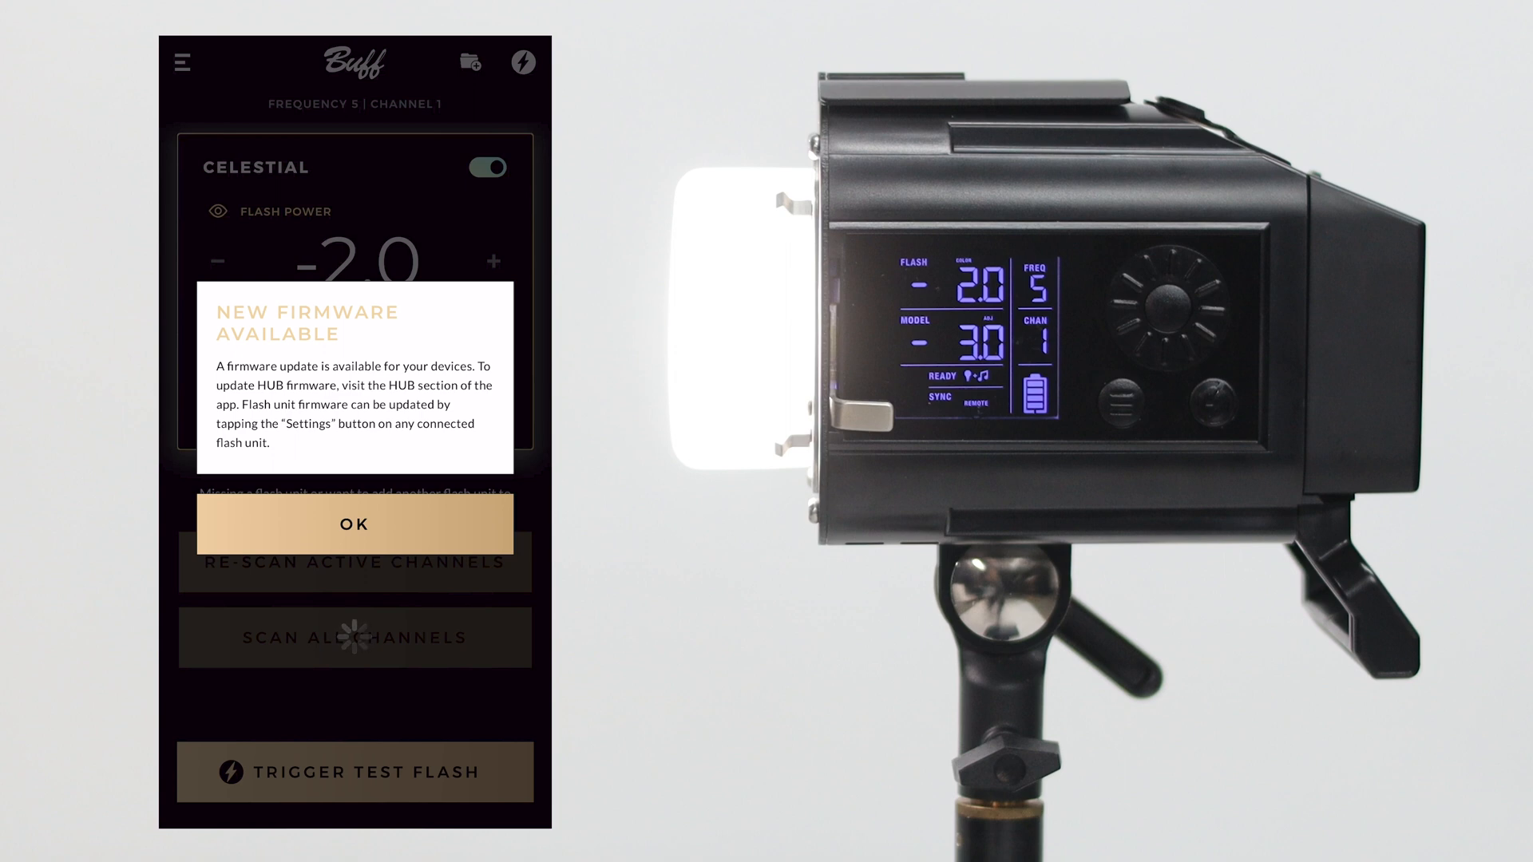
click(354, 523)
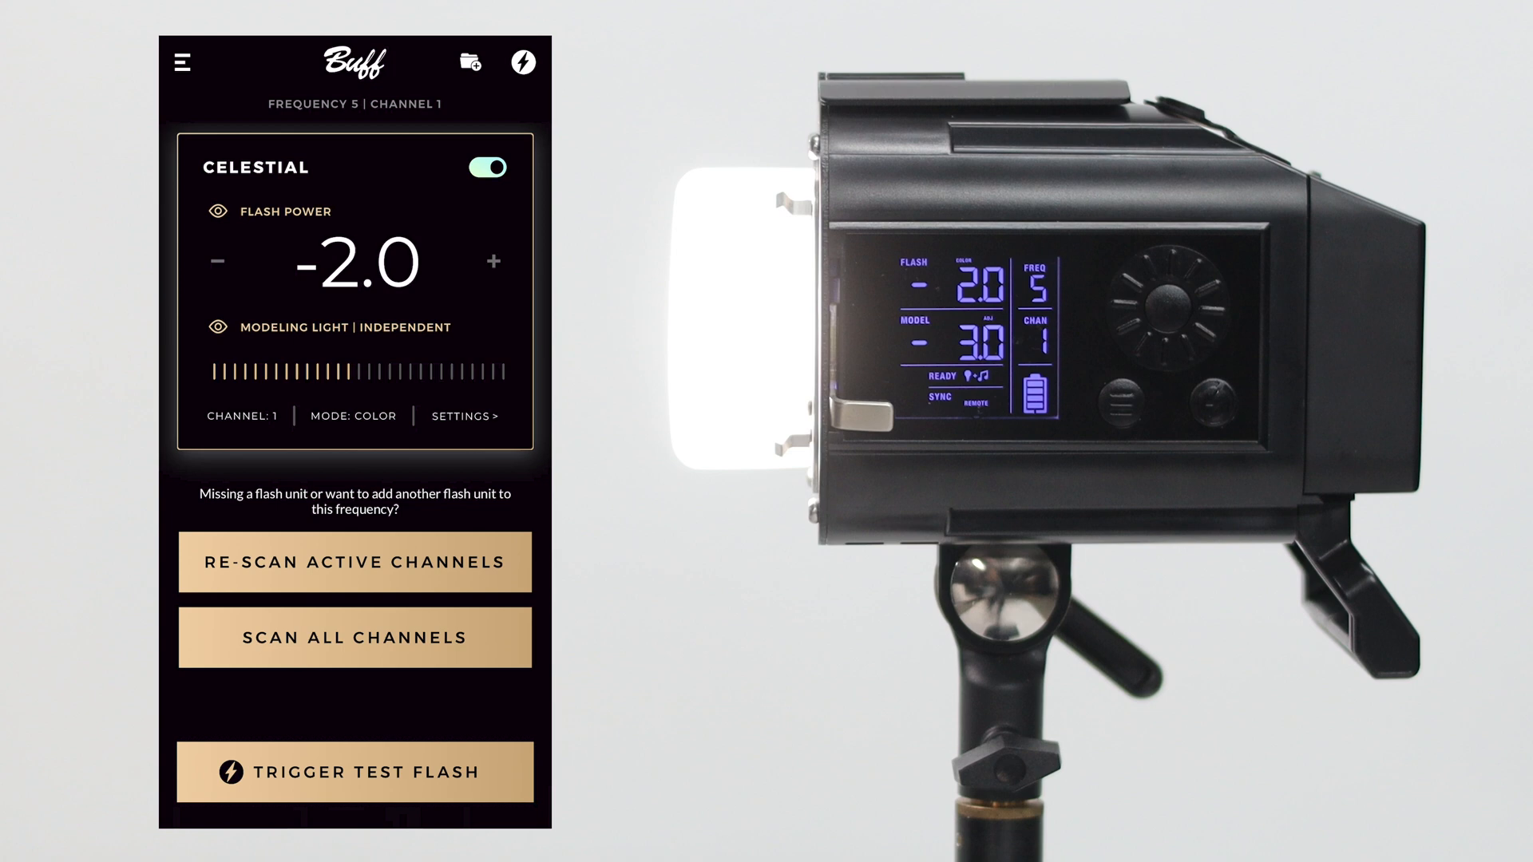
click(353, 771)
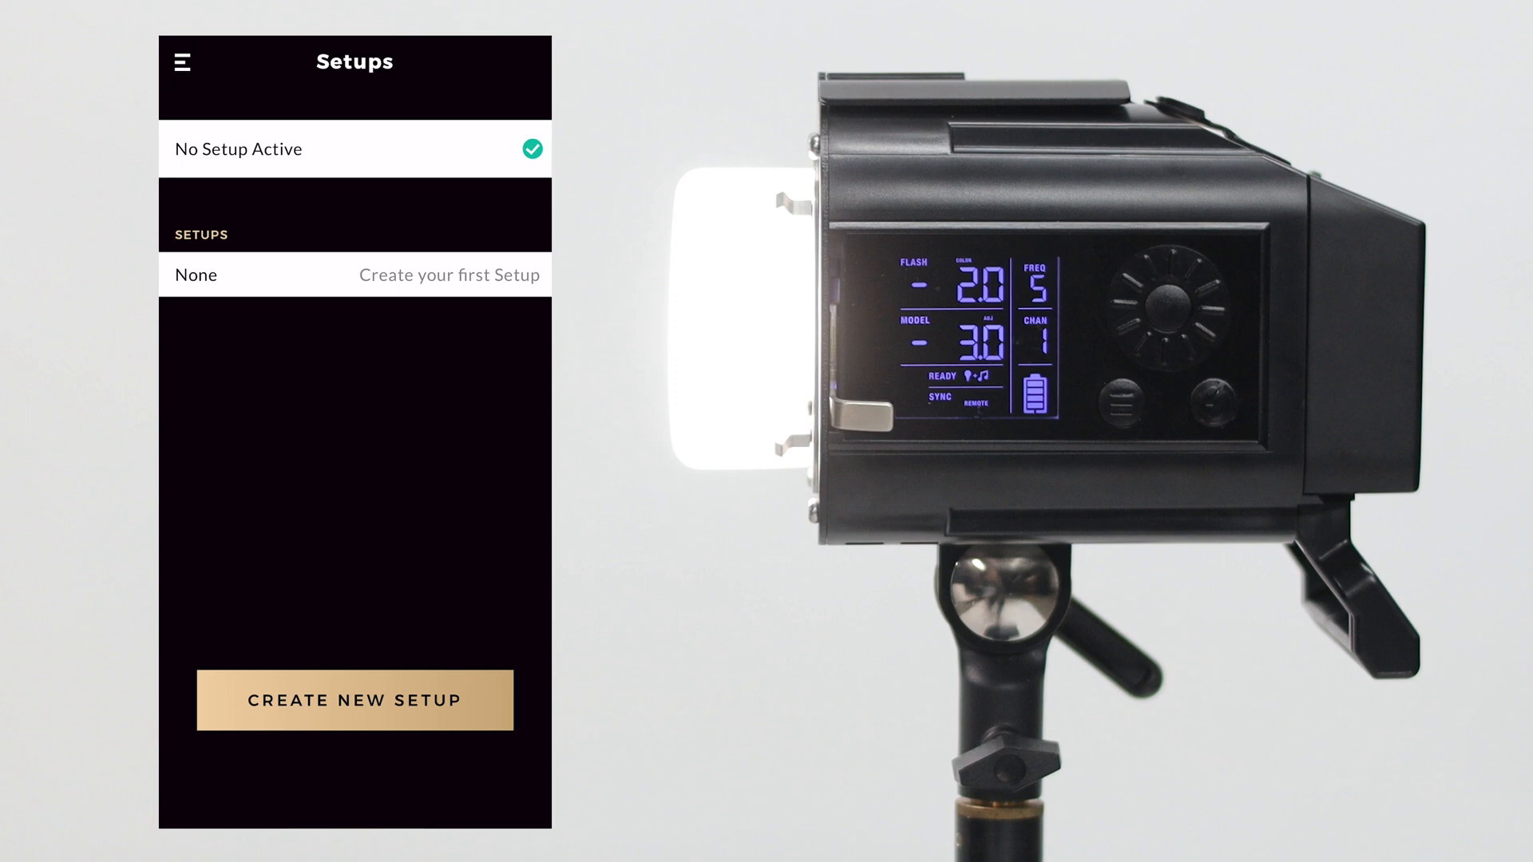
click(180, 61)
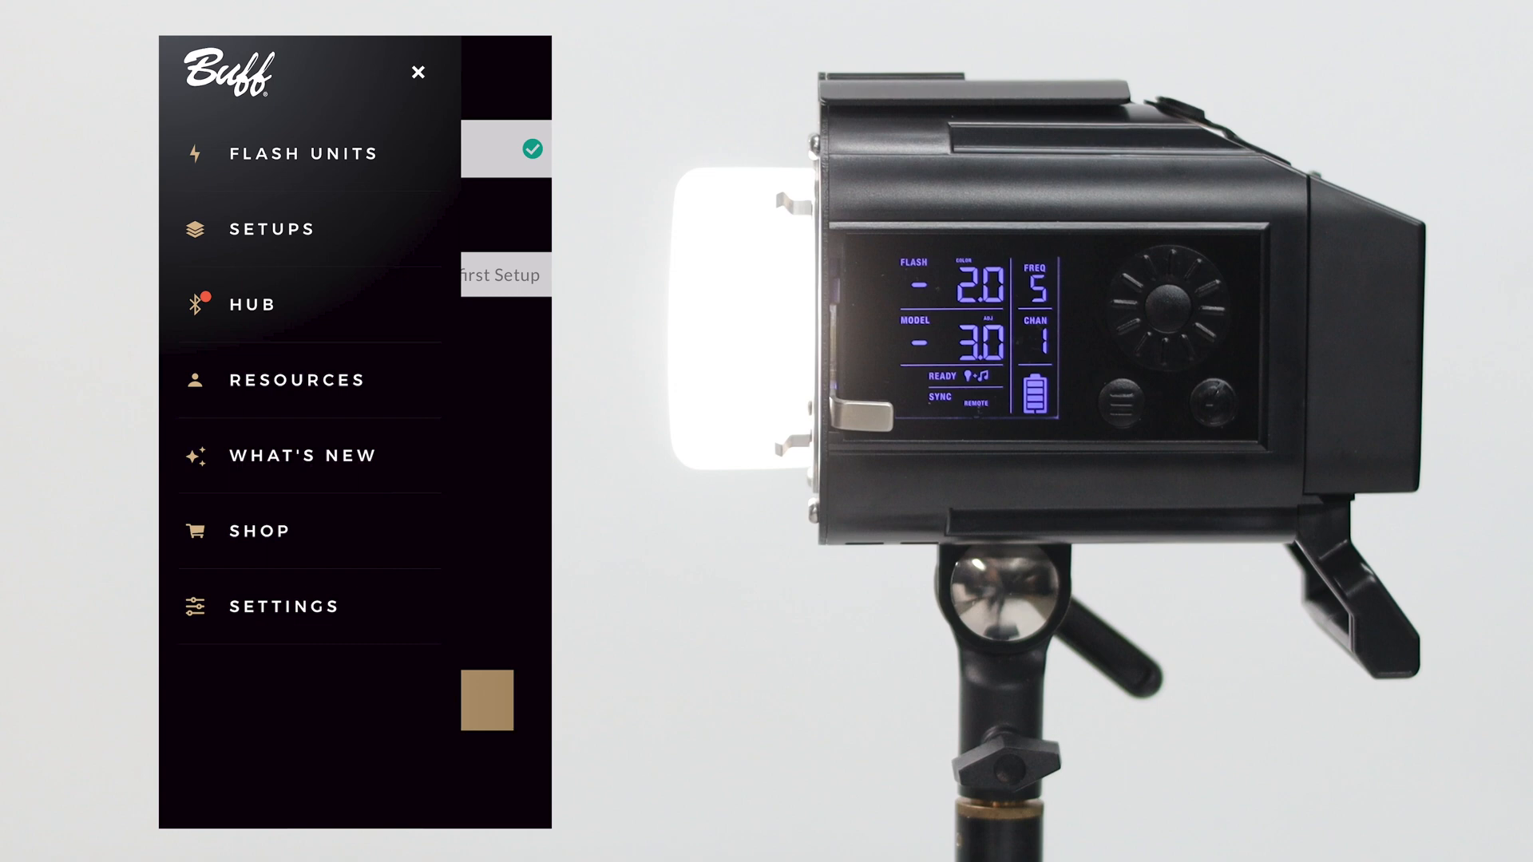
click(253, 304)
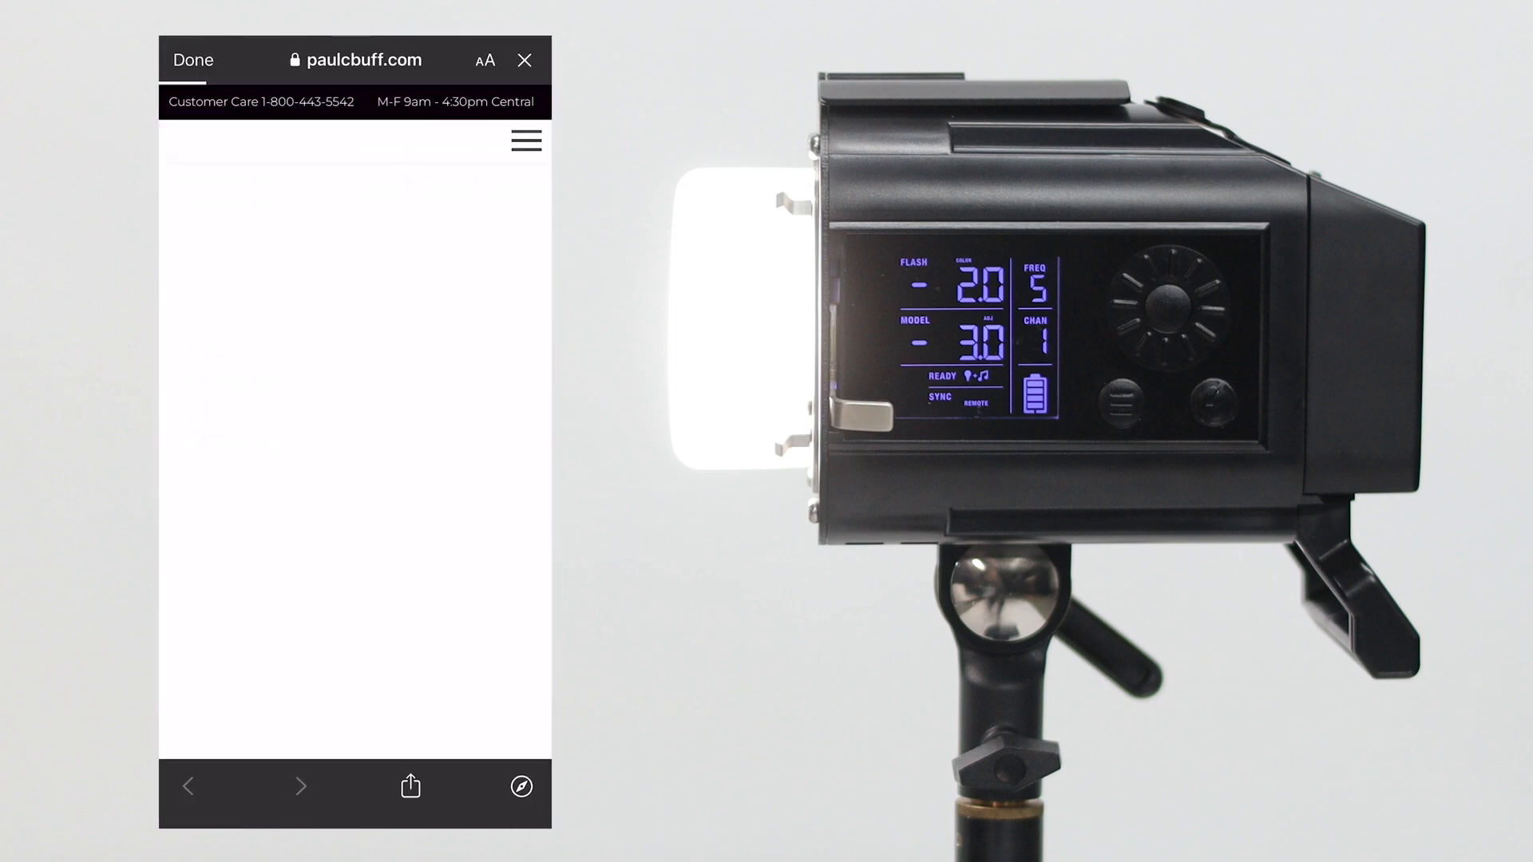
click(524, 140)
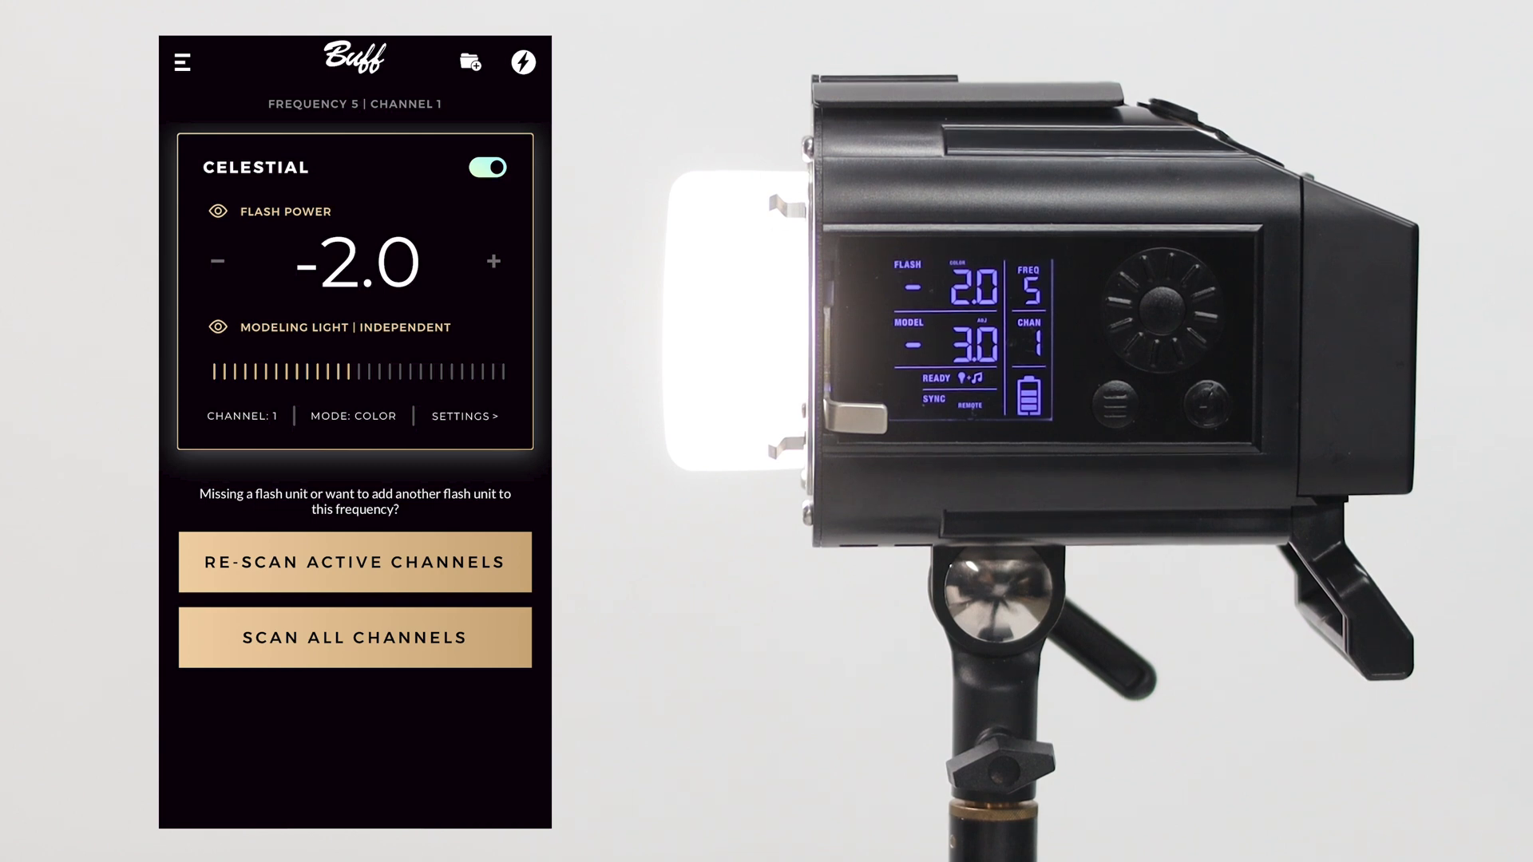
Toggle Celestial off and on, then lower and raise its flash power back to -2.0
click(487, 167)
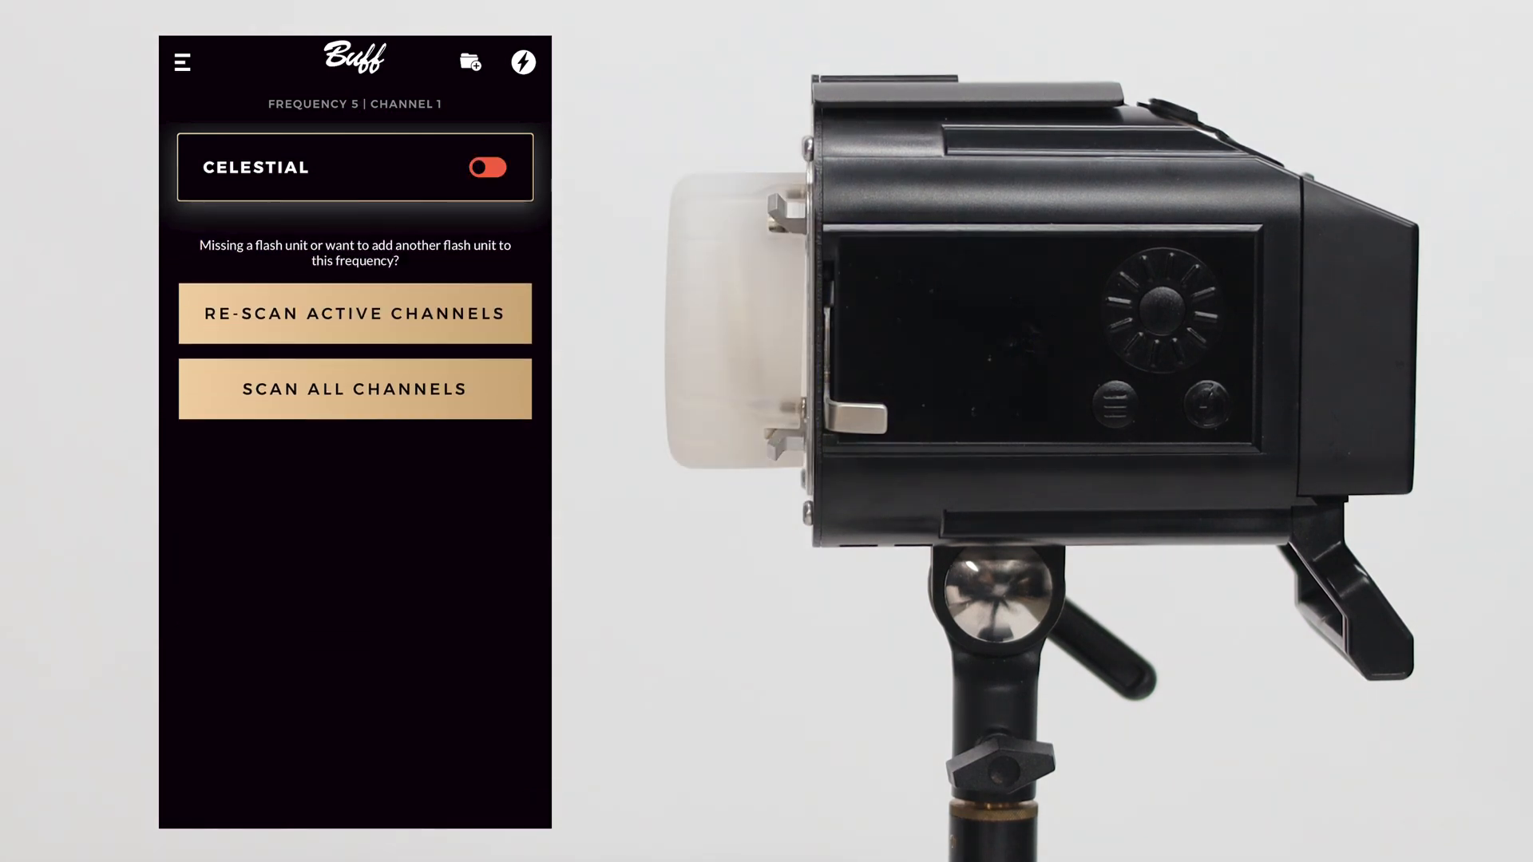
click(487, 166)
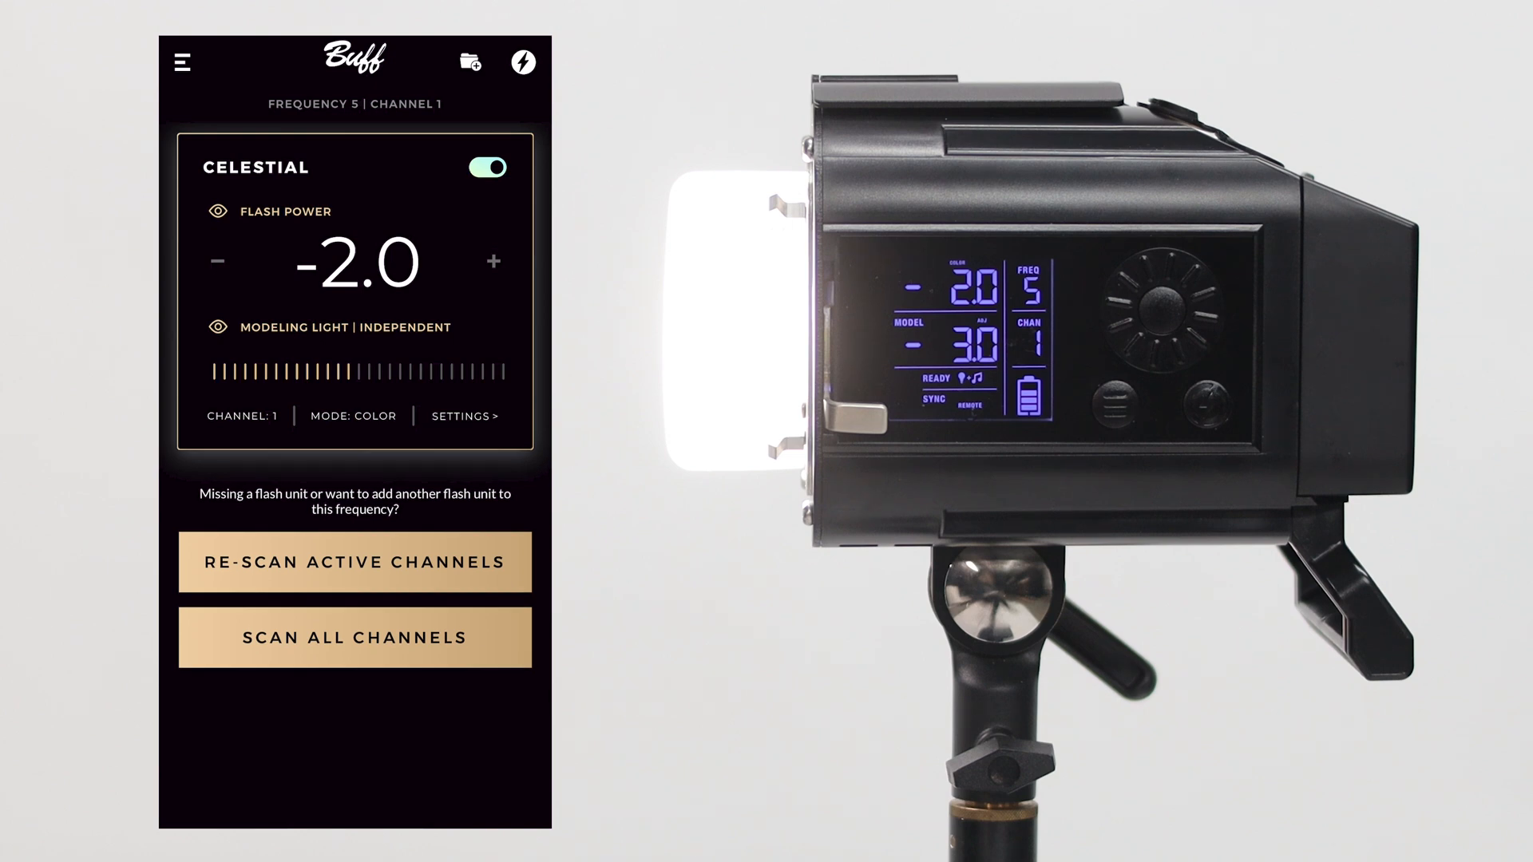
click(216, 261)
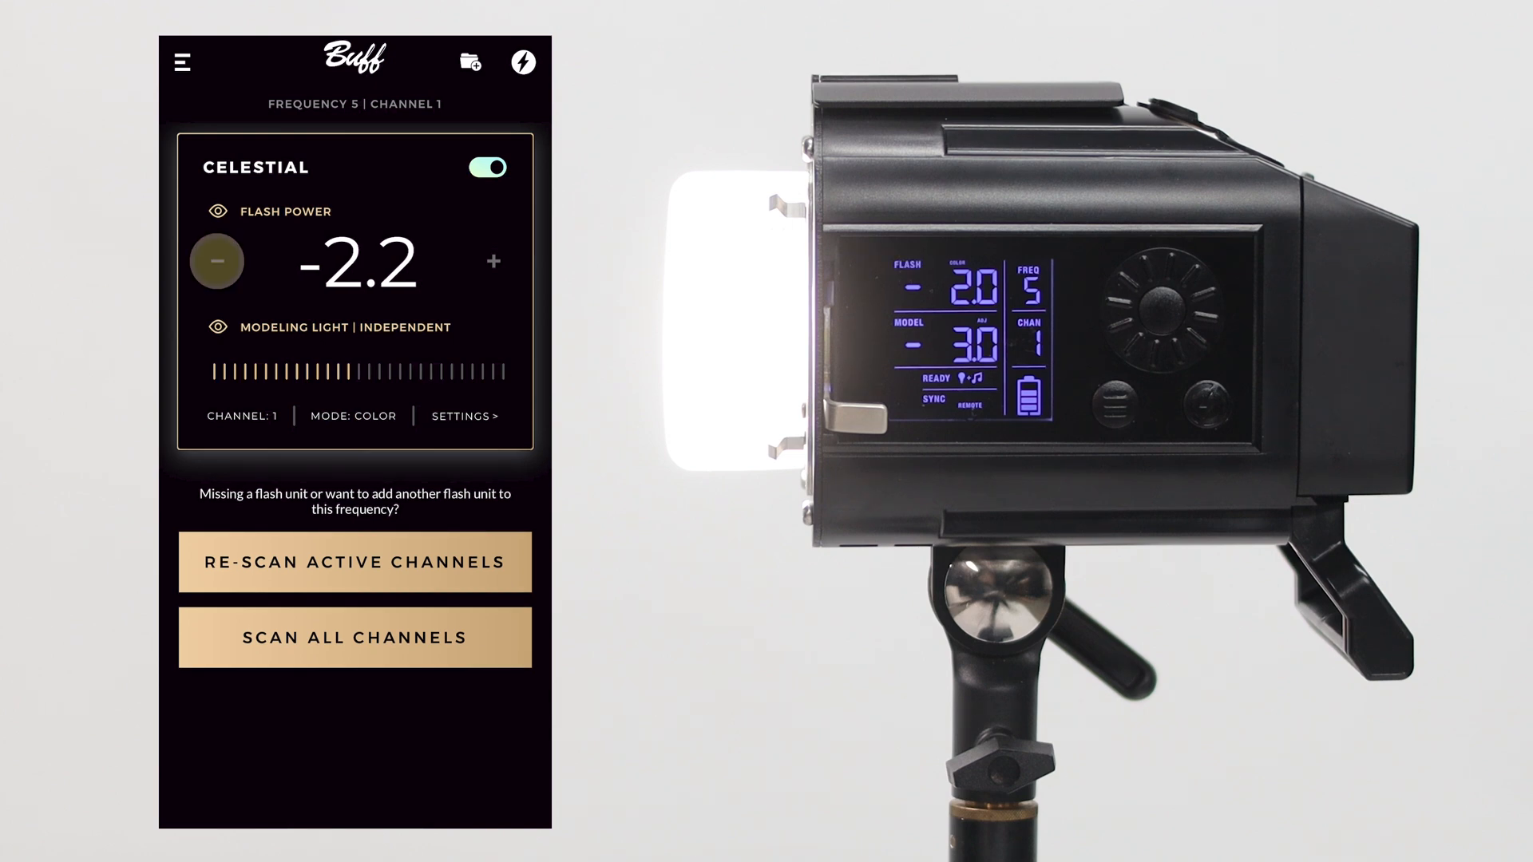
click(217, 261)
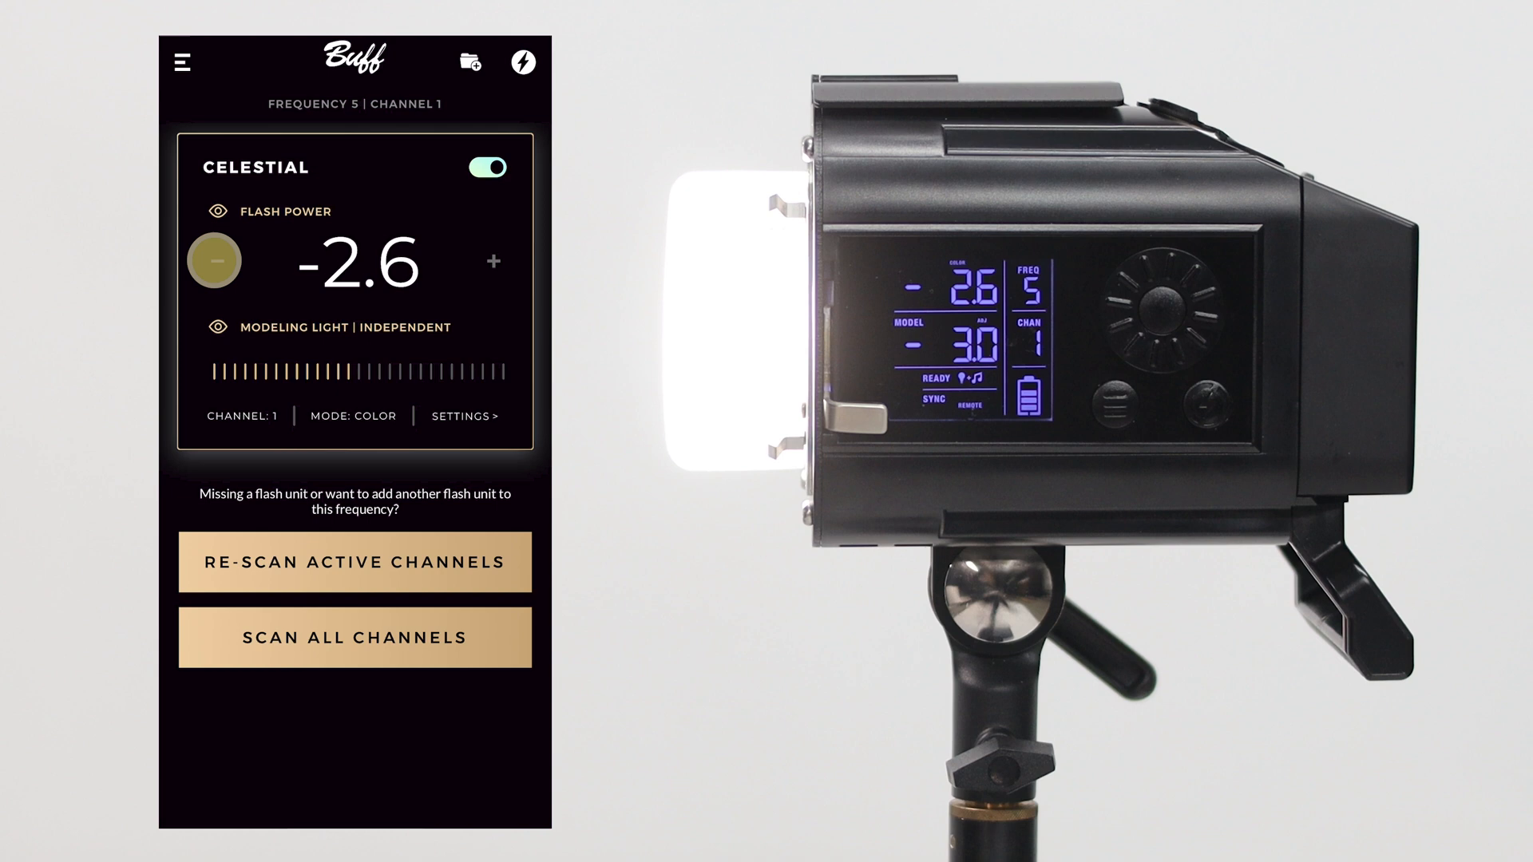
click(213, 261)
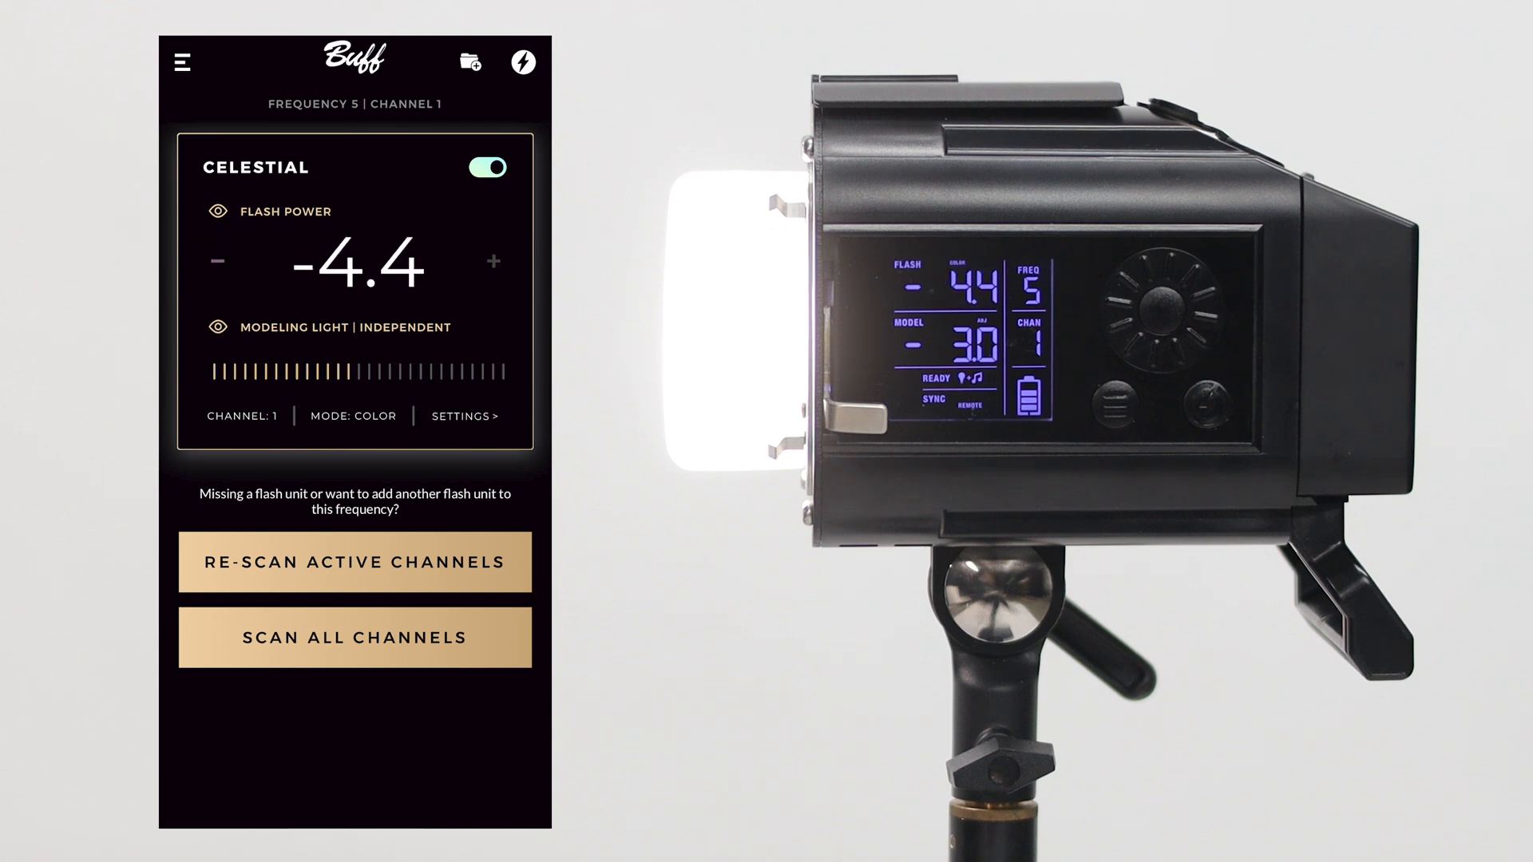
click(492, 261)
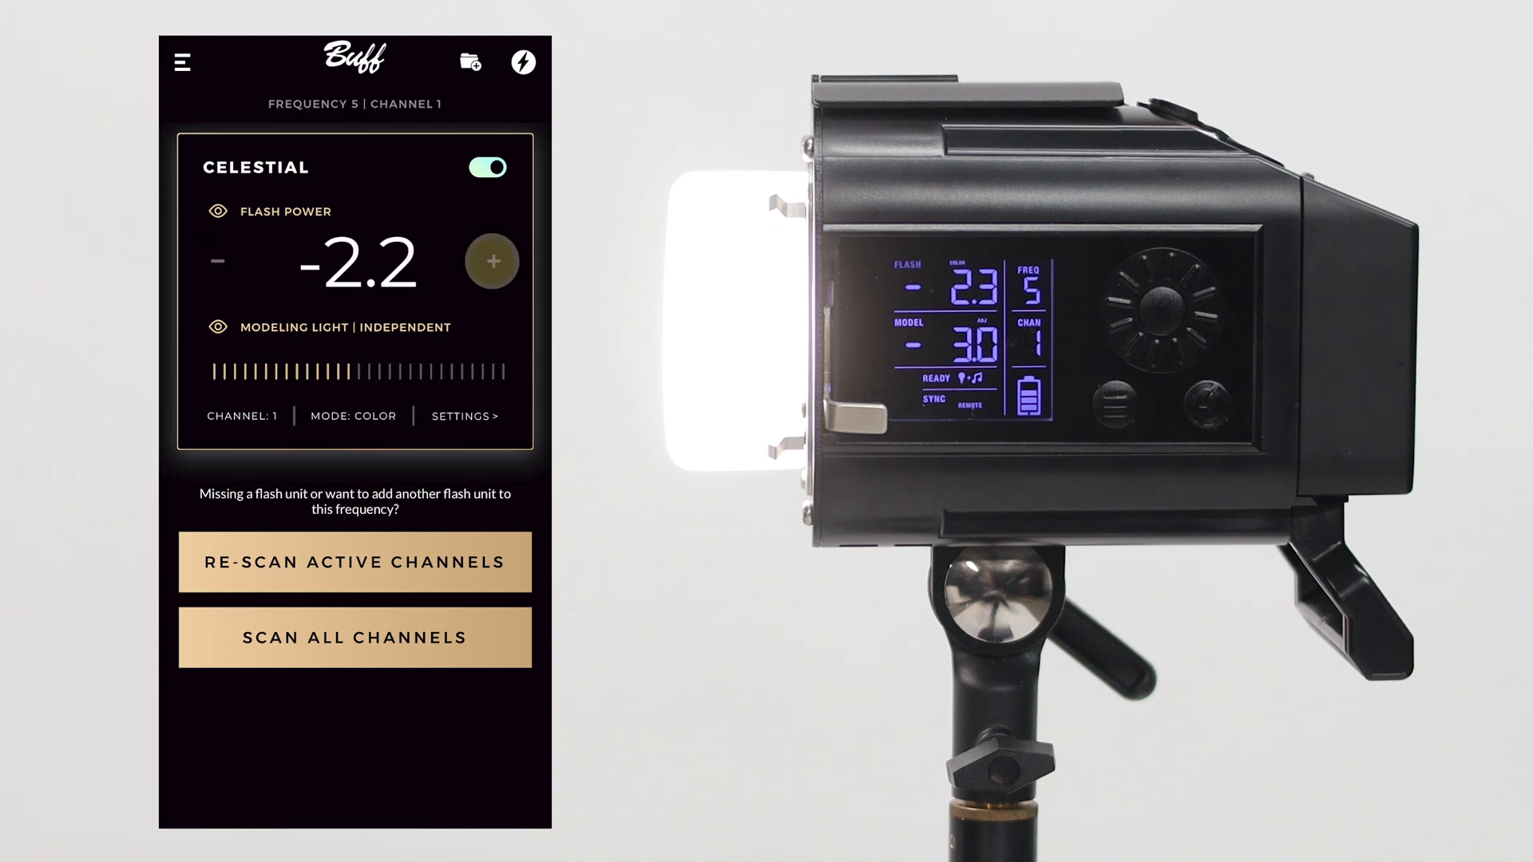
click(492, 261)
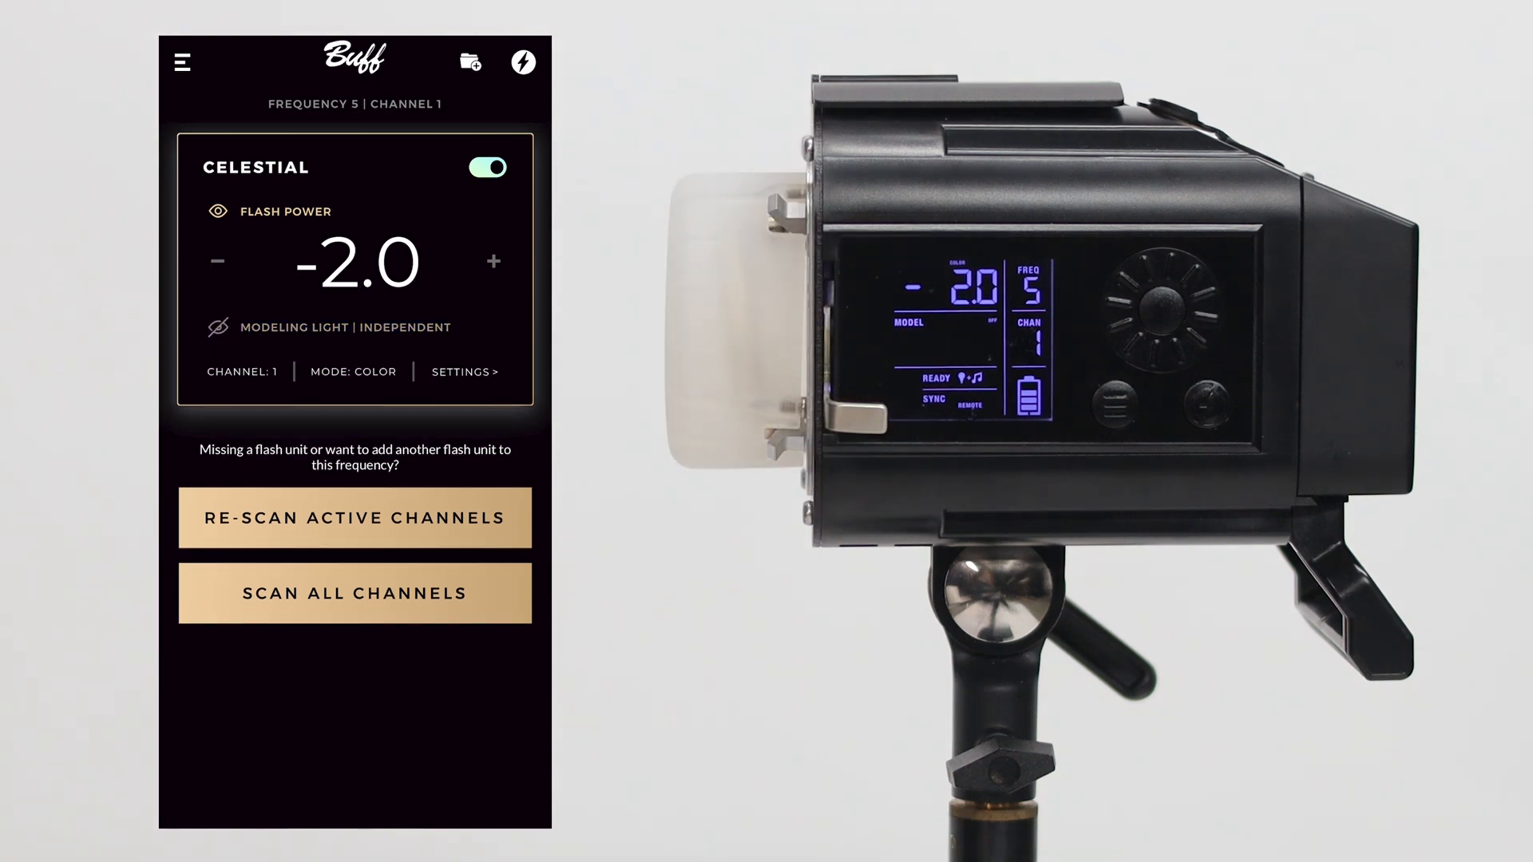
Turn the modeling light back on and slide its level from lowest up to full
click(222, 328)
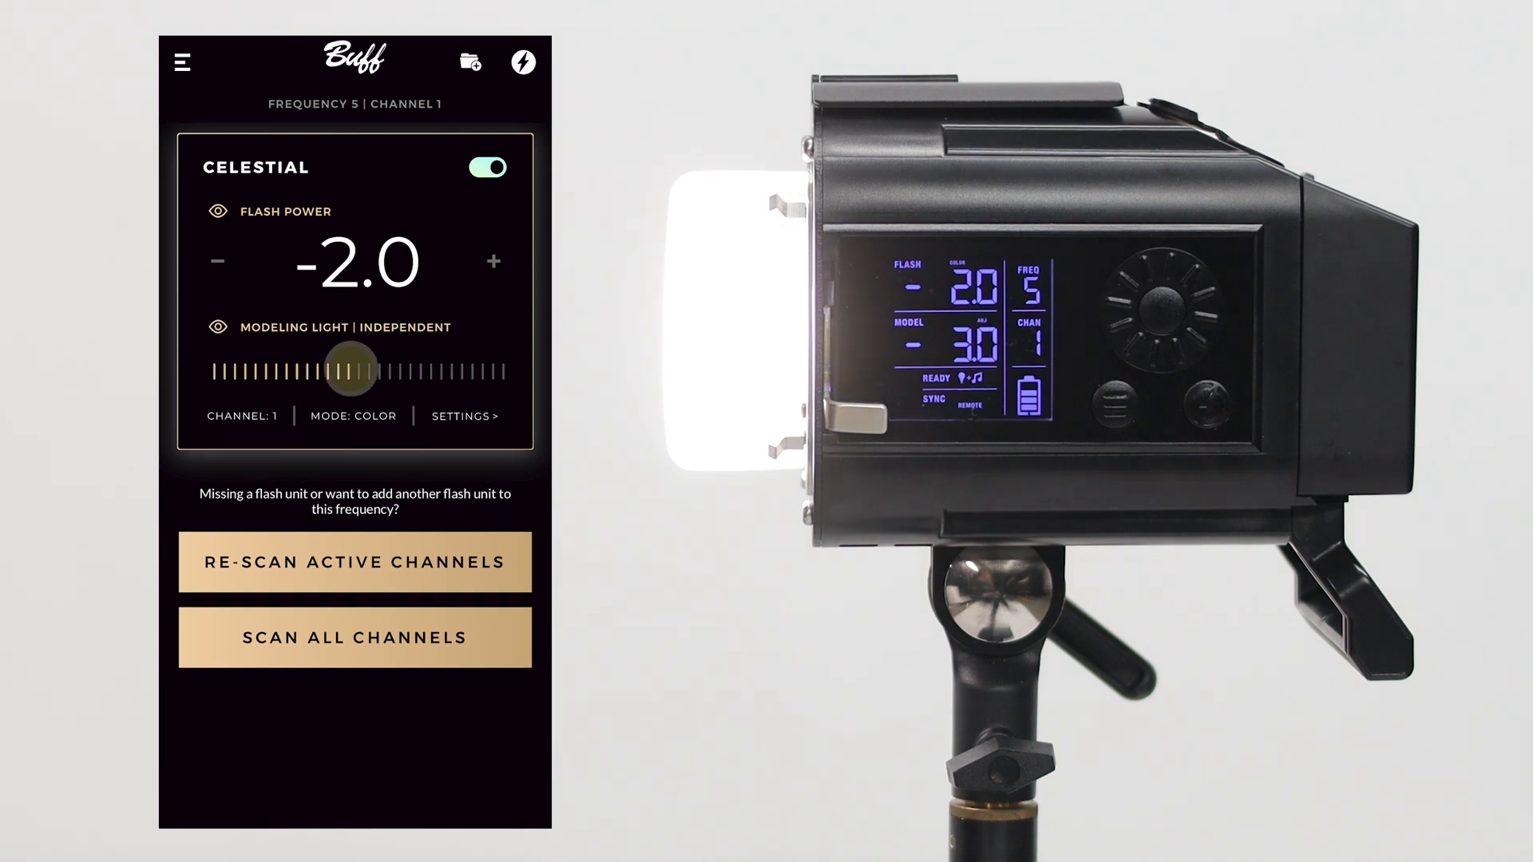
drag(348, 369, 474, 369)
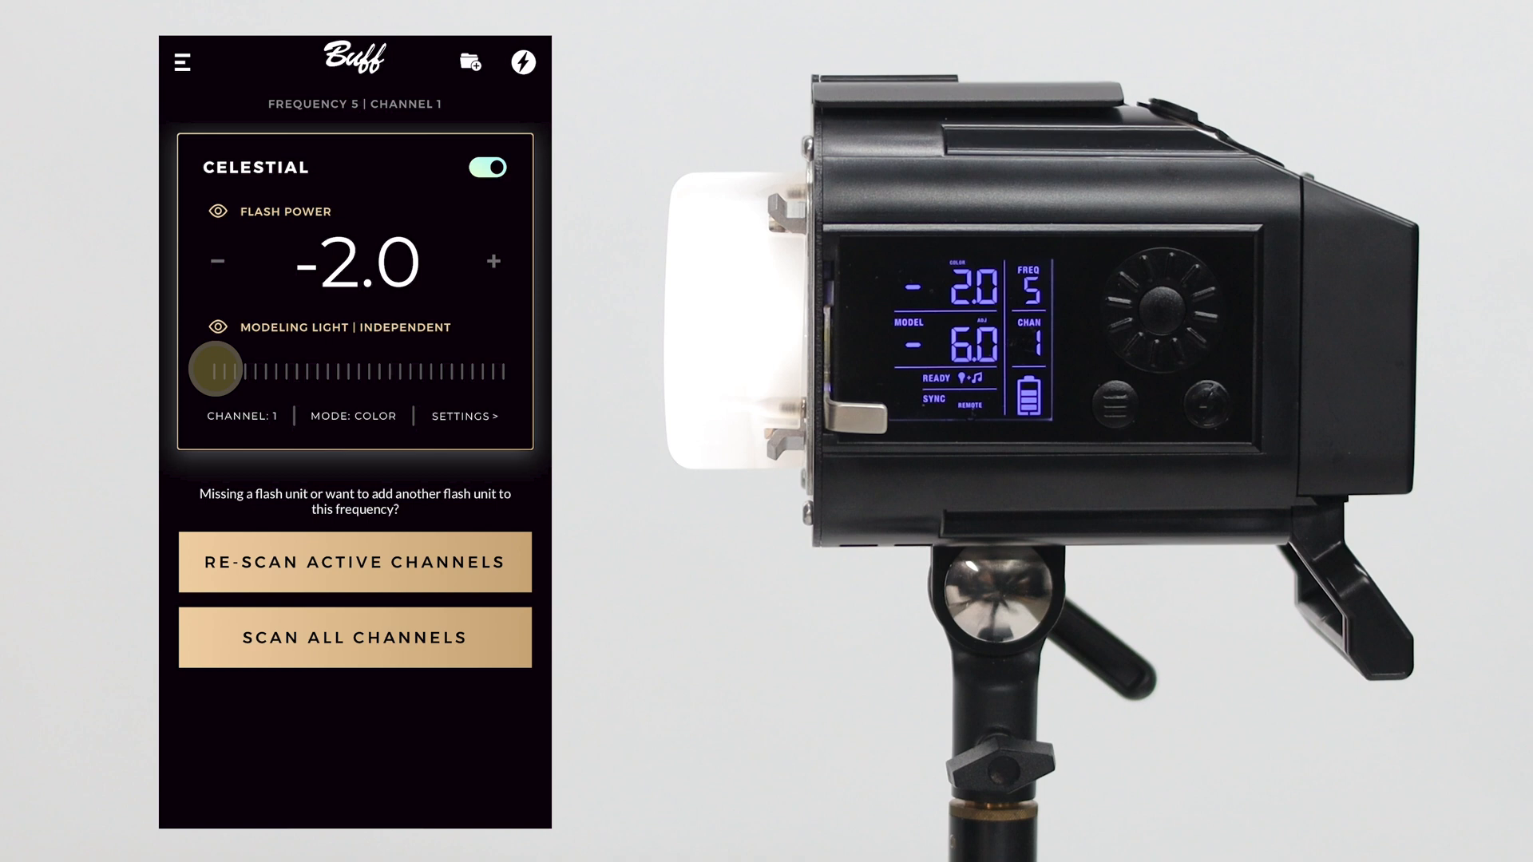
drag(205, 370, 257, 370)
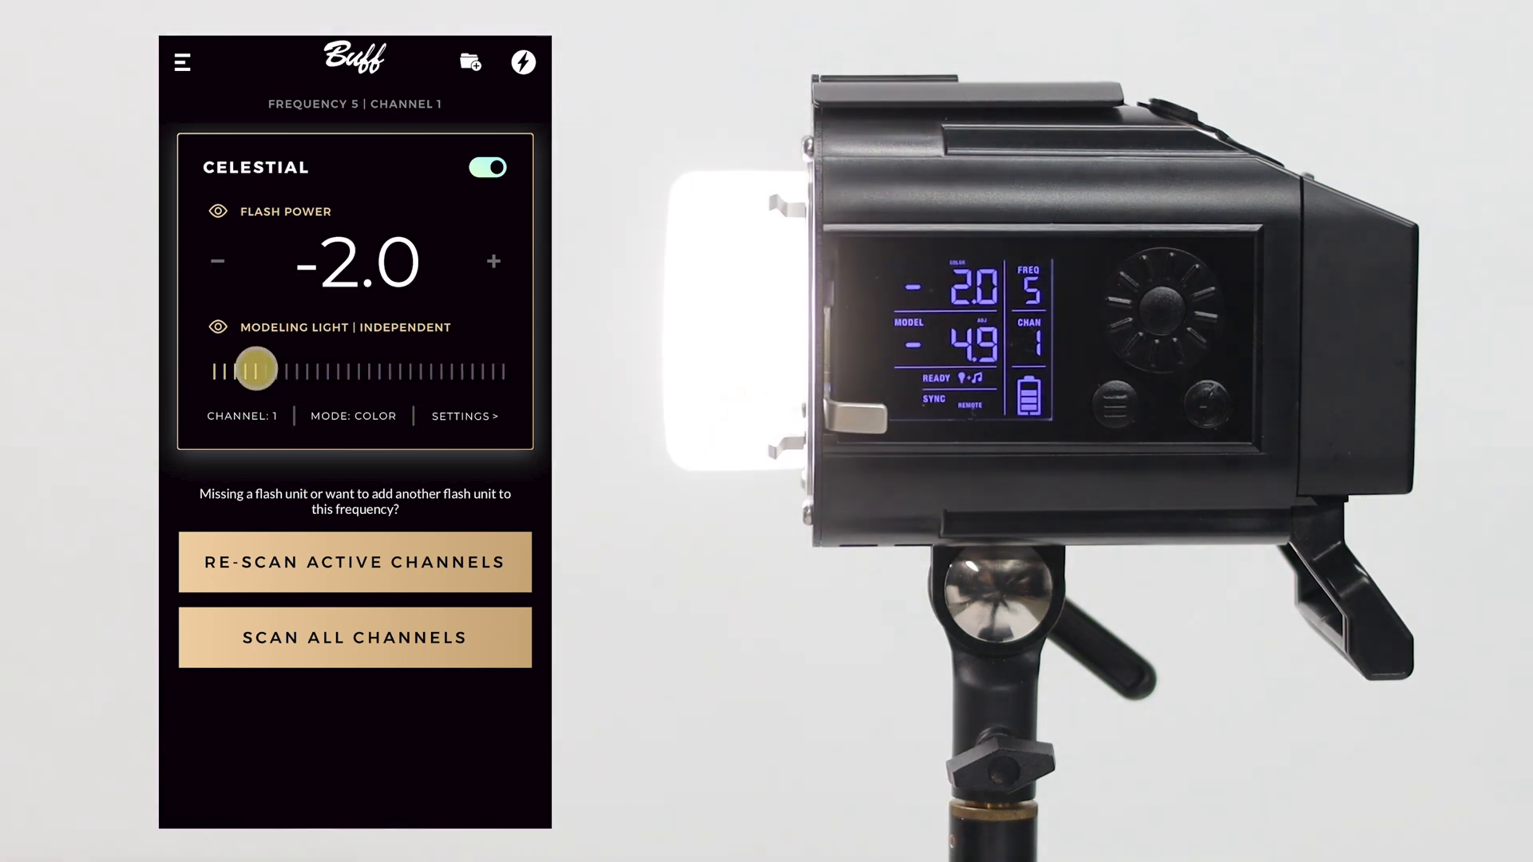
drag(256, 369, 210, 369)
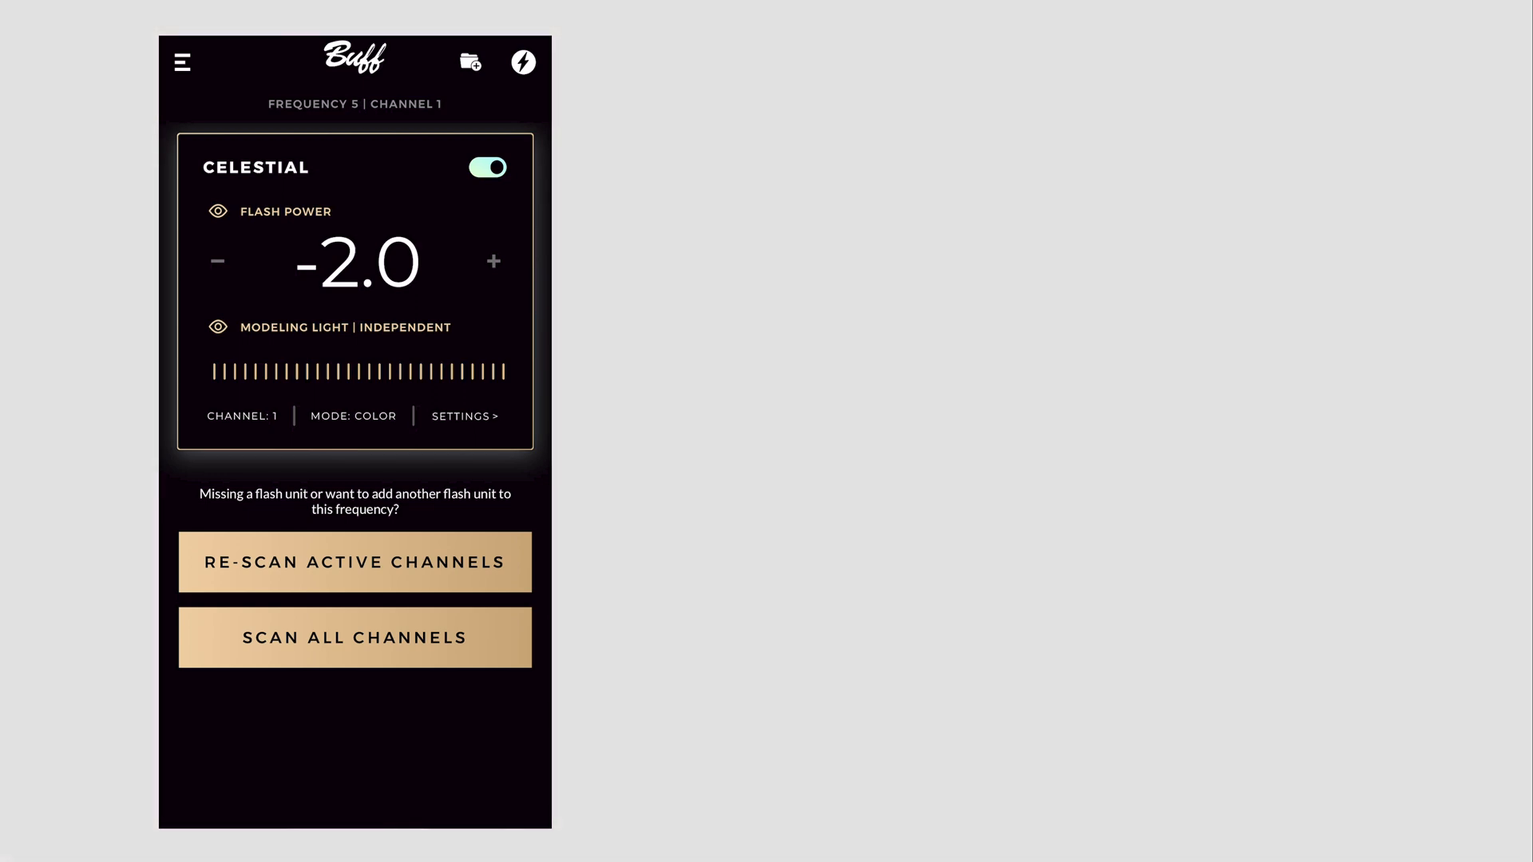
Rename the CELESTIAL unit to Main Light and set its modeling light mode to Independent
click(463, 416)
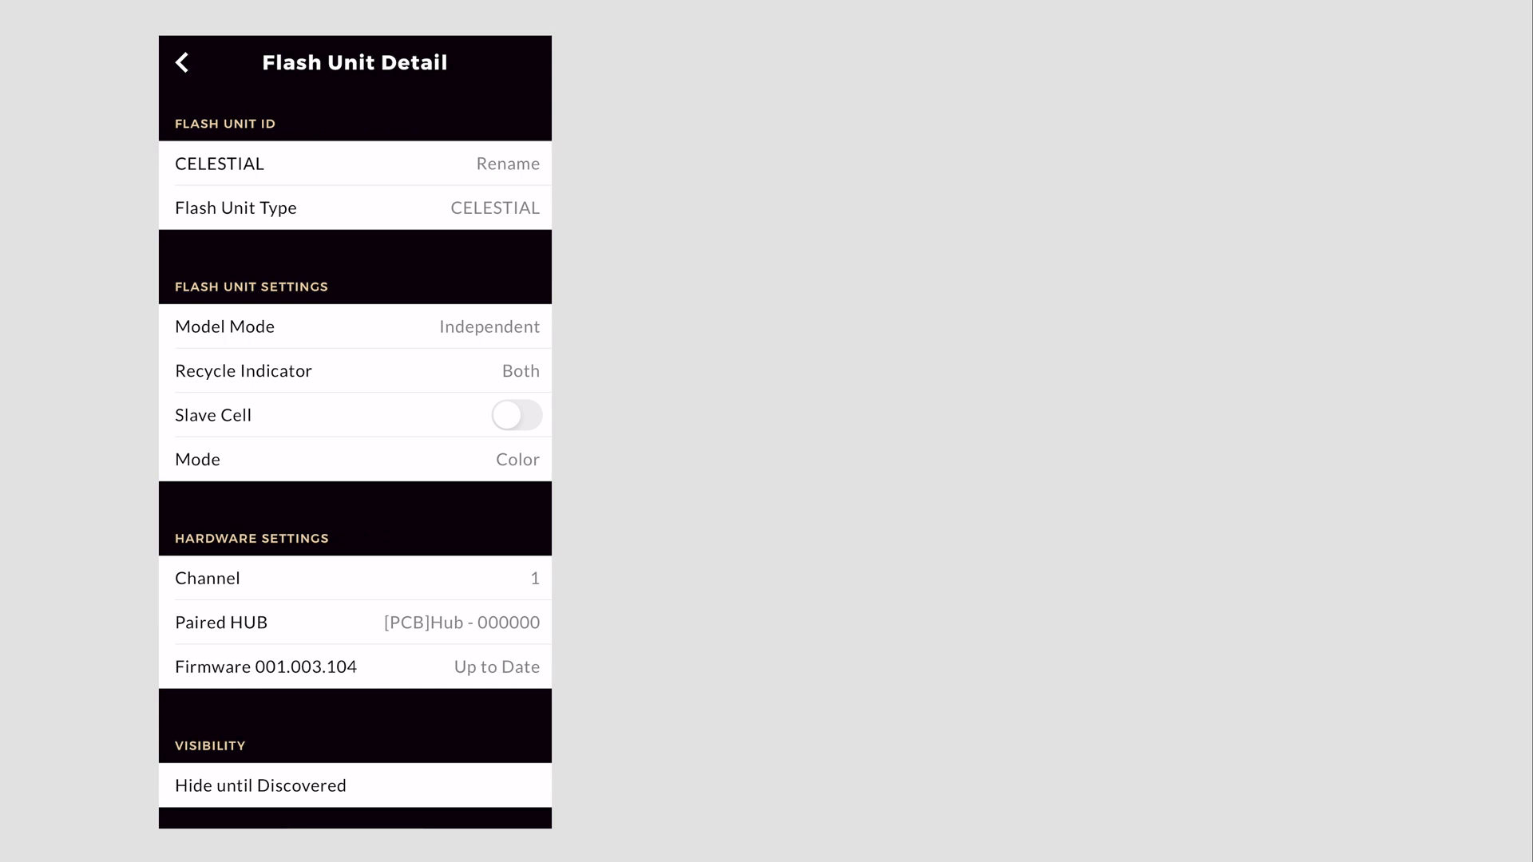
click(220, 163)
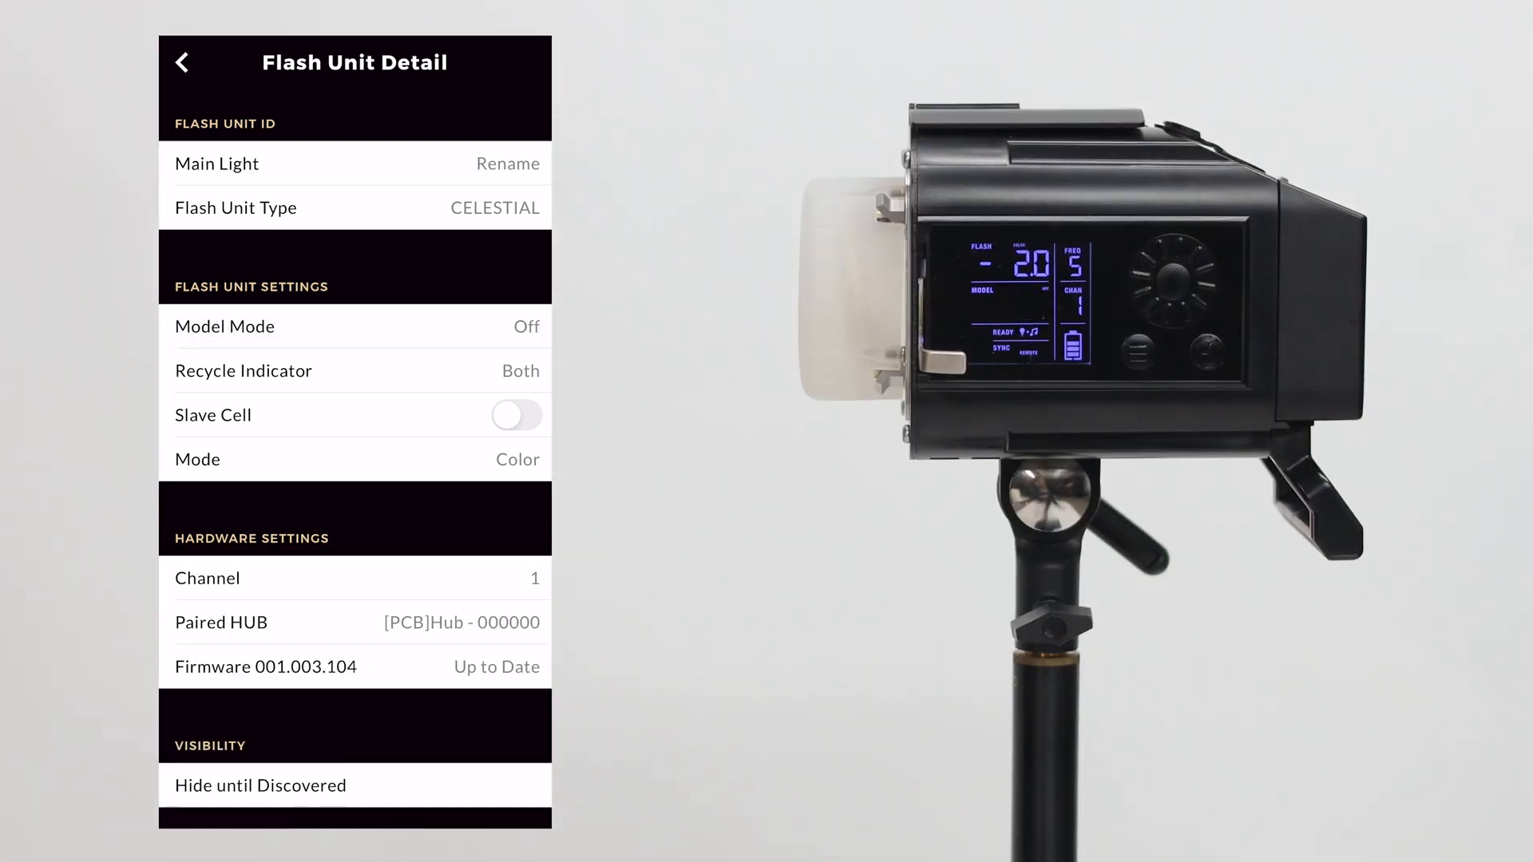
click(182, 61)
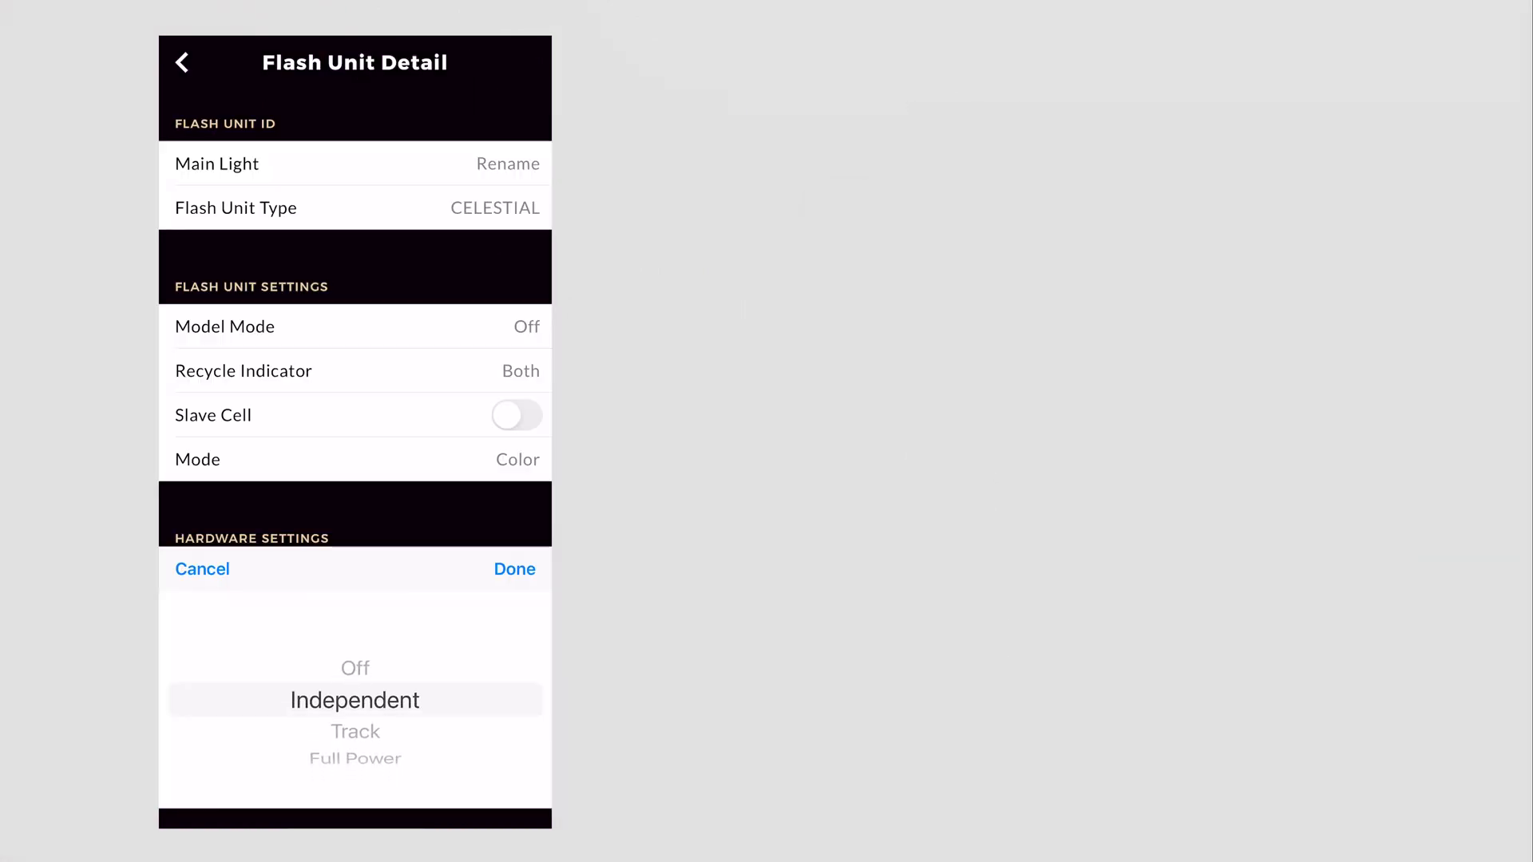
click(515, 570)
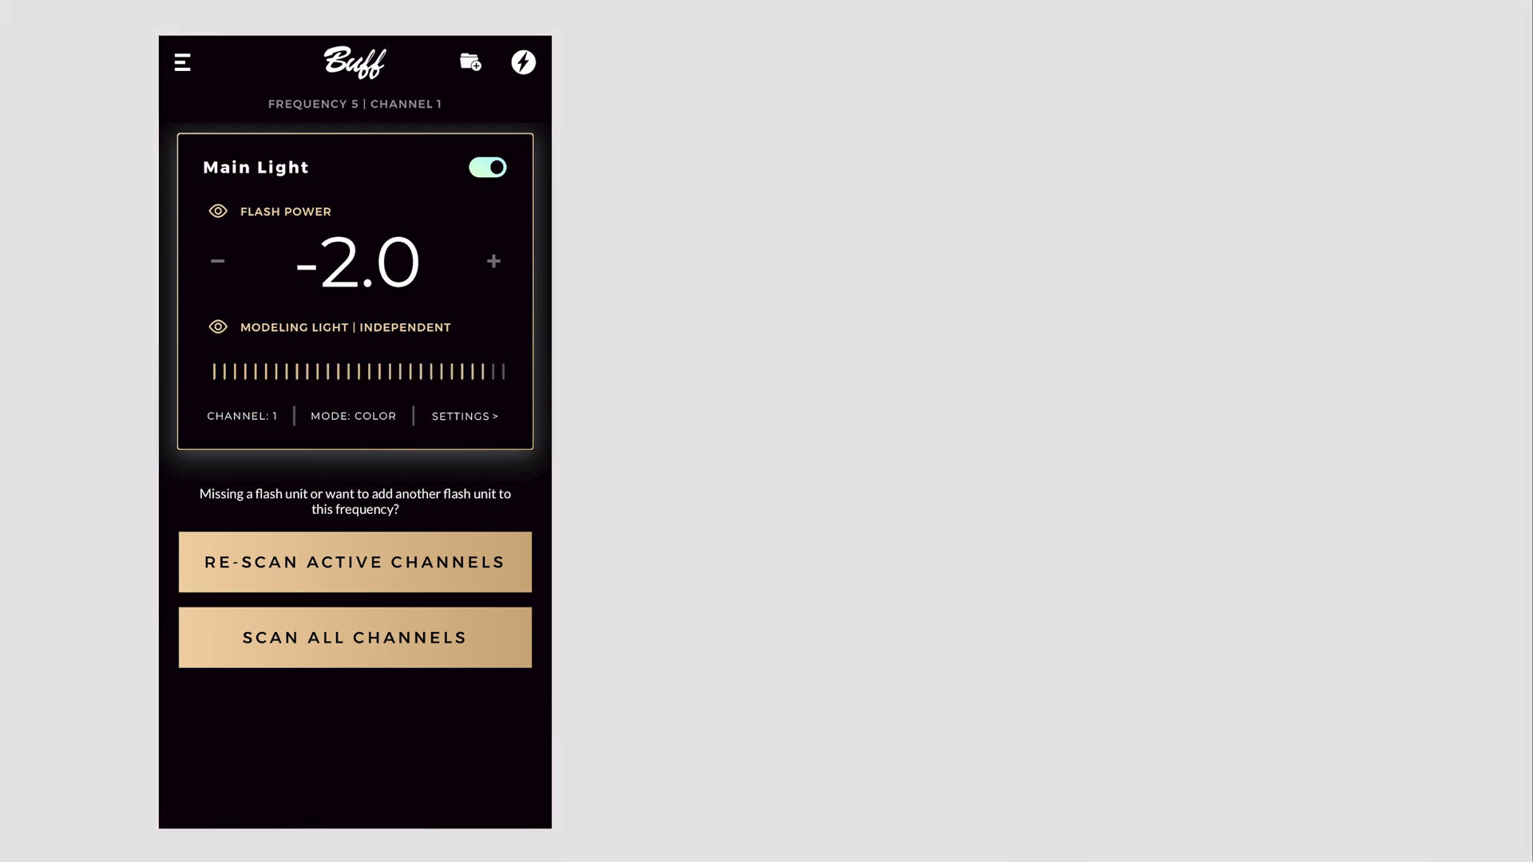
Set Main Light's modeling mode to Track and vary its flash power, bringing it up to 0.0
click(463, 415)
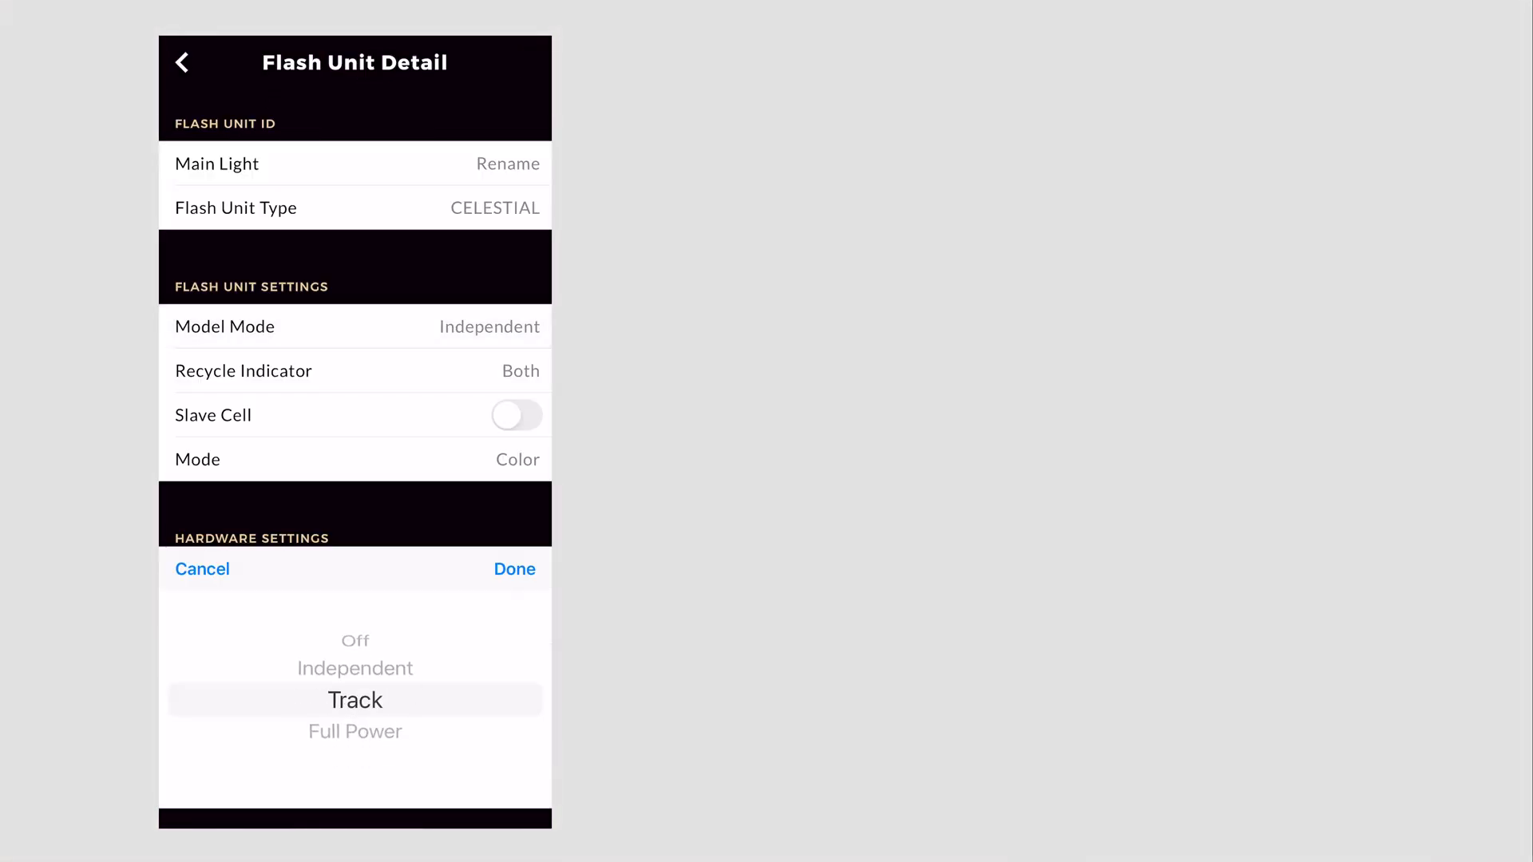
click(514, 570)
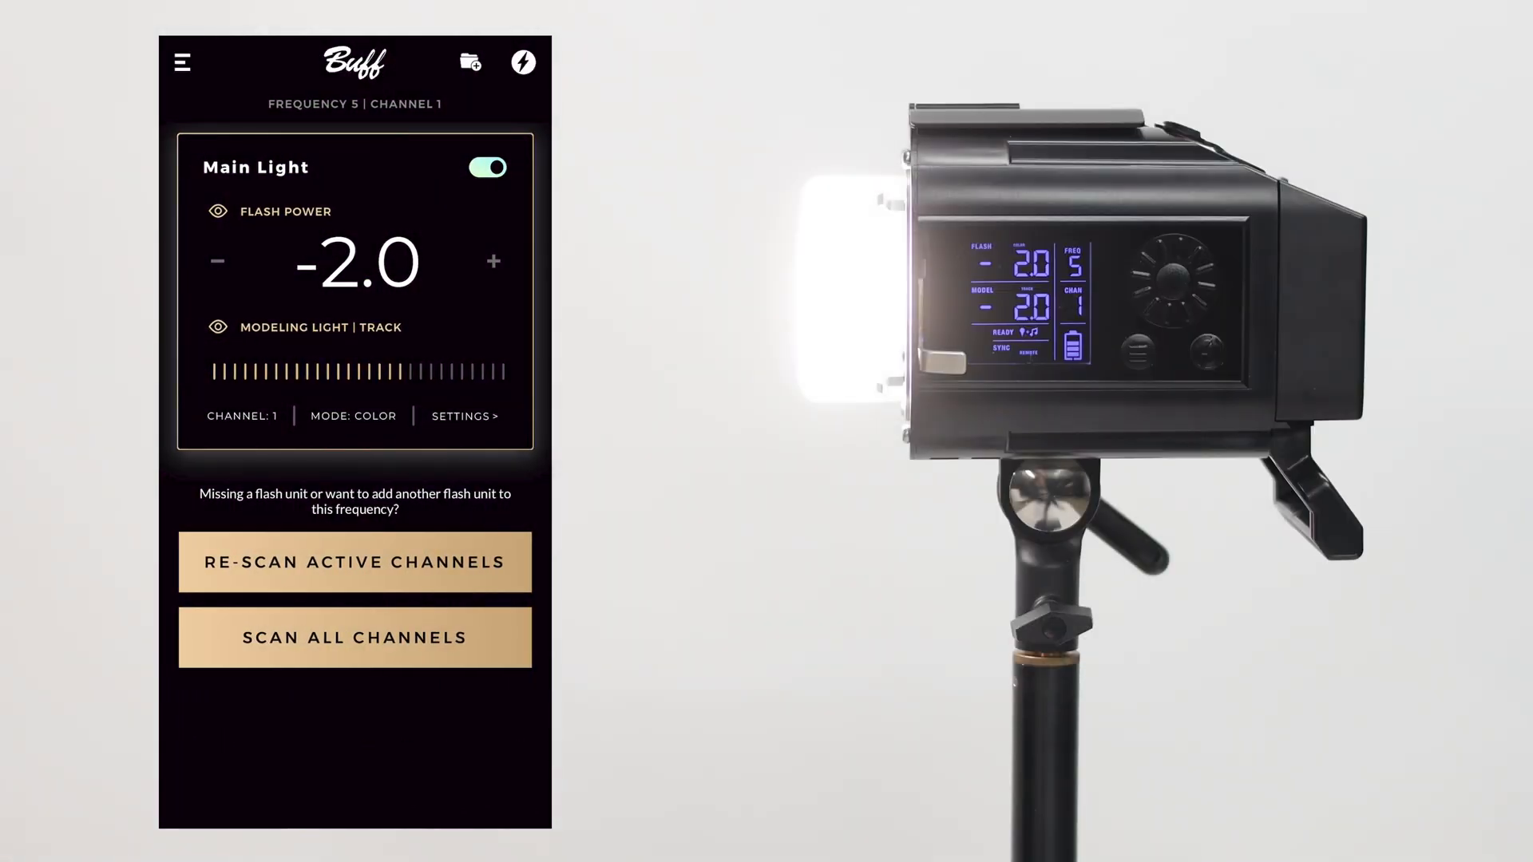
click(218, 261)
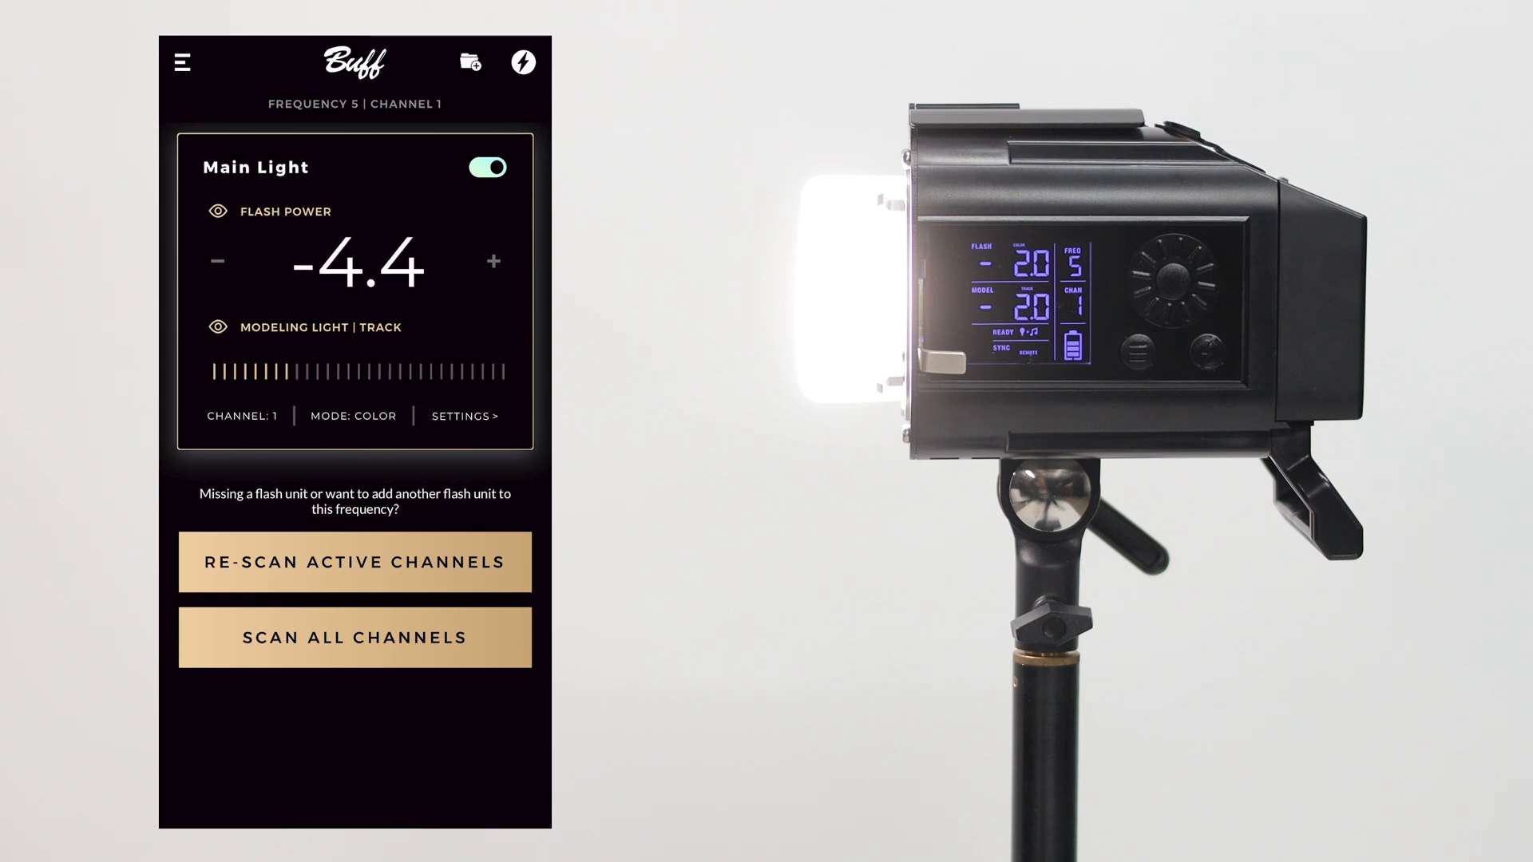
click(494, 262)
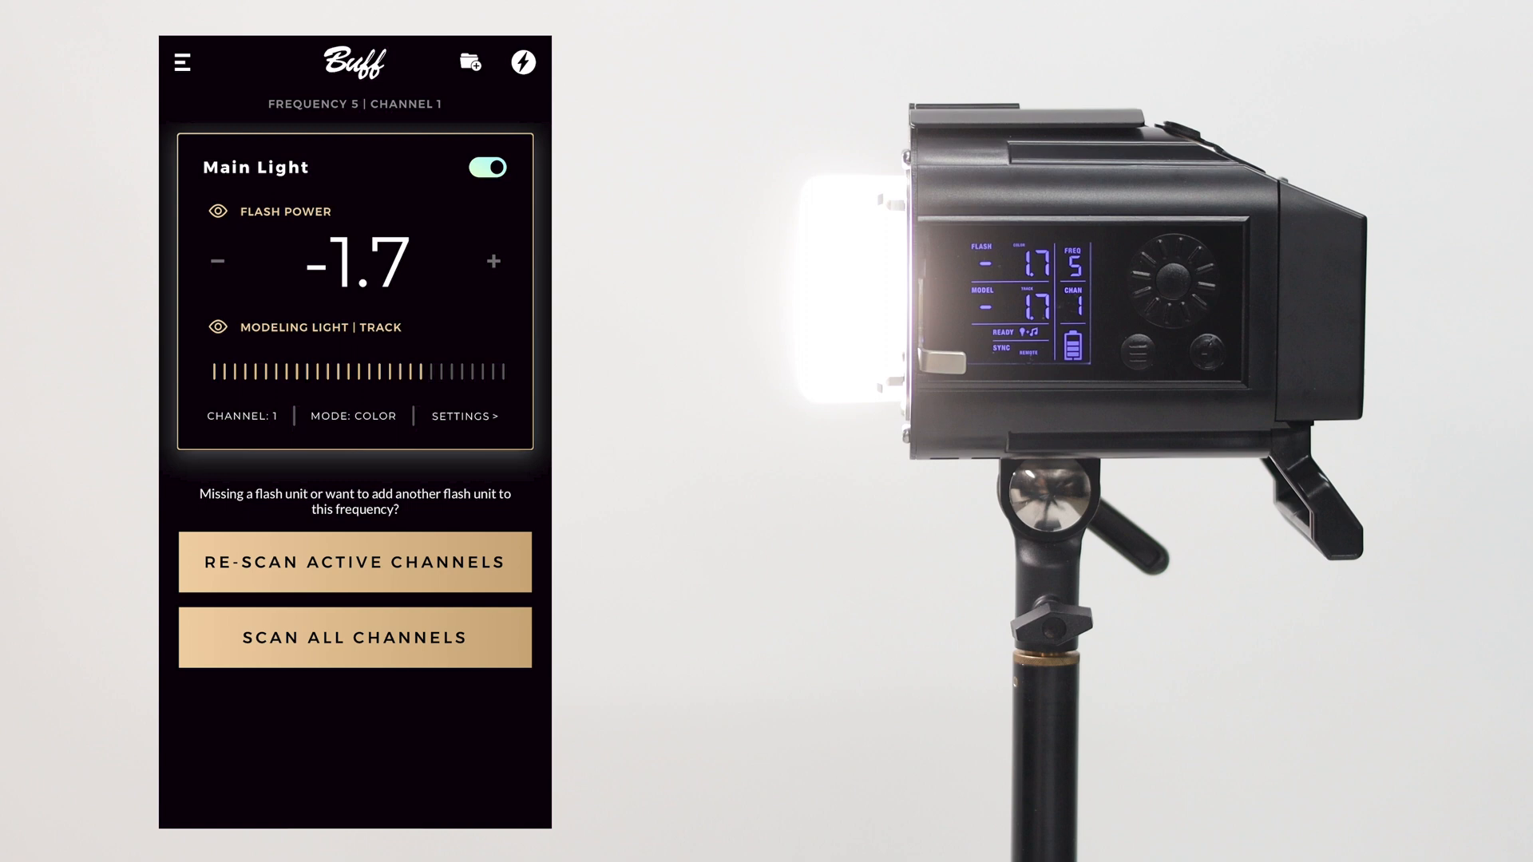
click(217, 261)
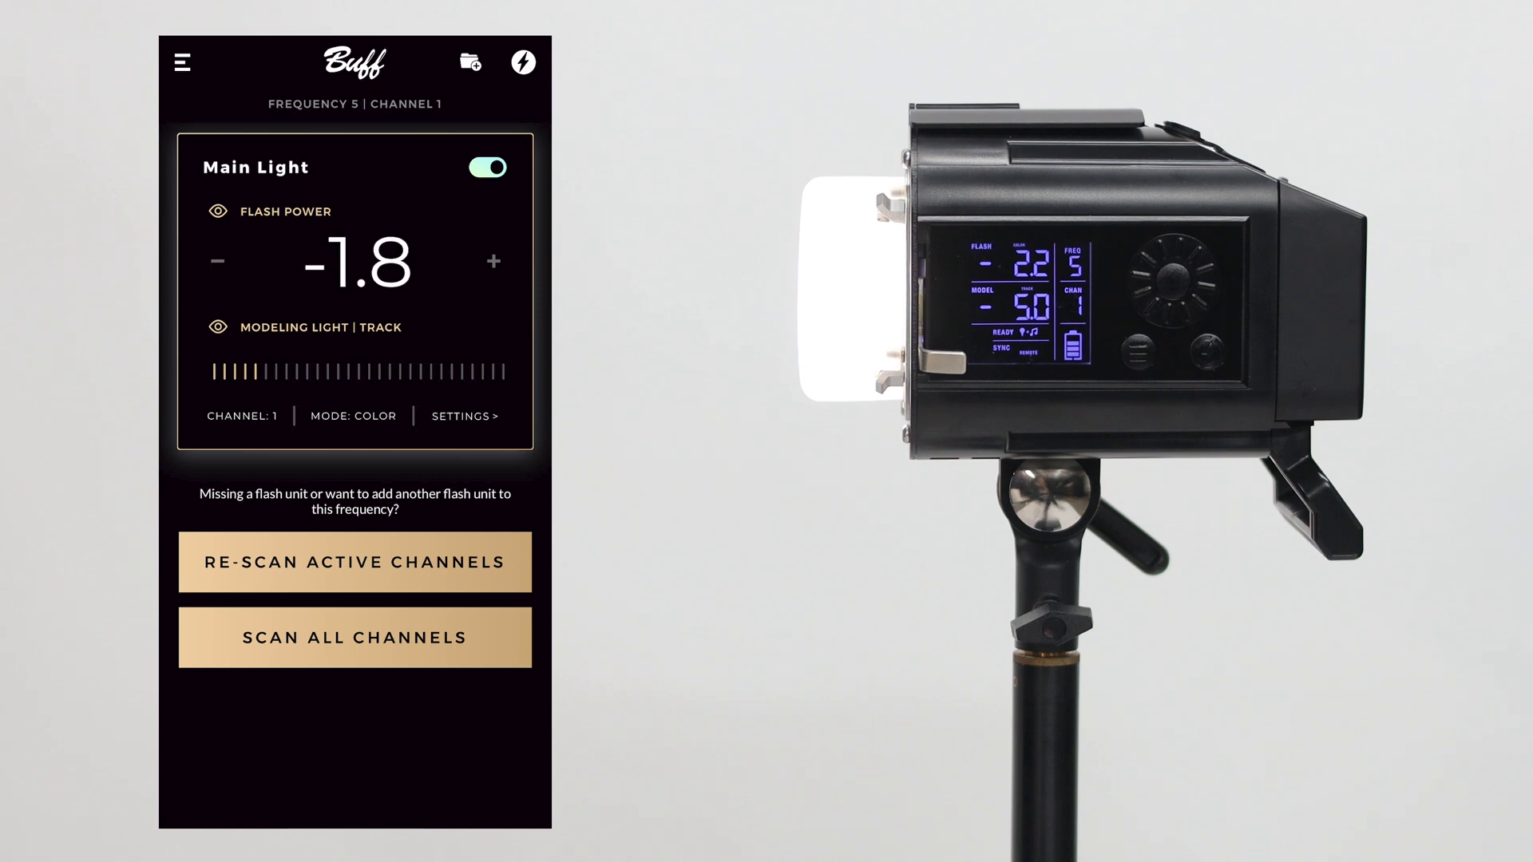
click(493, 261)
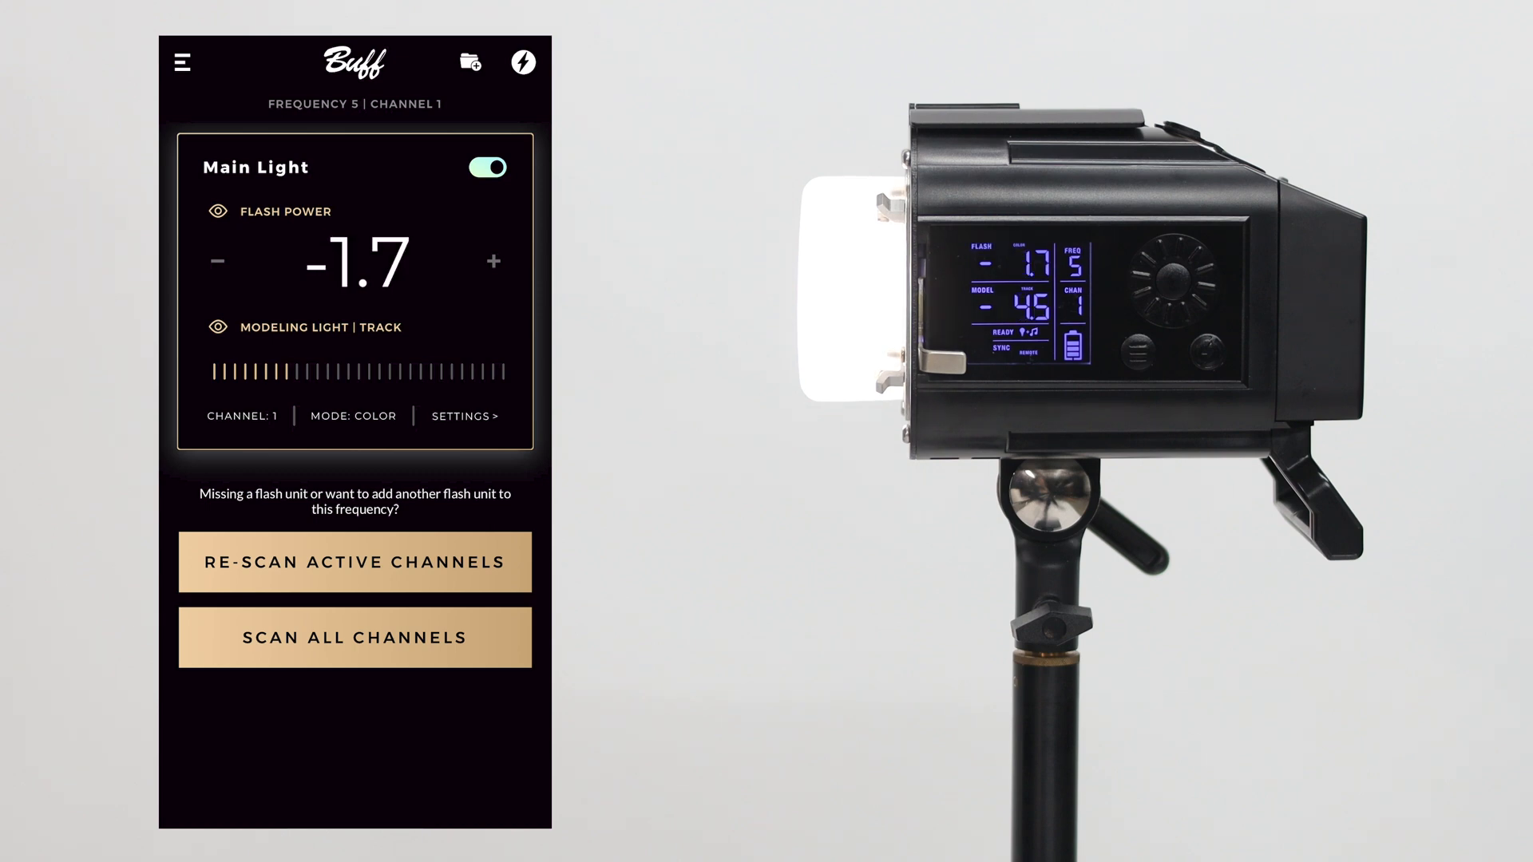
click(493, 261)
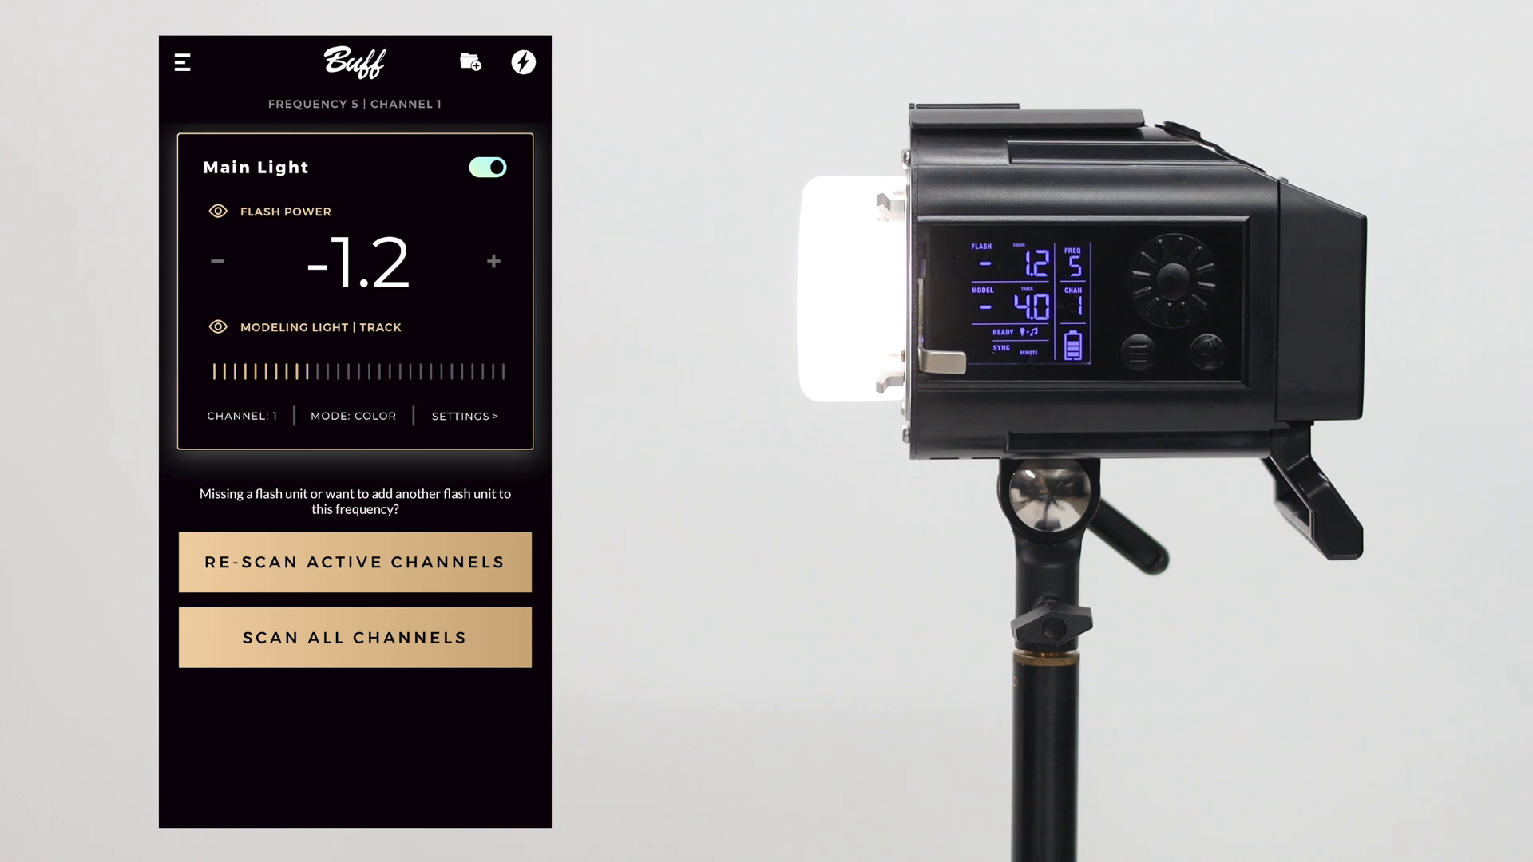
click(493, 261)
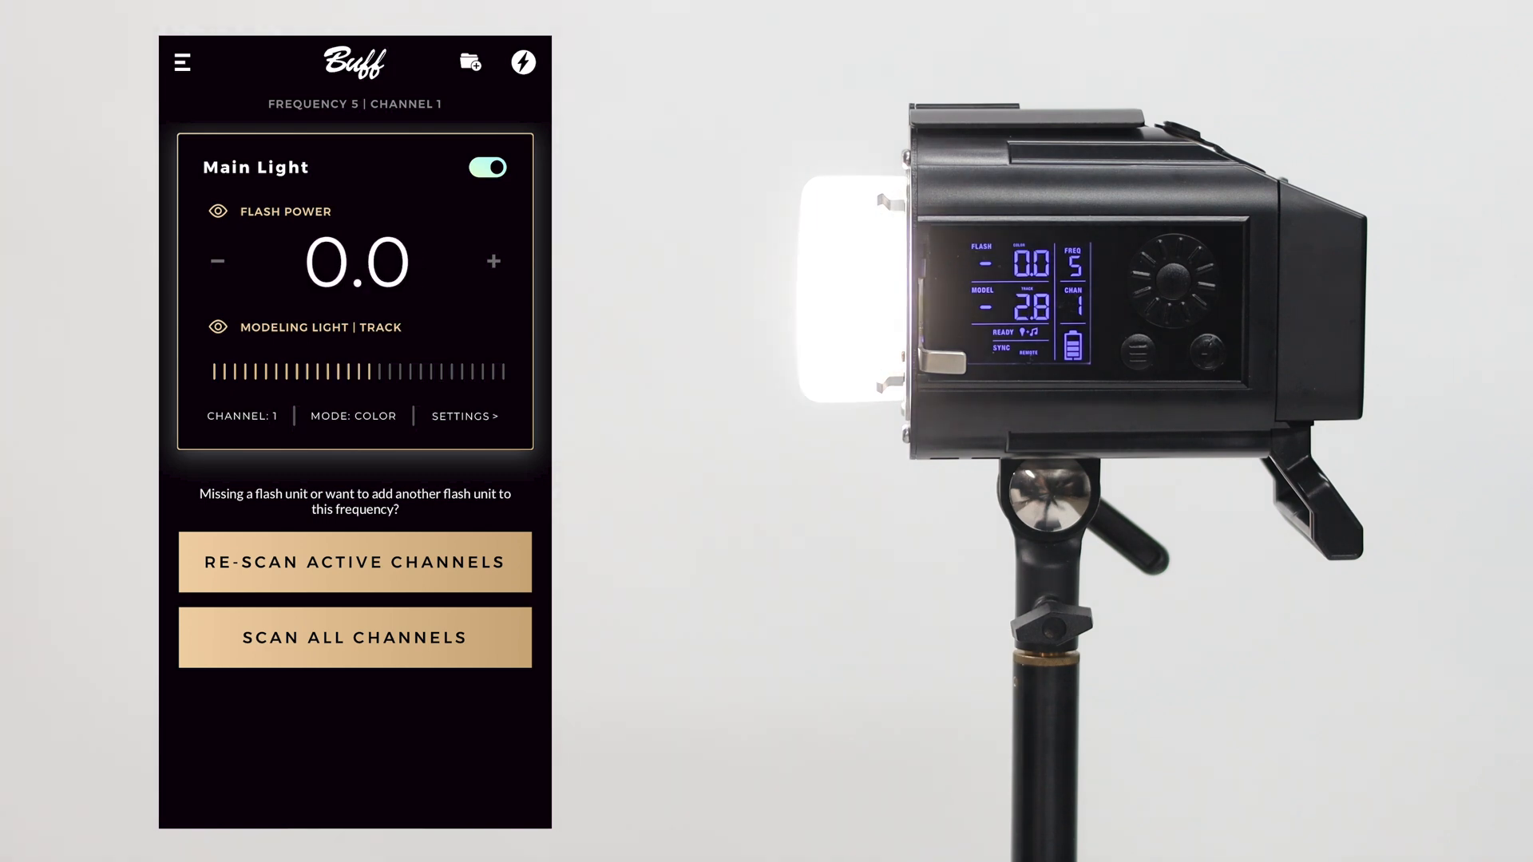
Try Full Power modeling mode, then return Main Light to Independent modeling
click(465, 415)
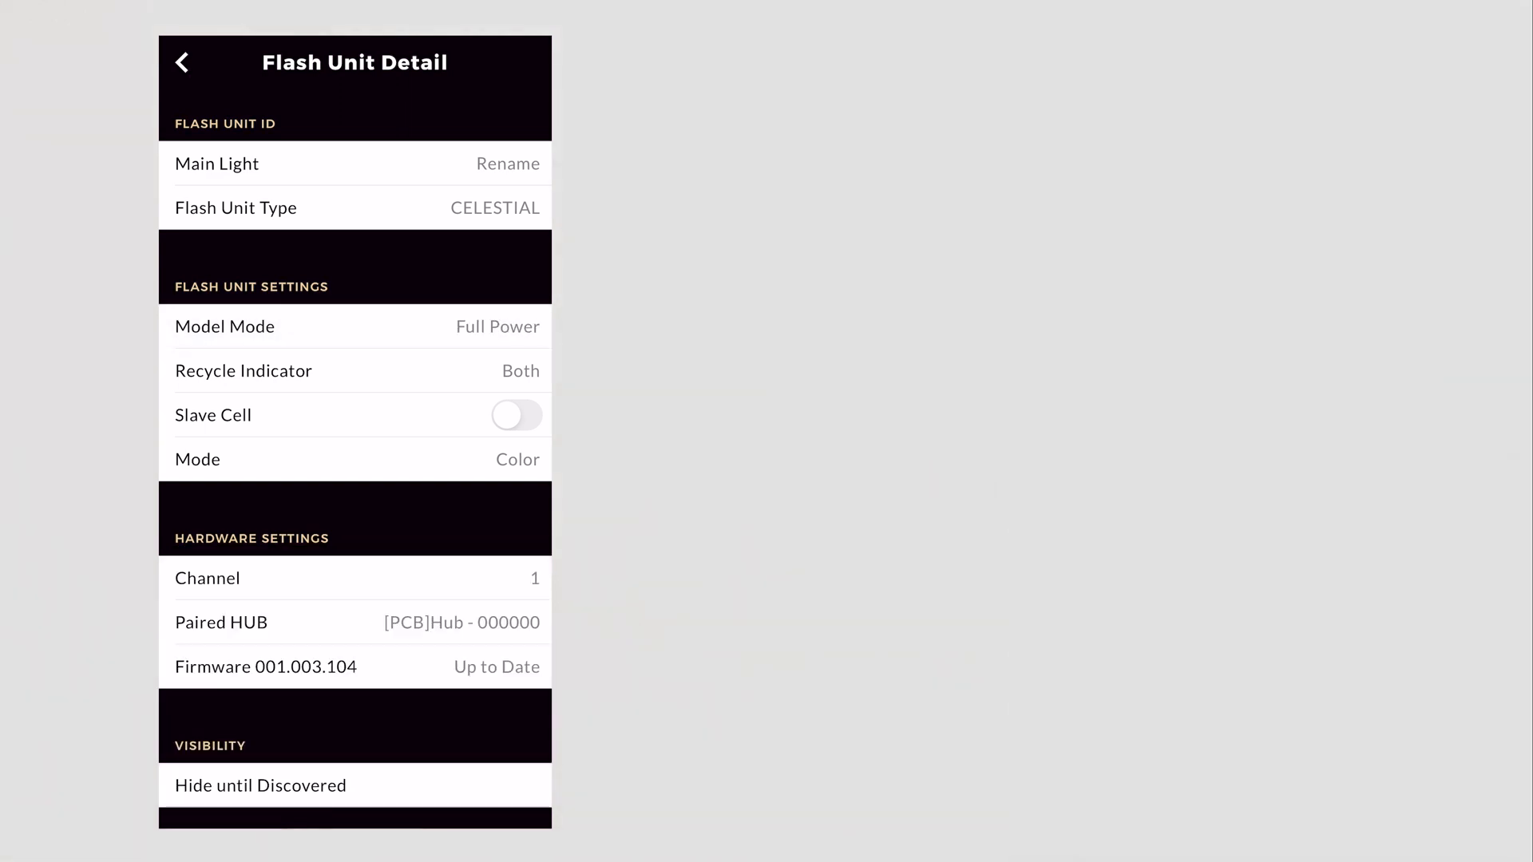
click(182, 62)
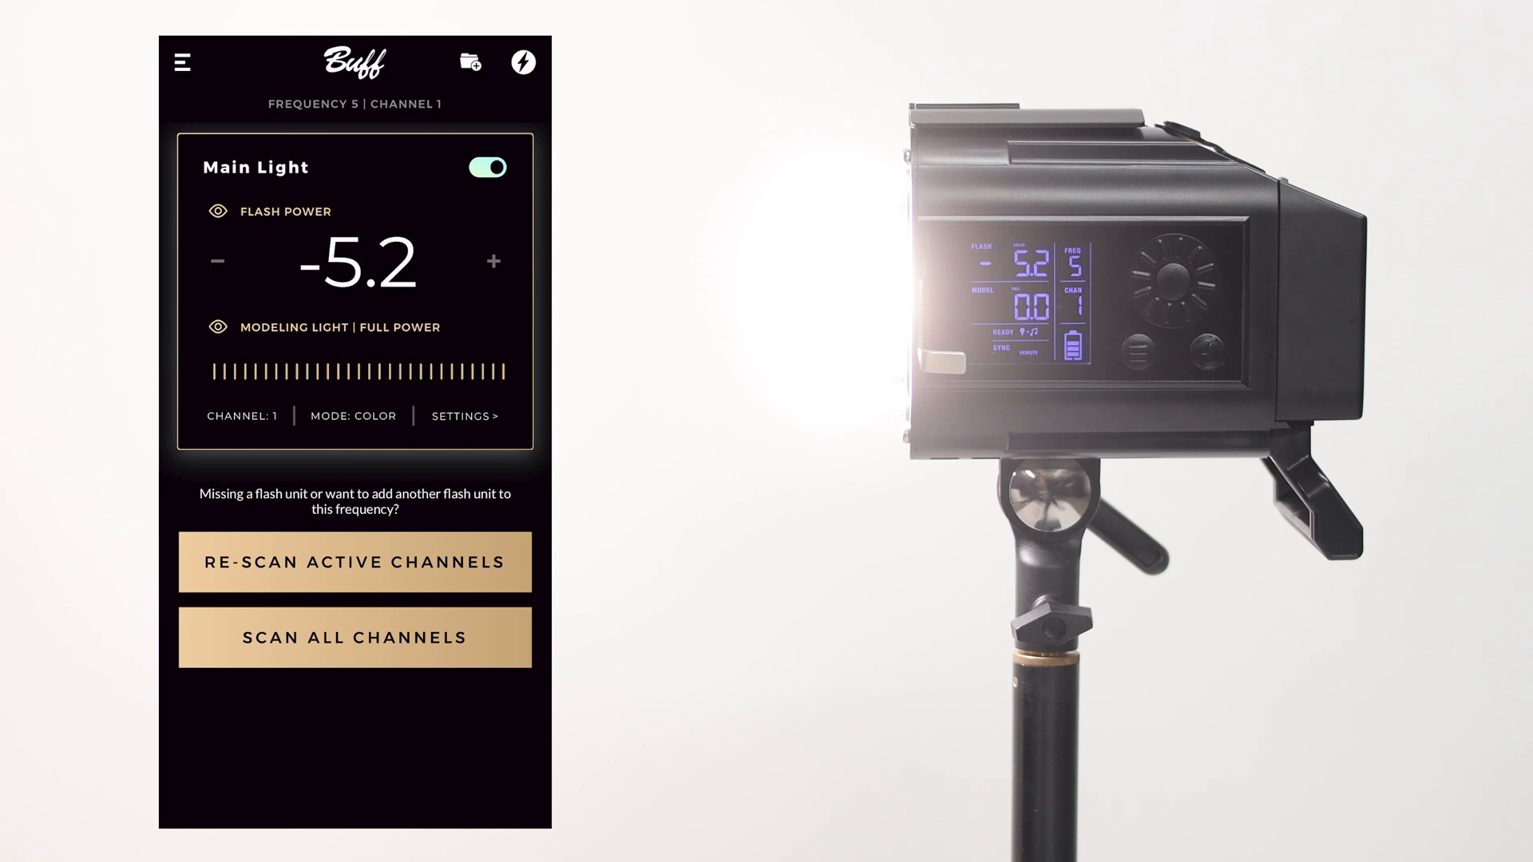
click(217, 326)
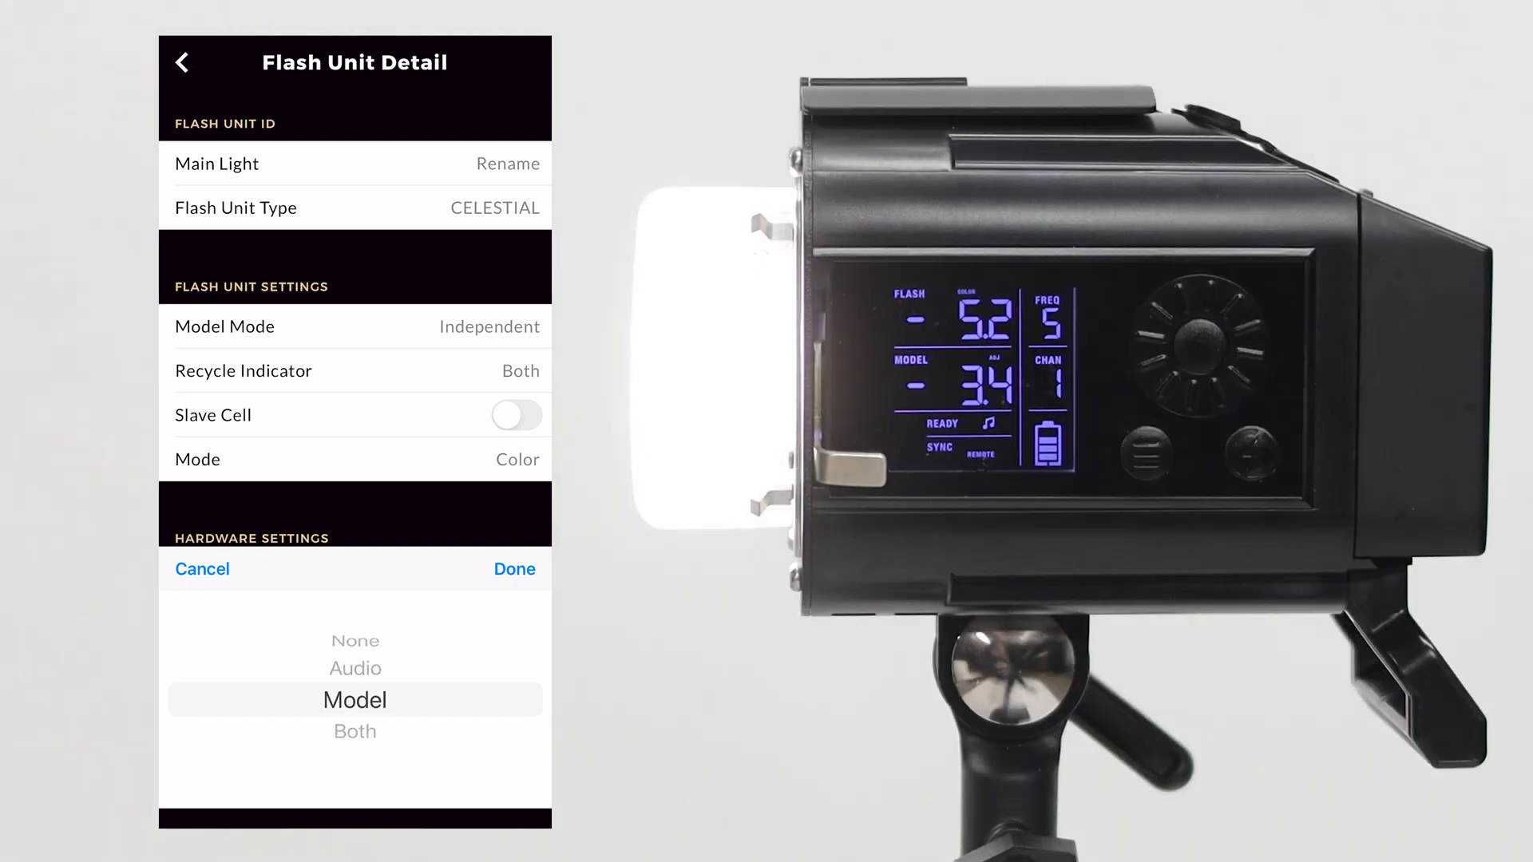
Keep the recycle indicator on Both, turn on Main Light's slave cell, and hide the unit until discovered
scroll(down, 3)
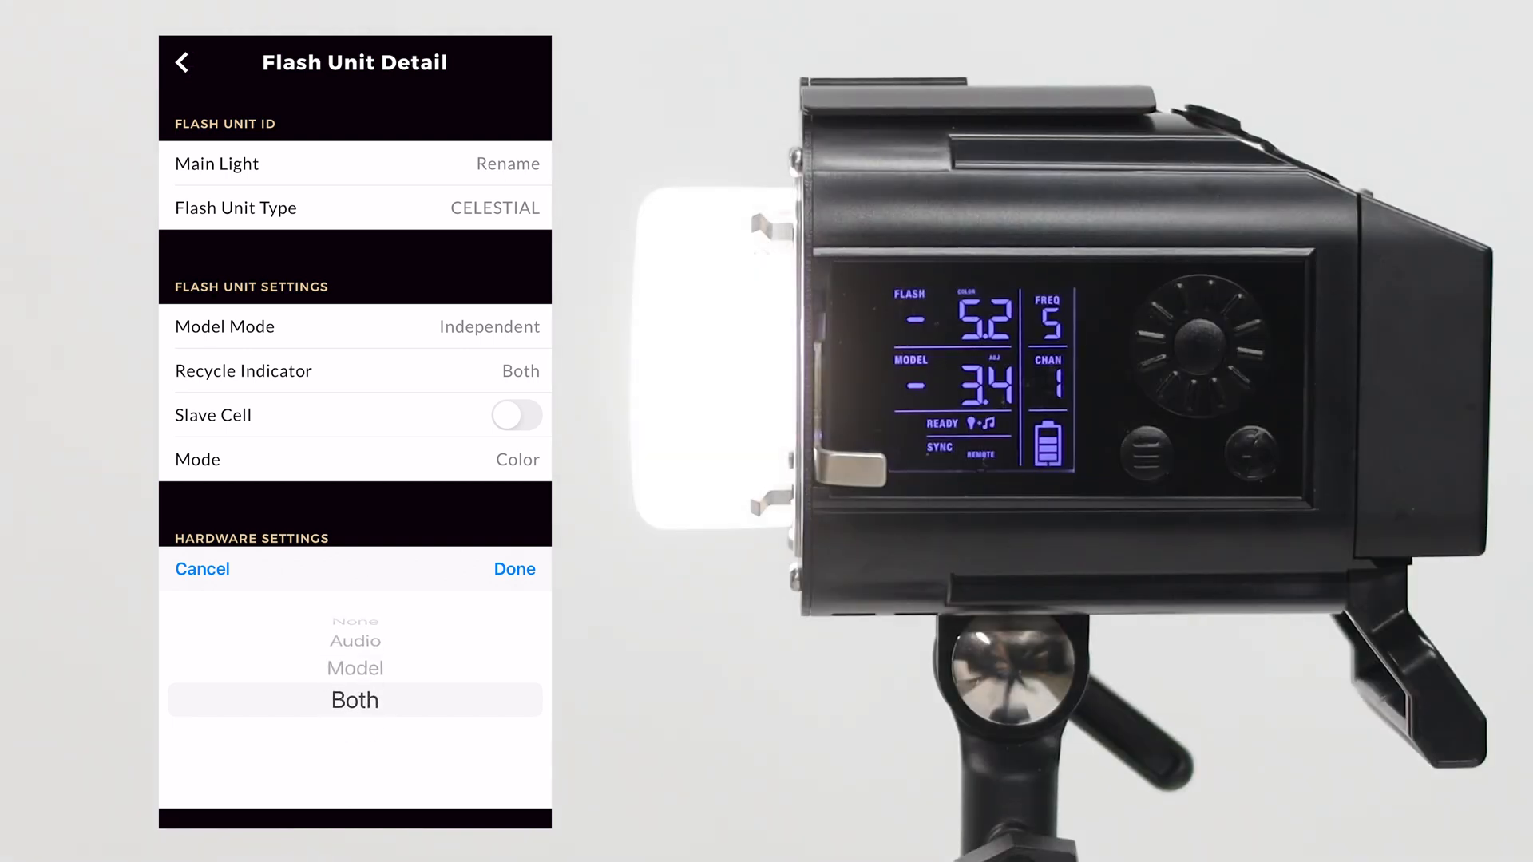
click(513, 570)
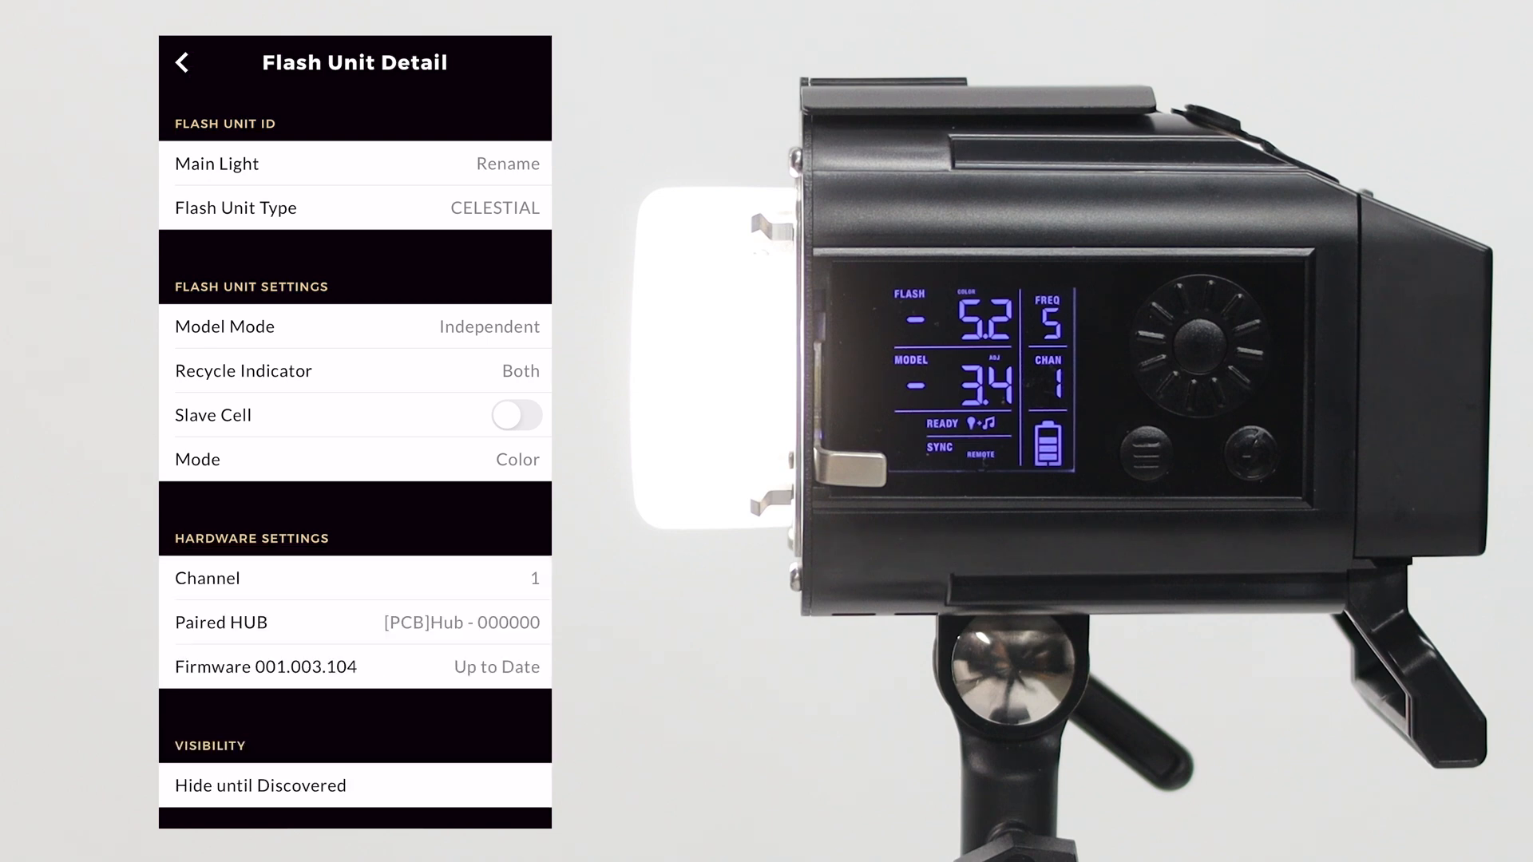
click(515, 414)
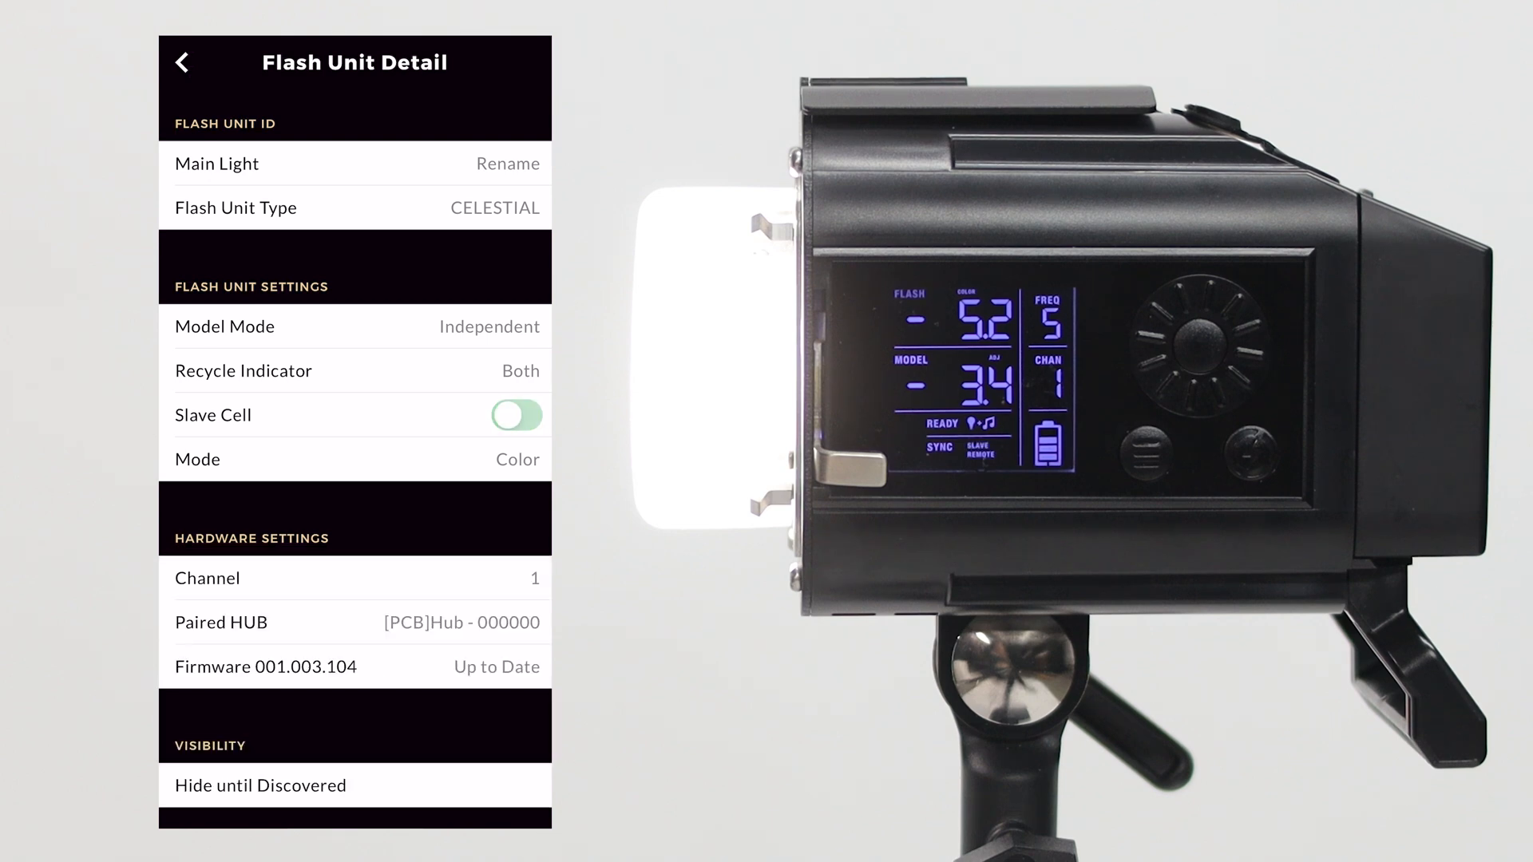
click(516, 414)
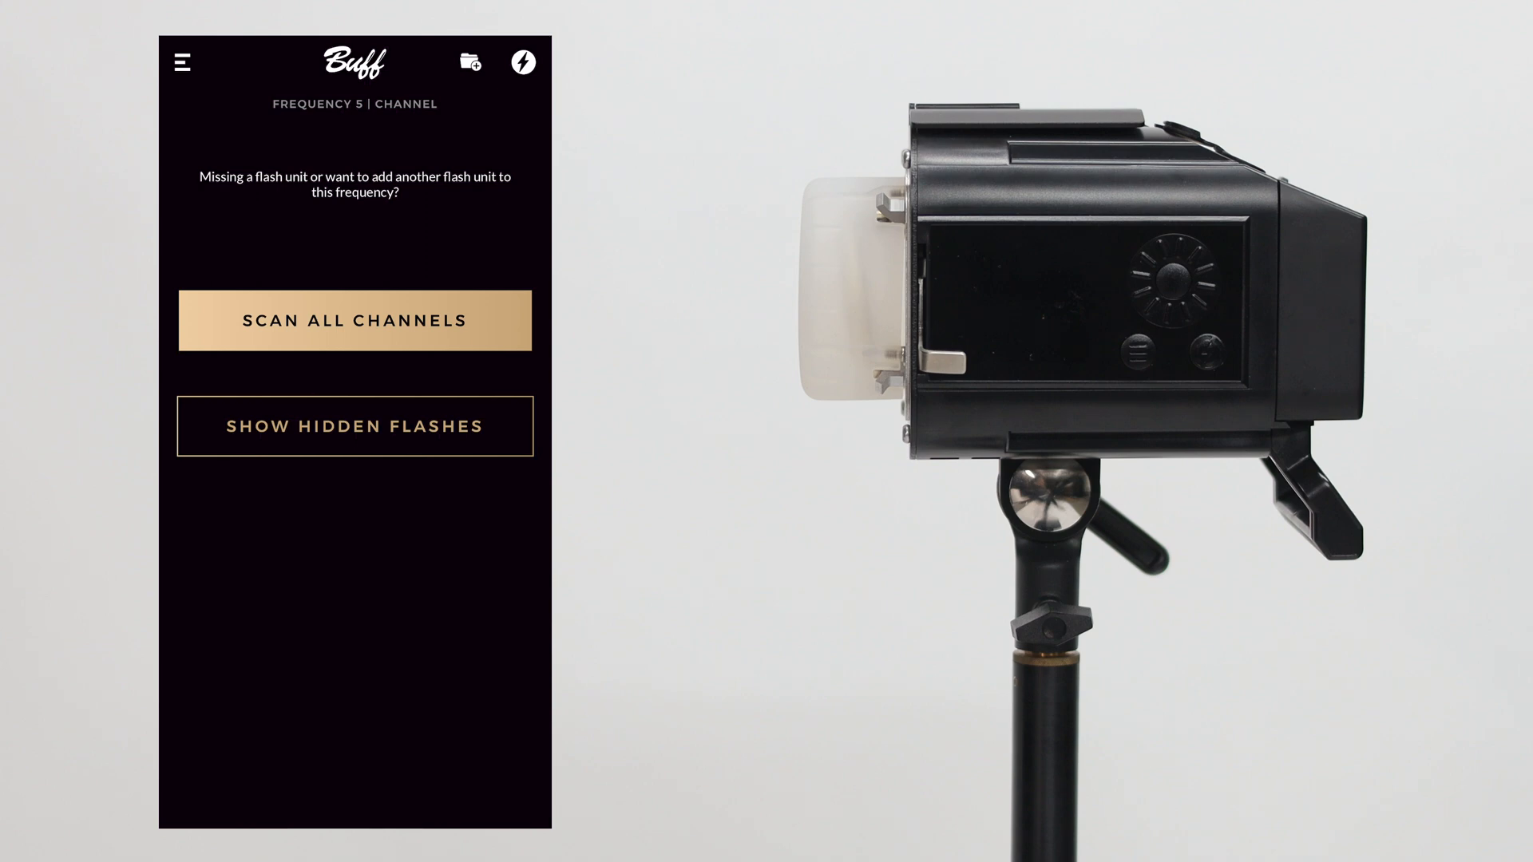
Reveal hidden flashes, restore Main Light on frequency 5 channel 1, and switch it on
click(353, 319)
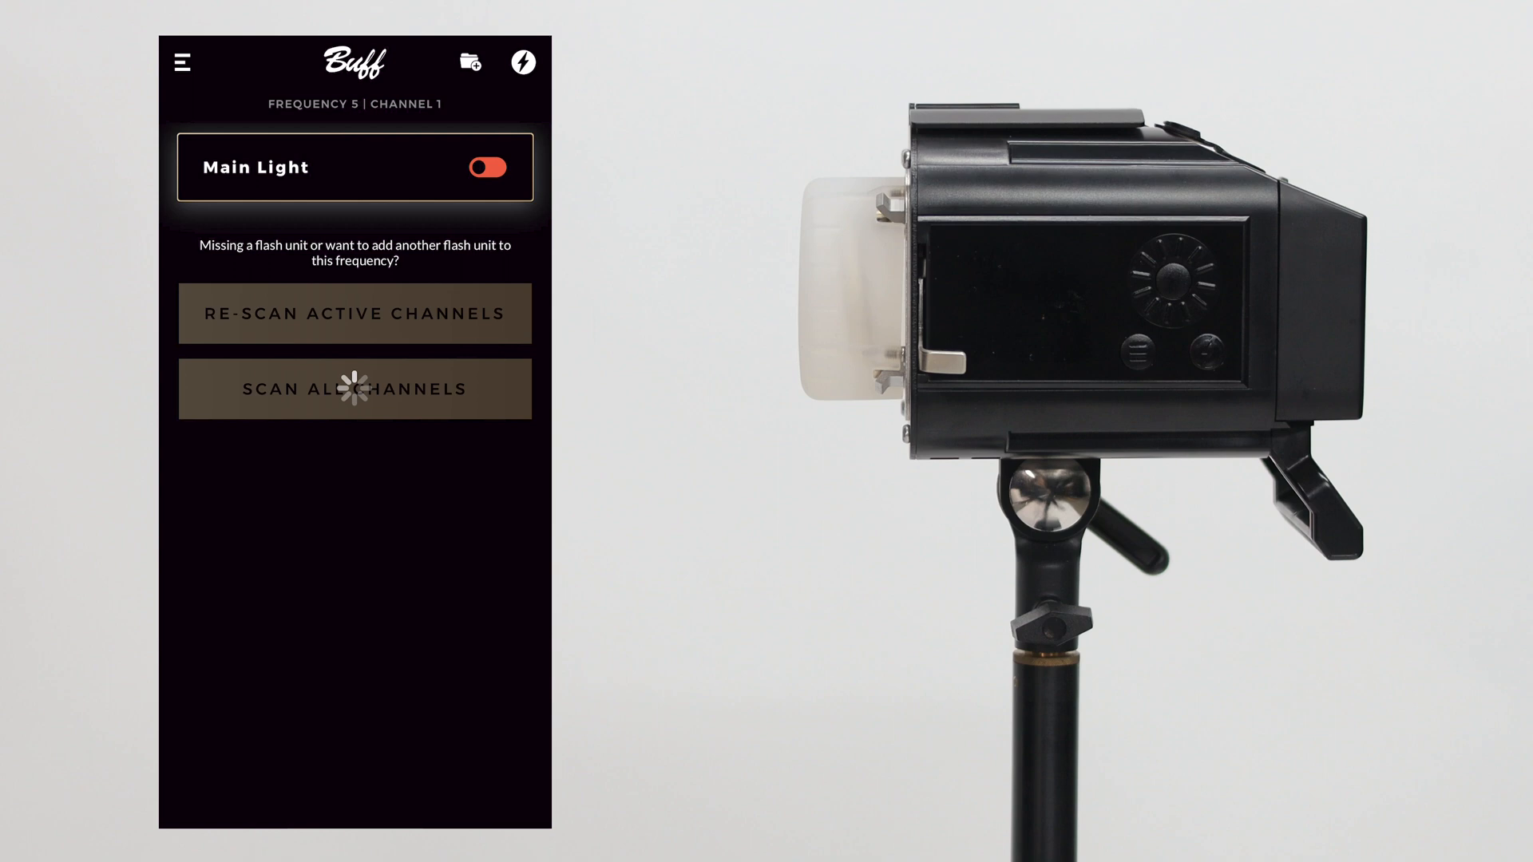
click(487, 167)
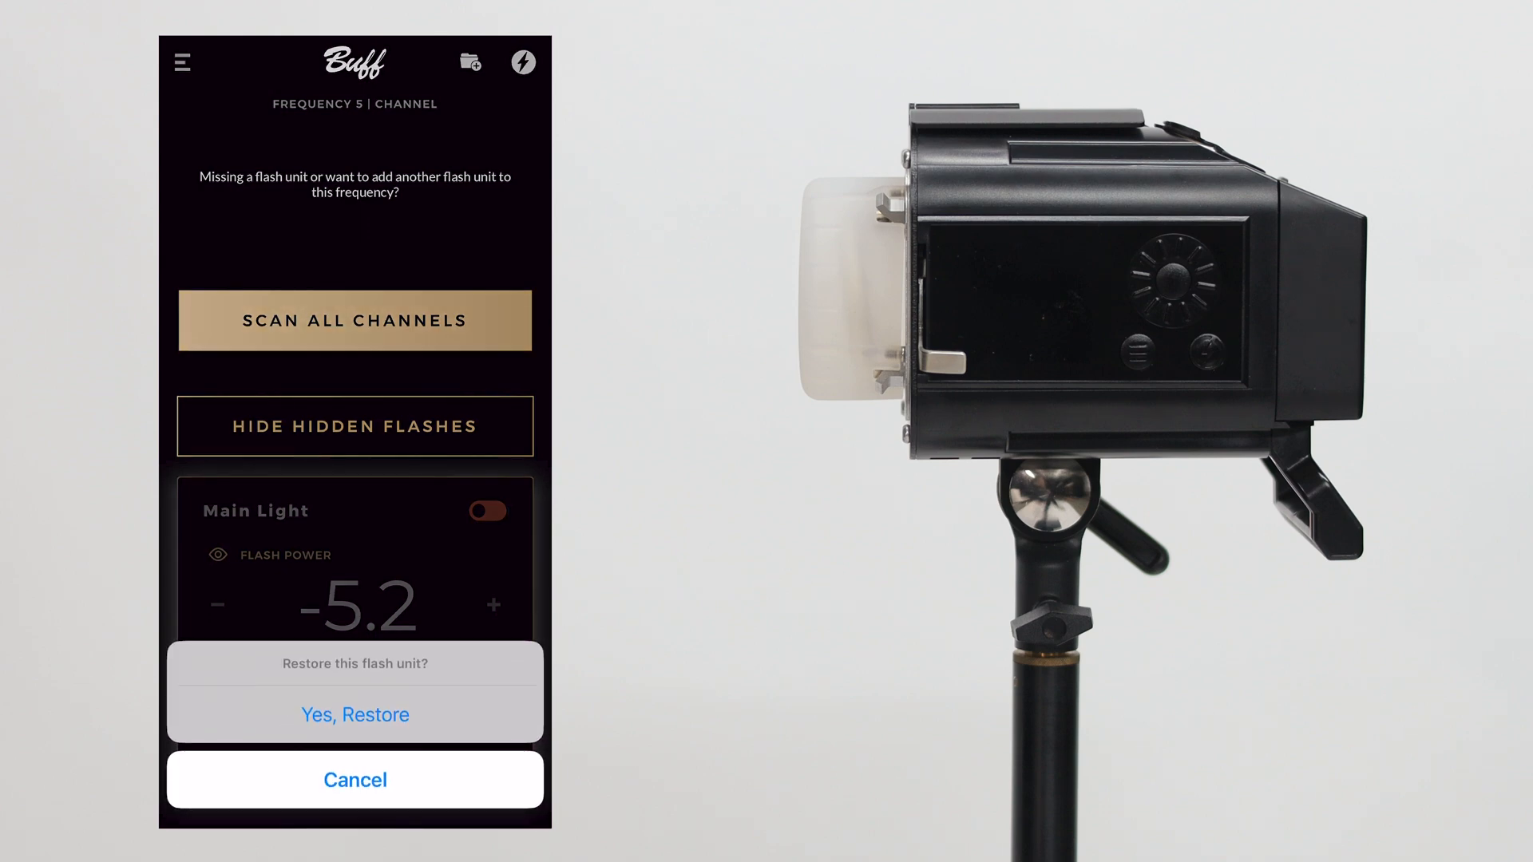
click(354, 715)
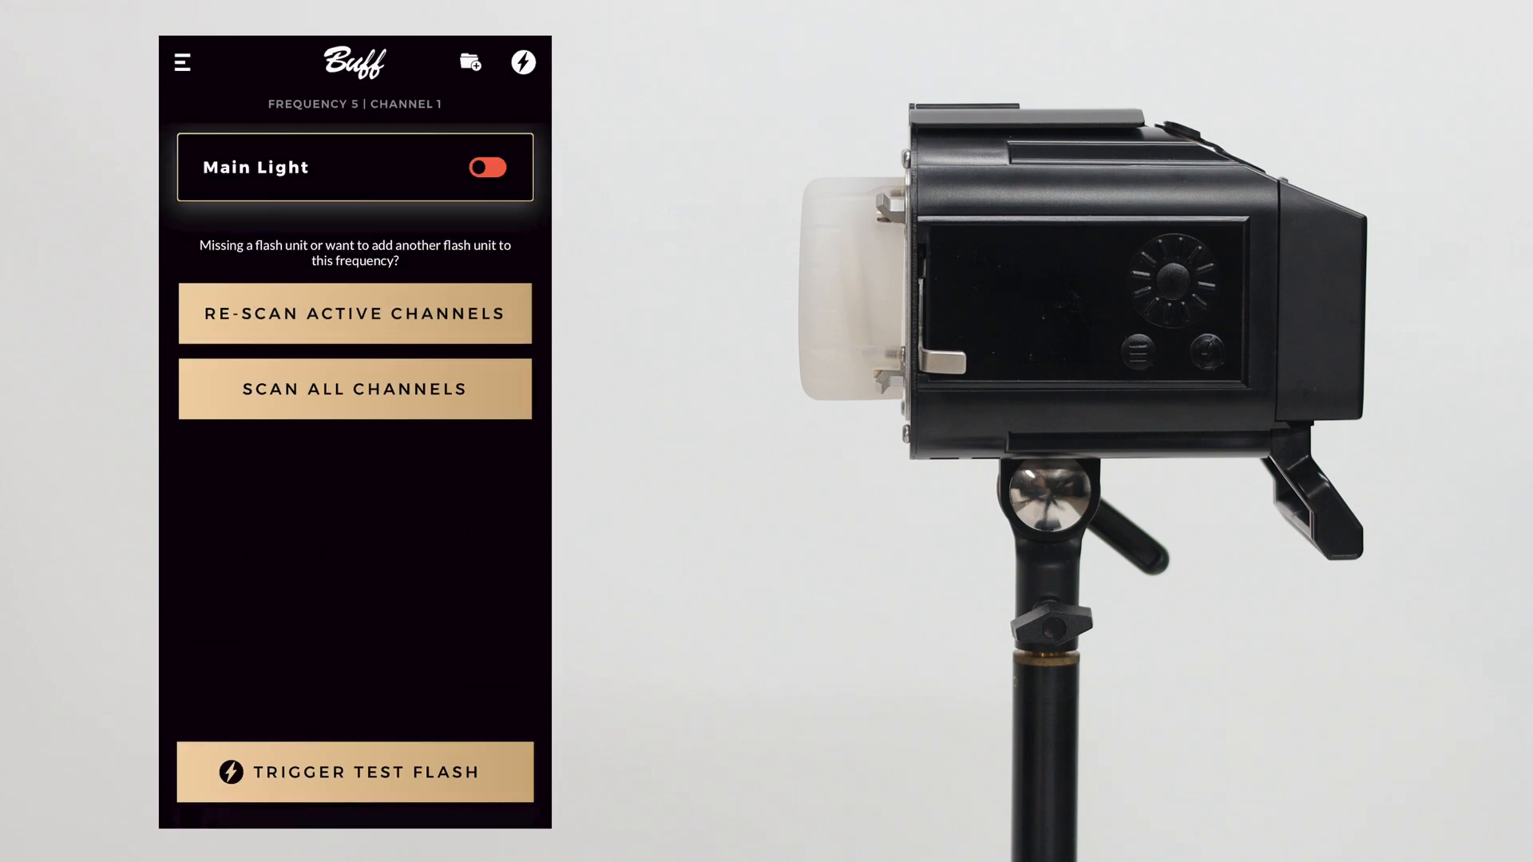
click(486, 167)
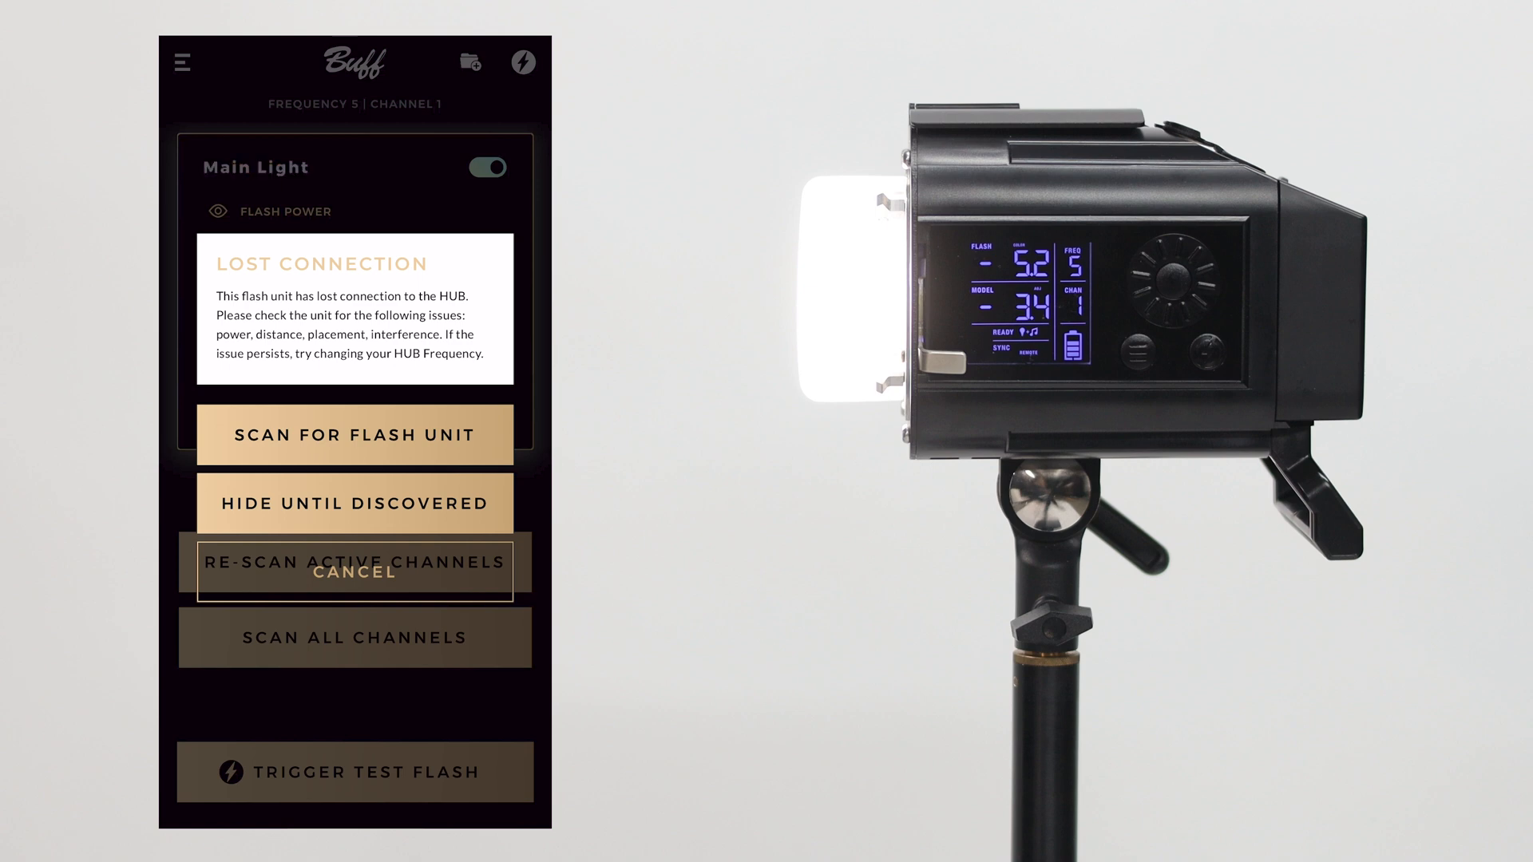
Clear Main Light's lost-connection warning so its power controls and the LINK800 on channel 2 show
click(353, 571)
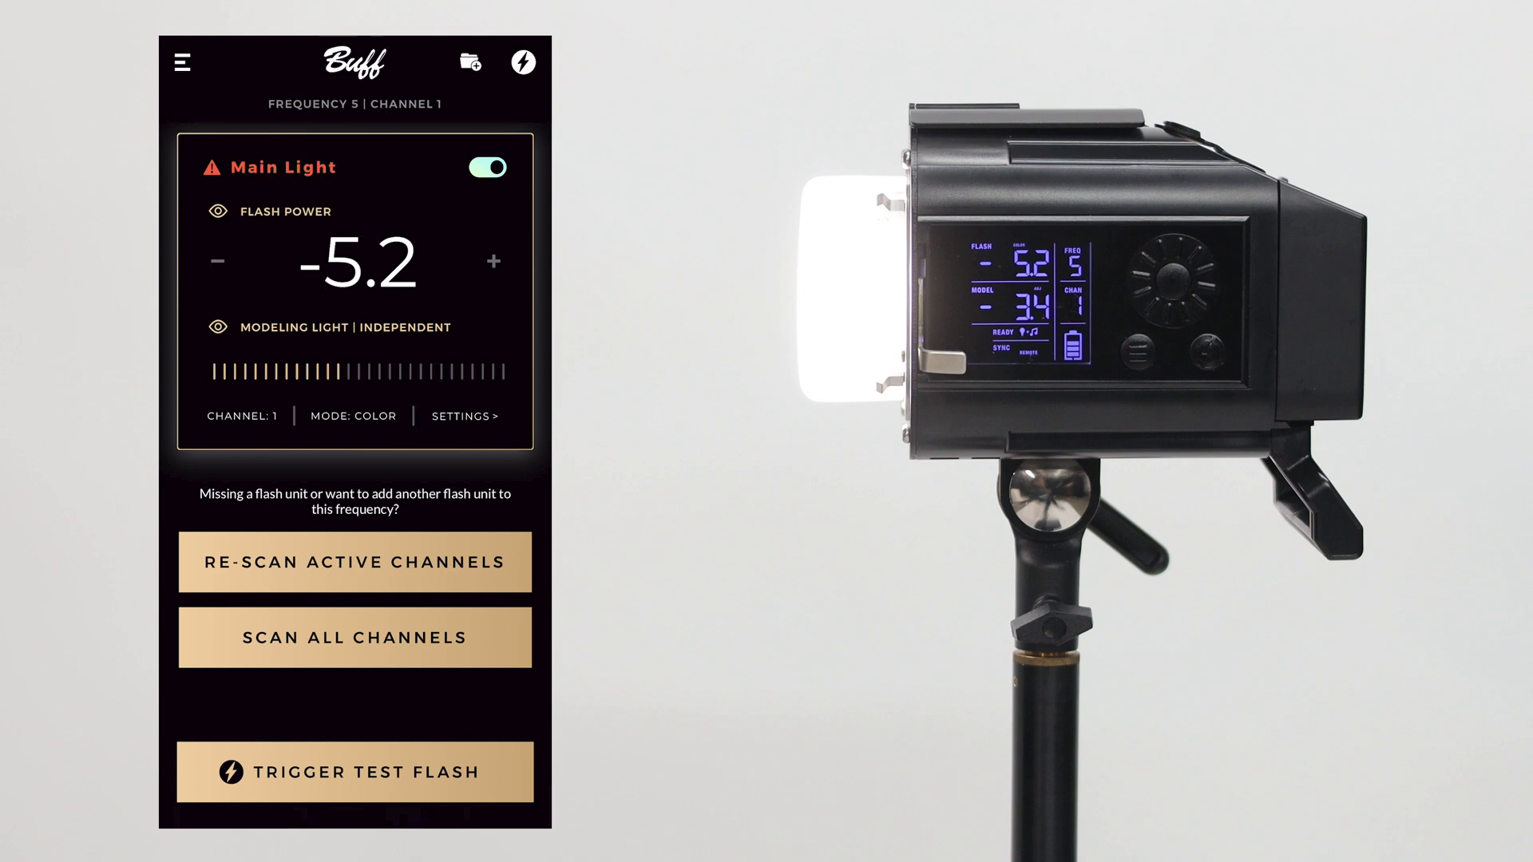
click(354, 562)
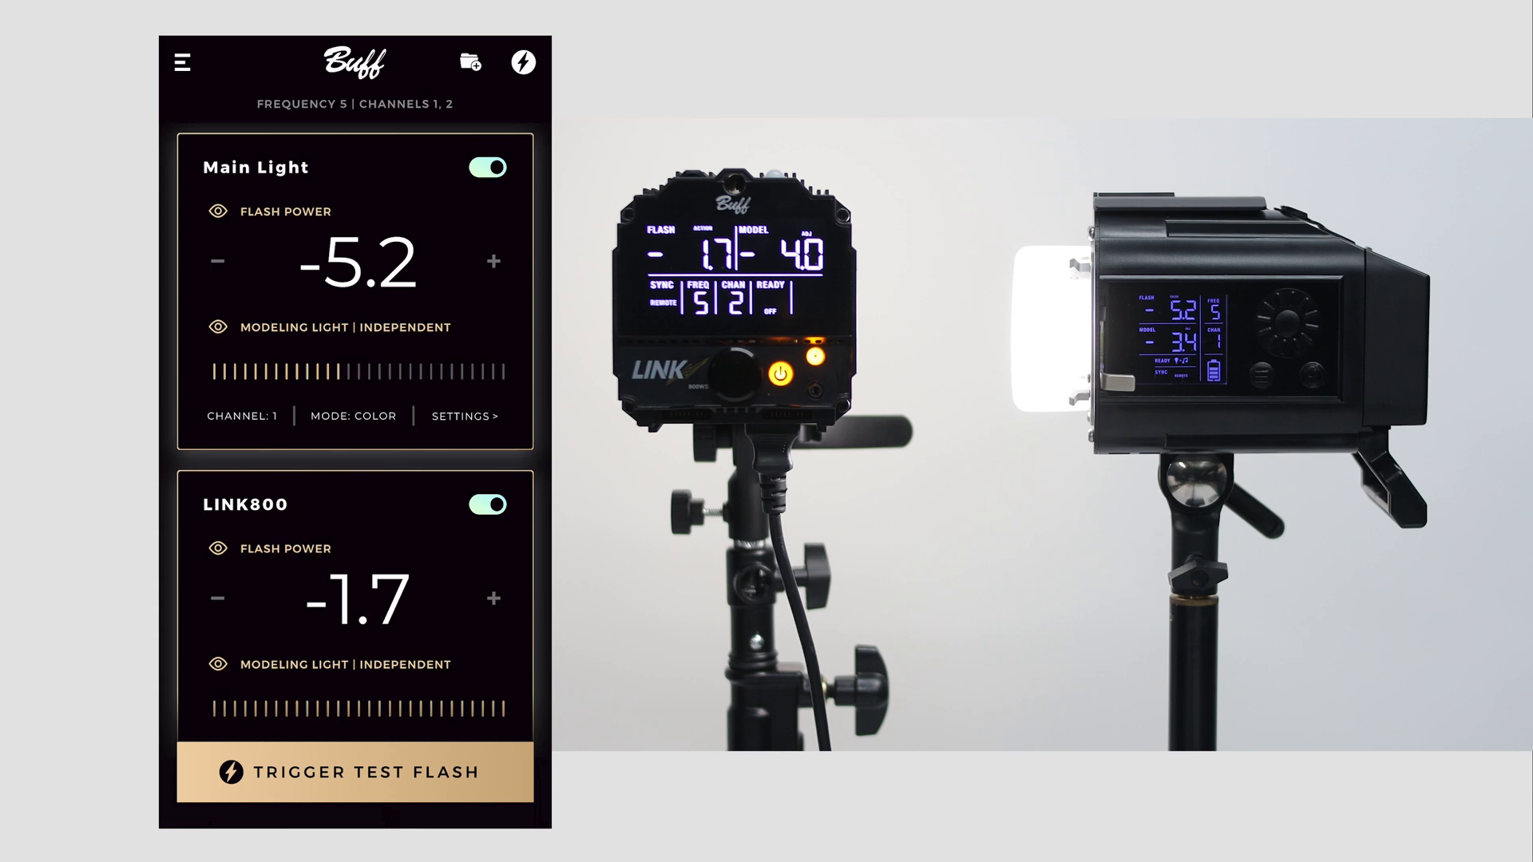
Rename the LINK800 unit on channel 2 to Hair Light from its settings
scroll(down, 3)
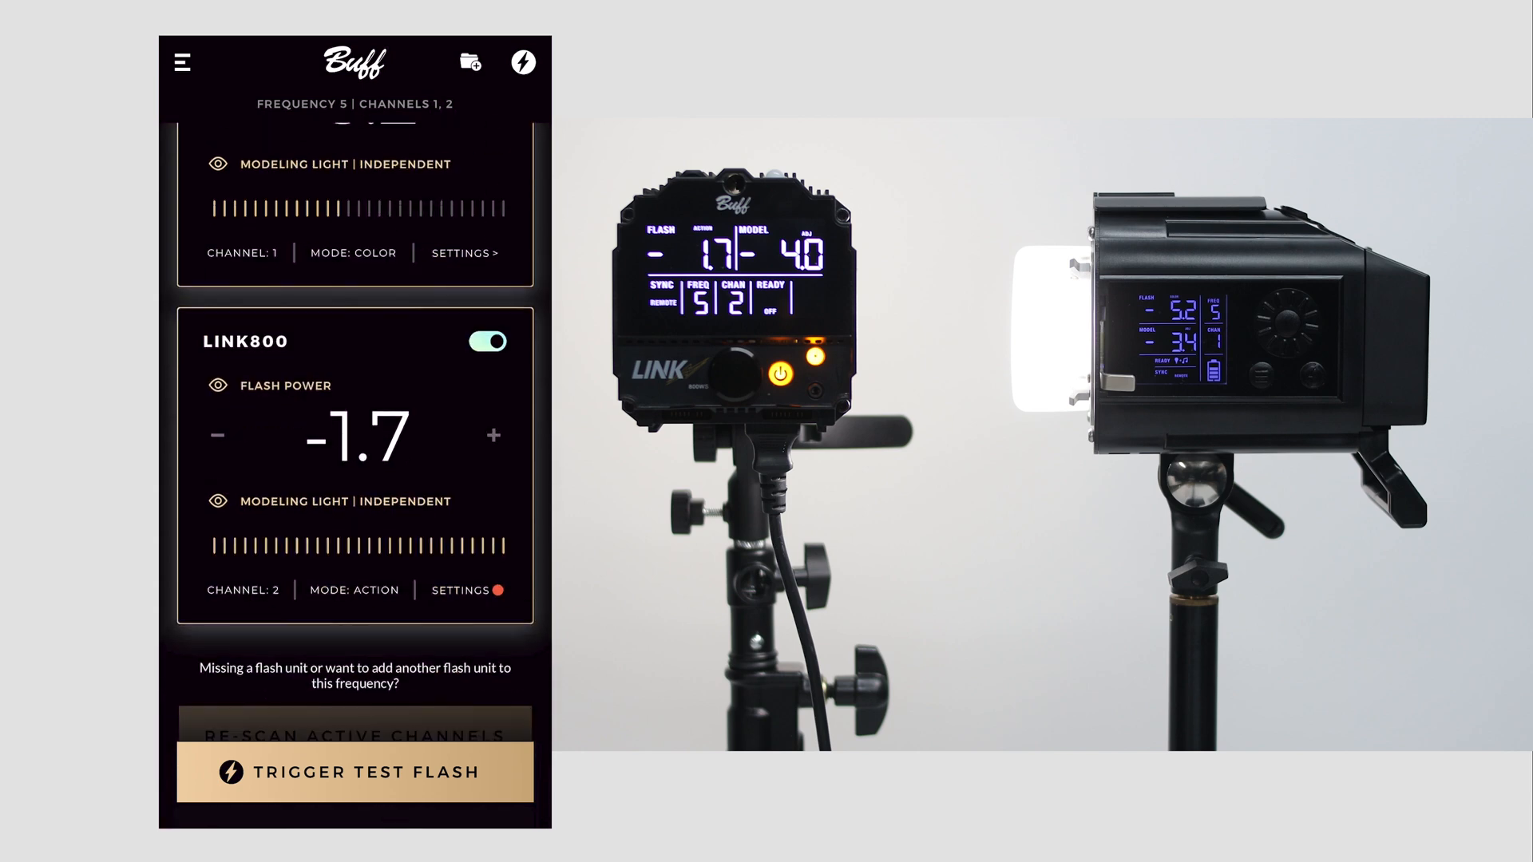
click(463, 589)
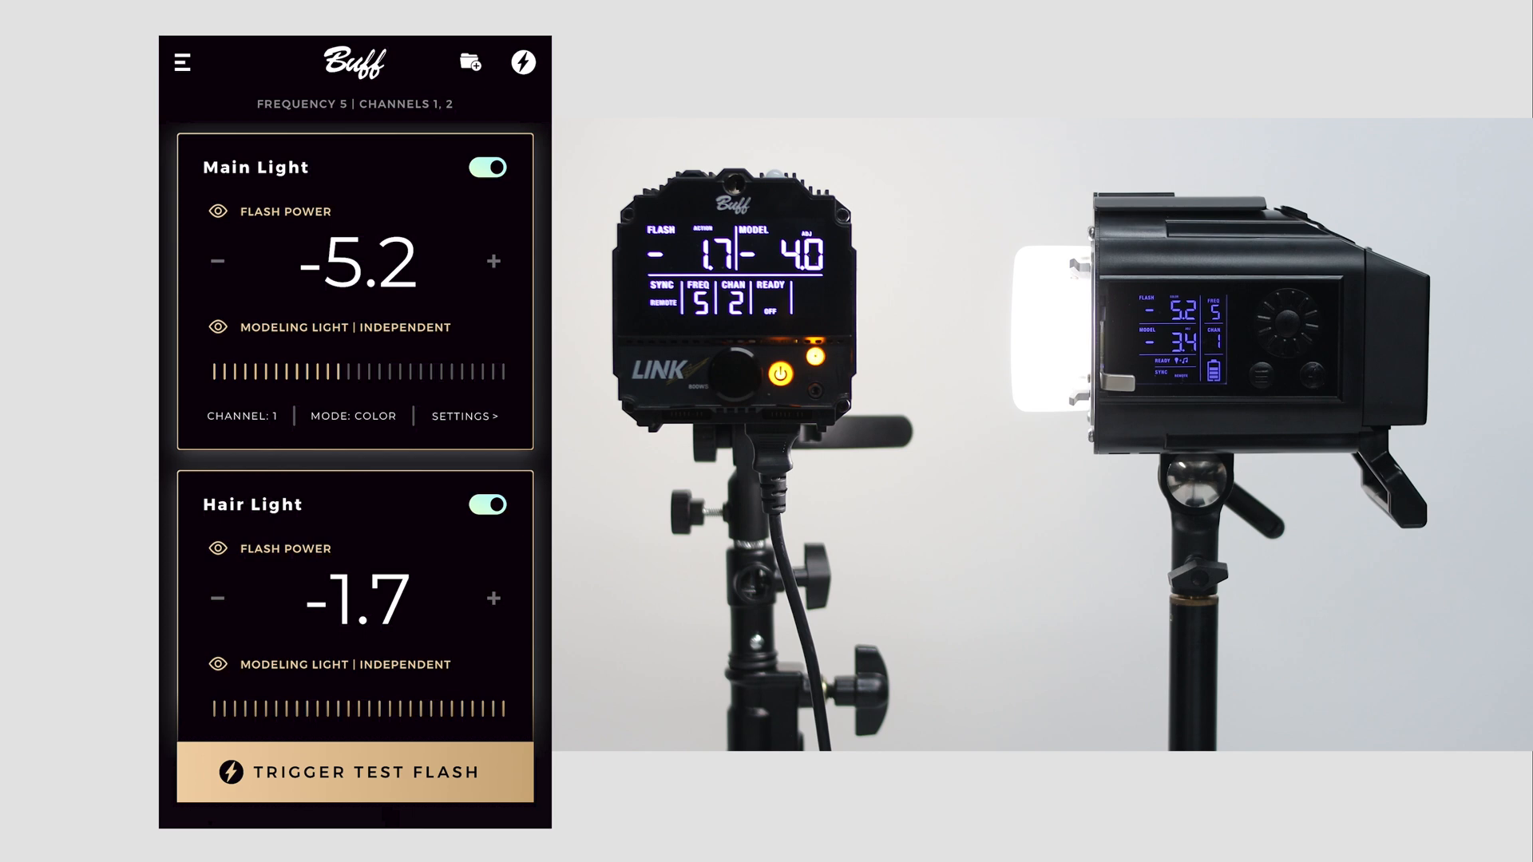
click(469, 62)
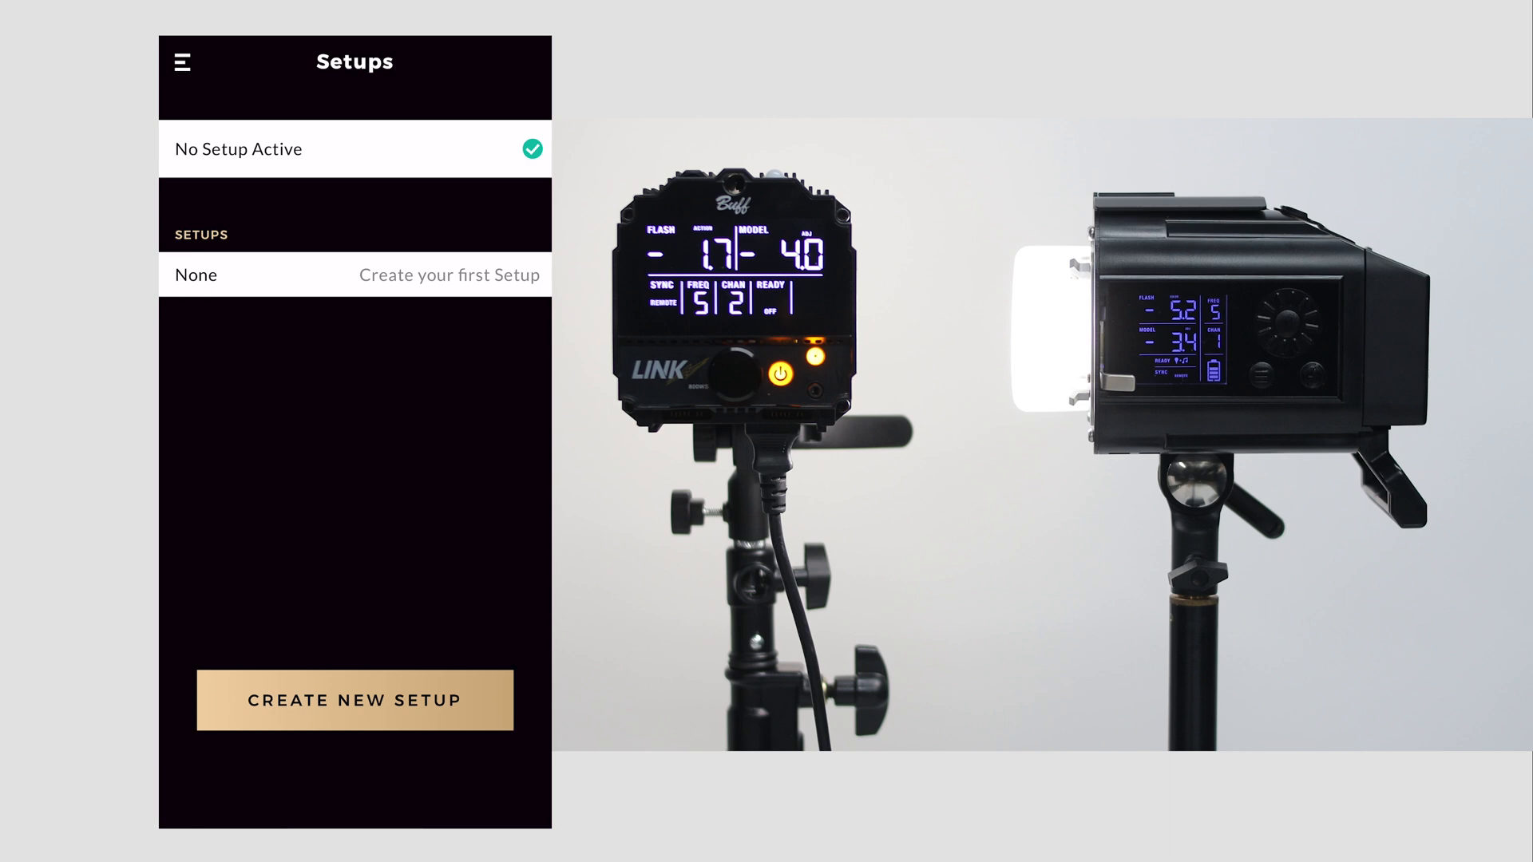
Create a new setup named Studio Setup from the current Main Light and Hair Light units
click(354, 699)
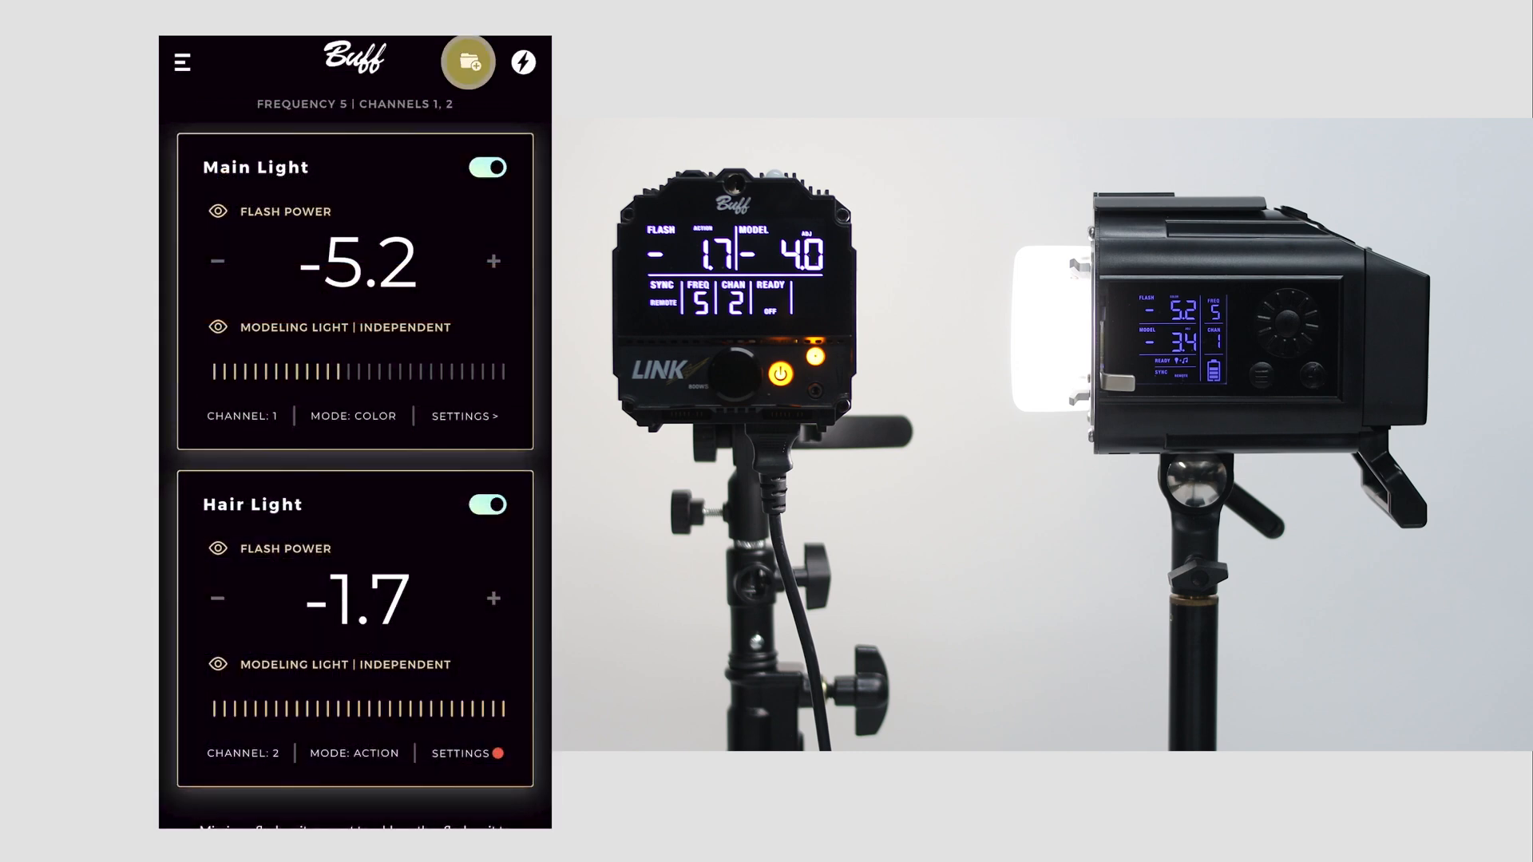
click(467, 62)
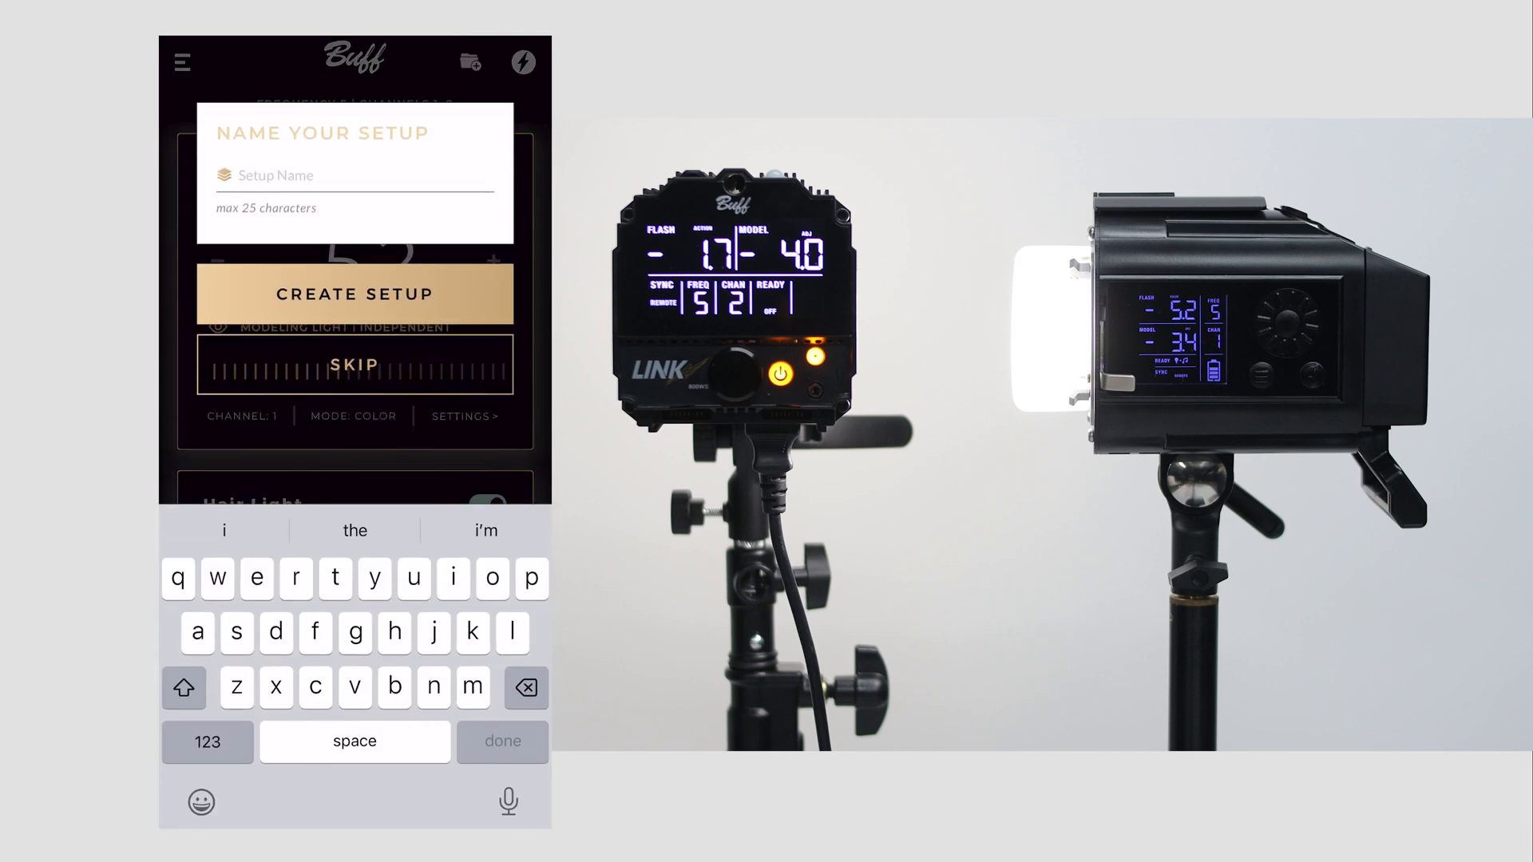
text(Studio Setup)
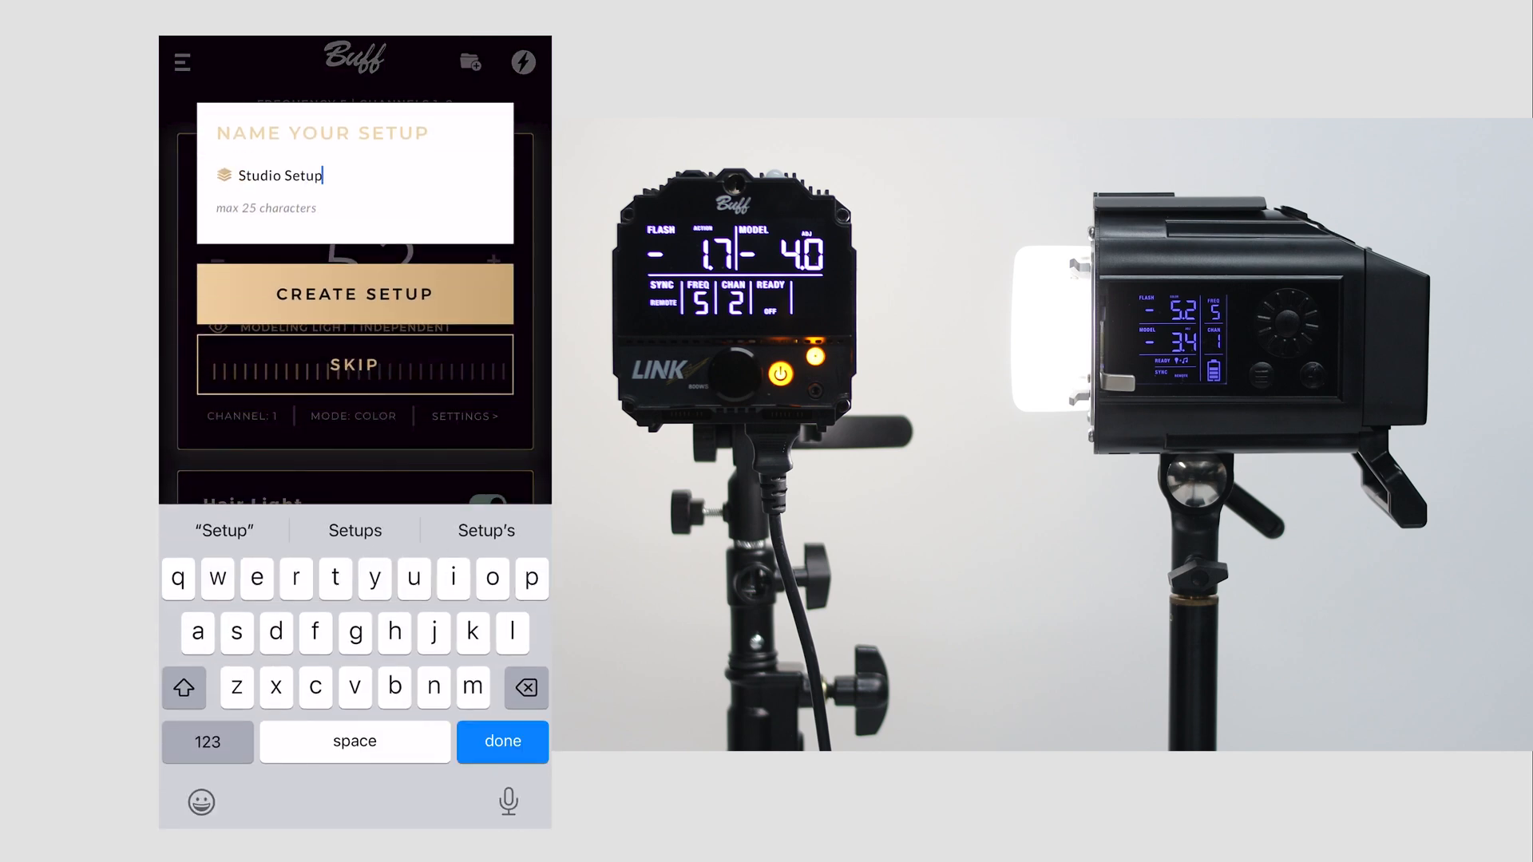
click(354, 295)
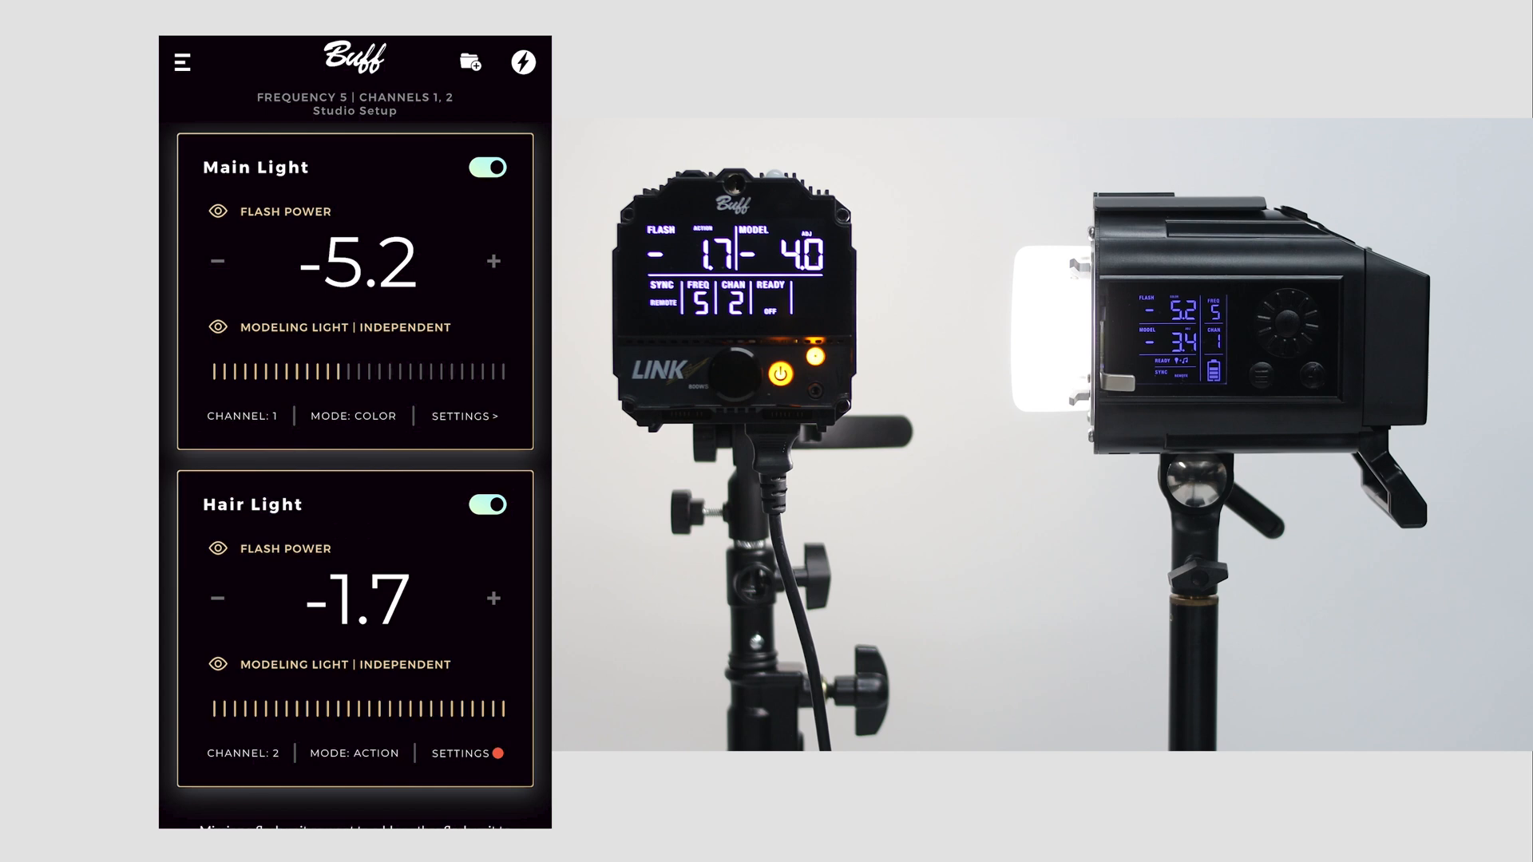
click(180, 62)
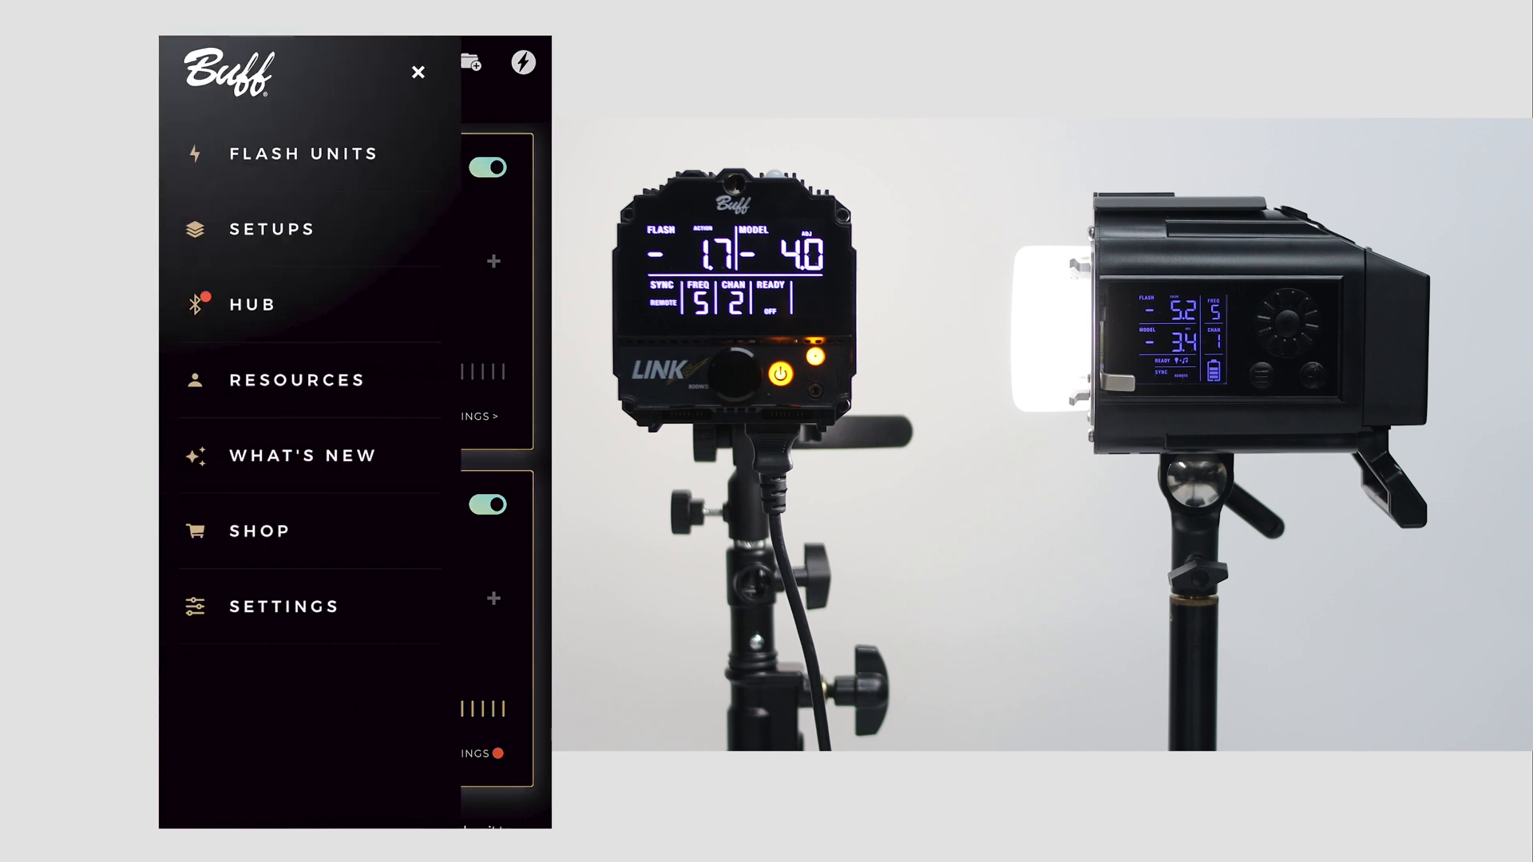
Activate Studio Setup from the saved setups list and go back to Flash Units
click(271, 229)
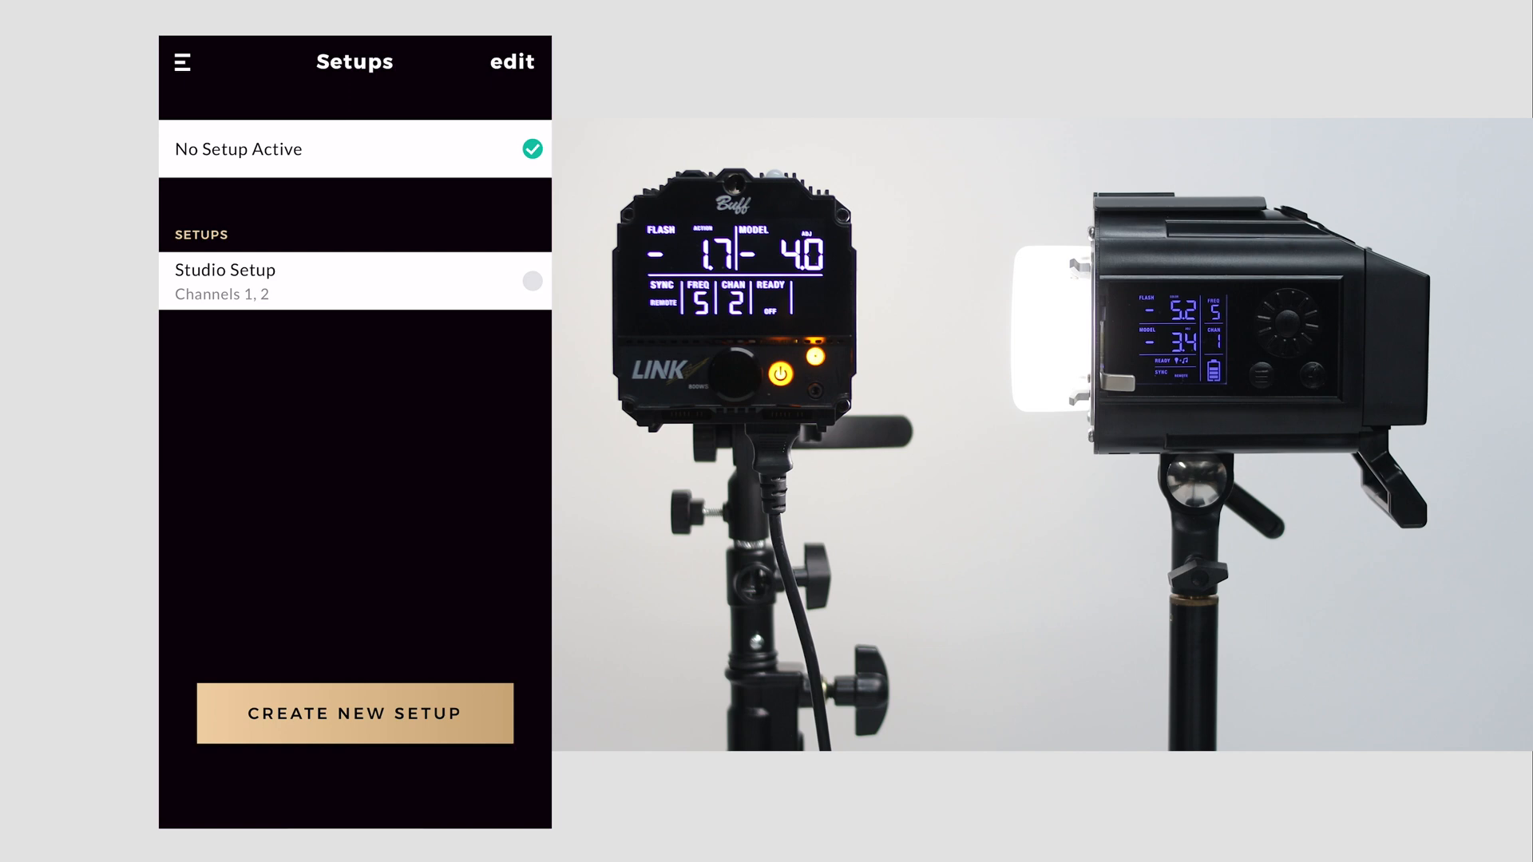
click(354, 283)
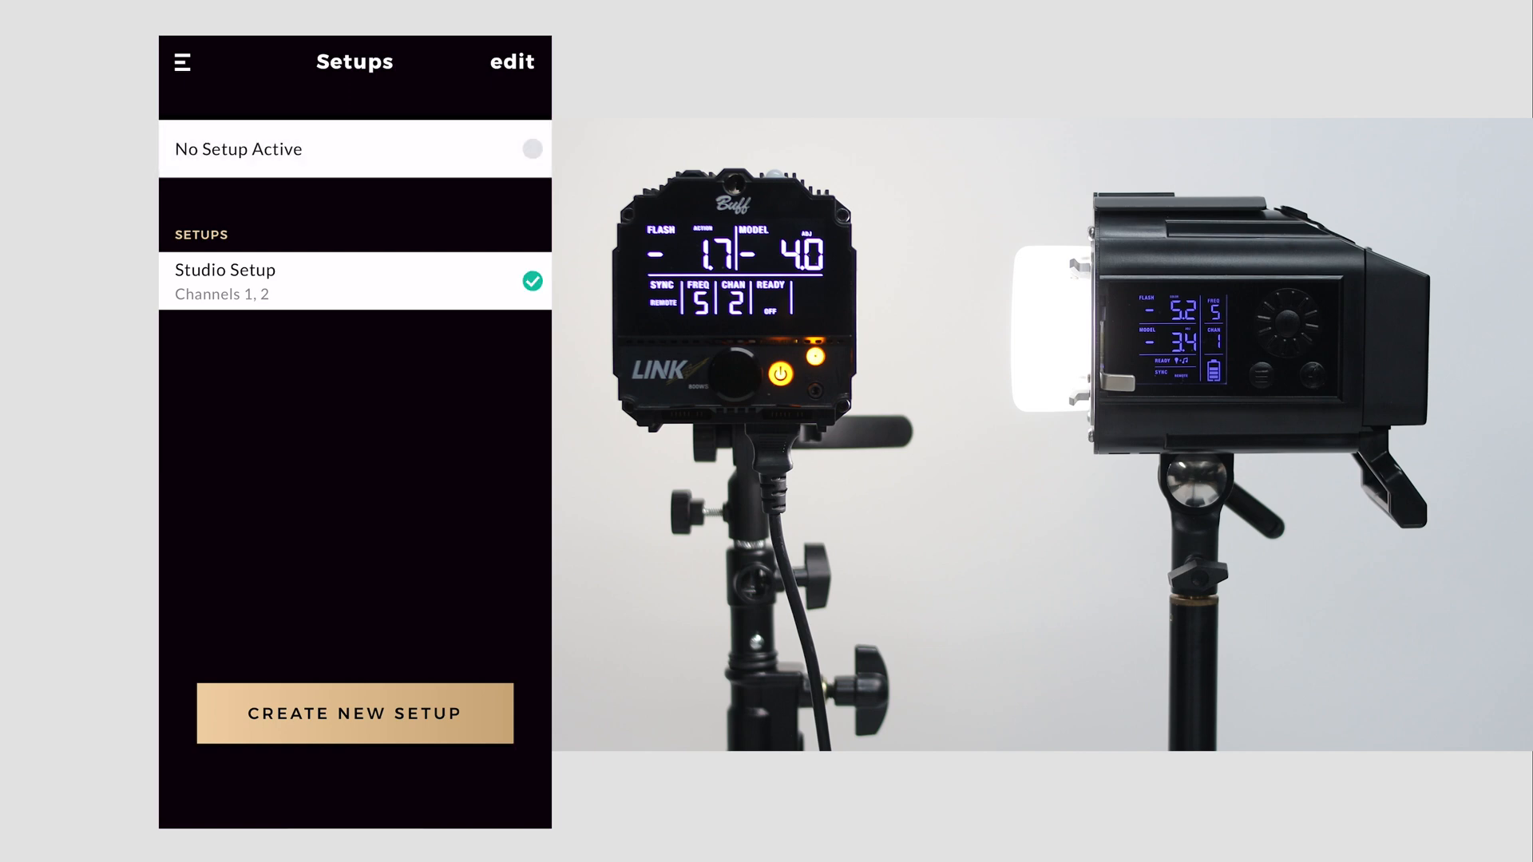
click(510, 62)
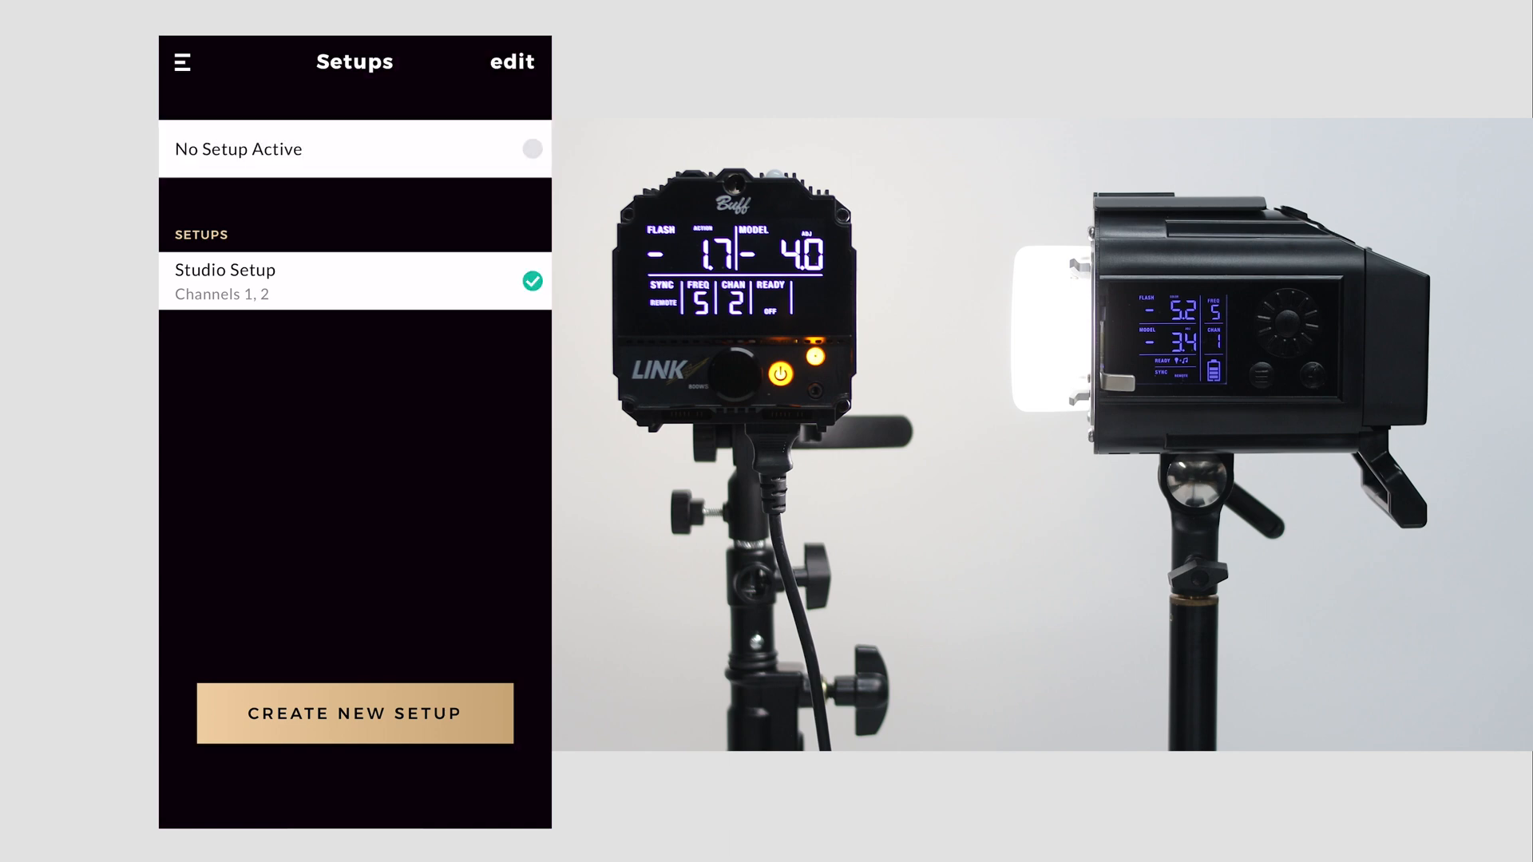
click(223, 270)
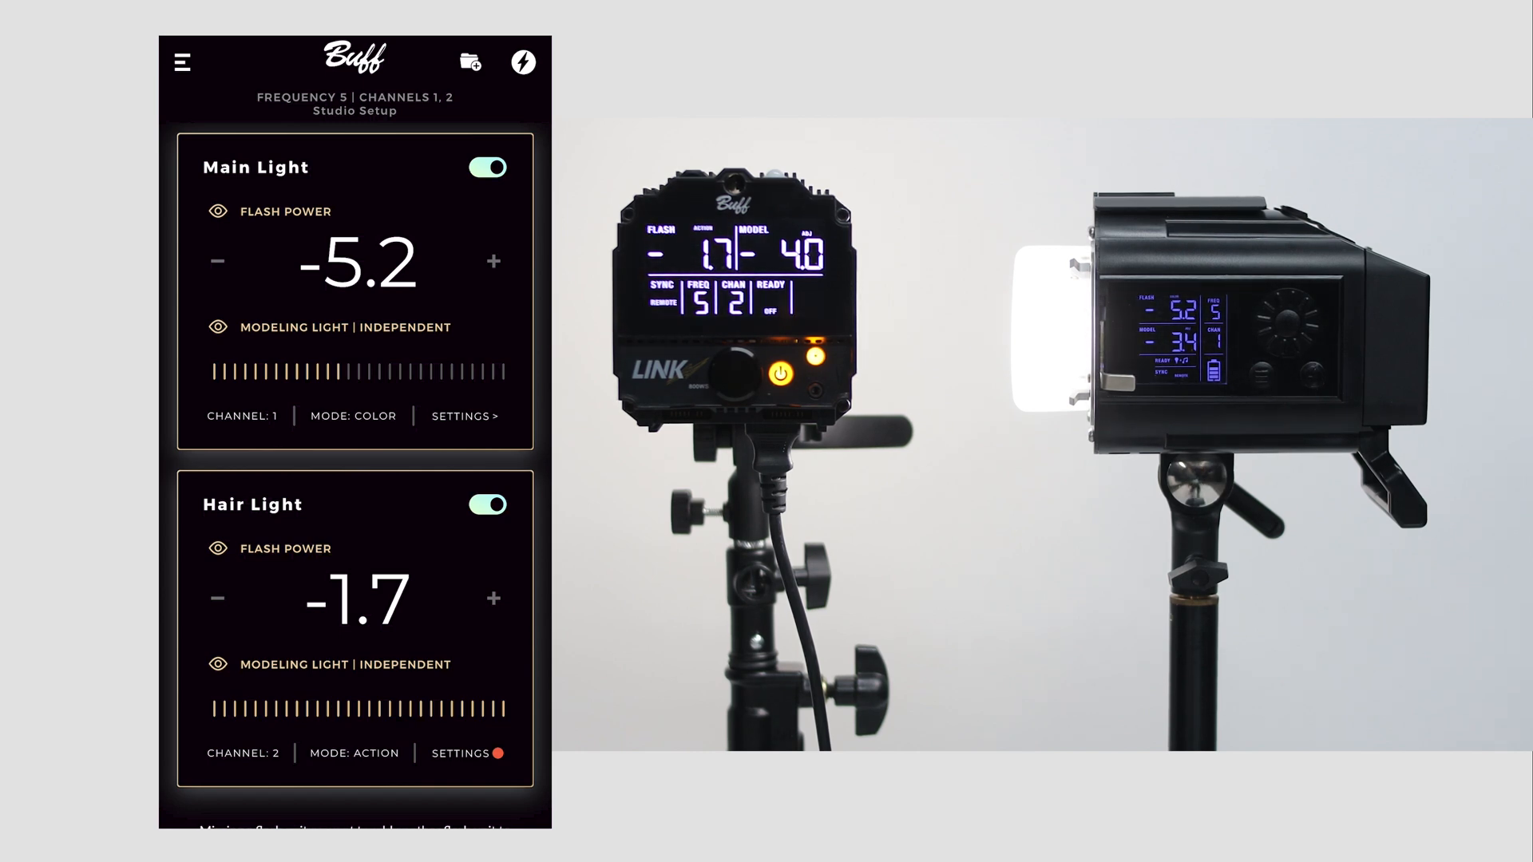
Switch off the Main Light and set the Hair Light to Hide until Discovered
click(486, 167)
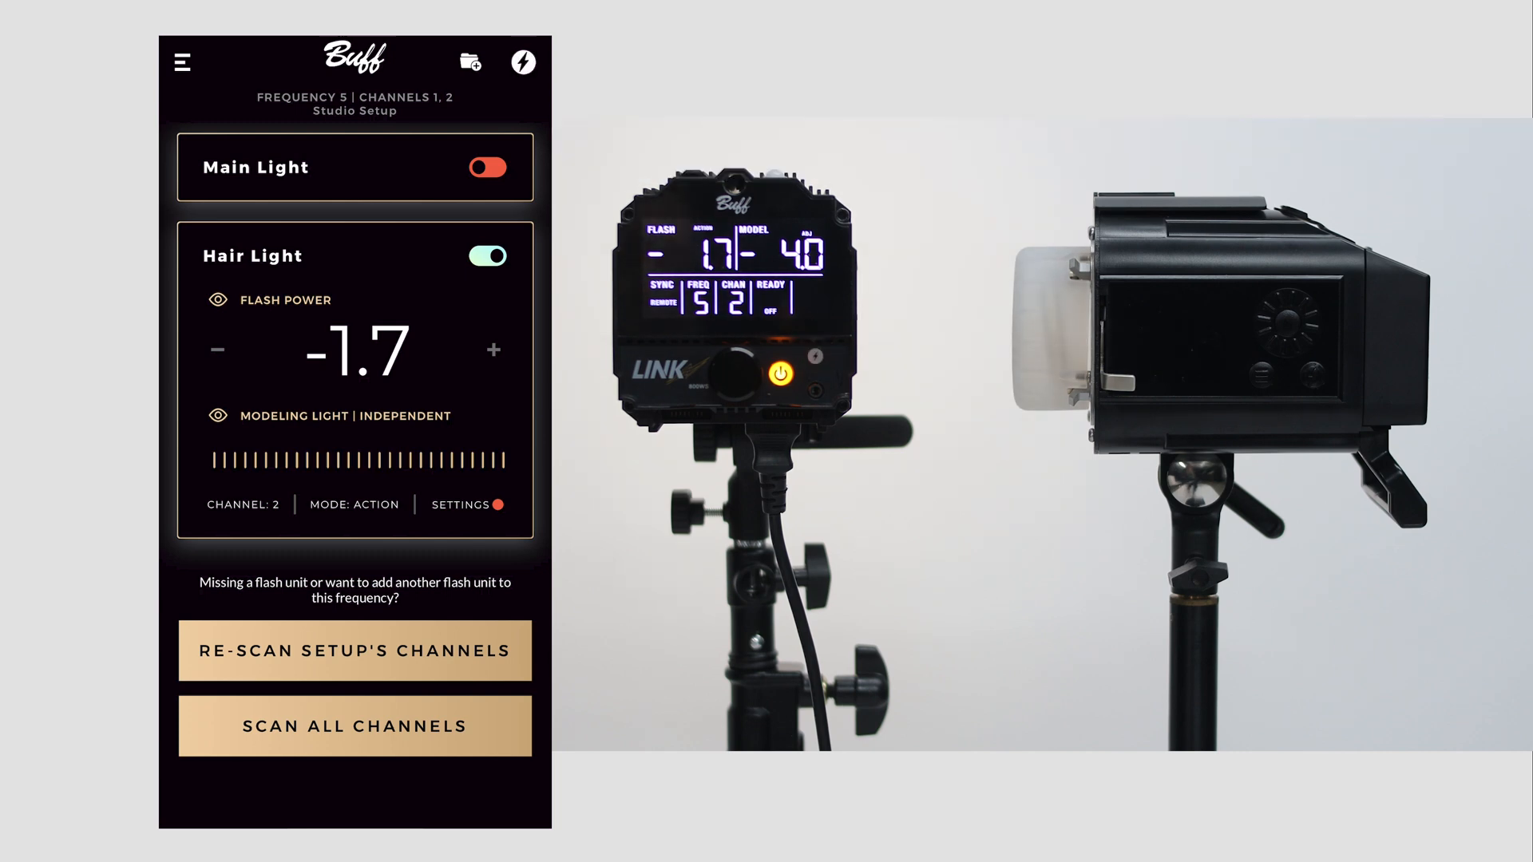
click(487, 167)
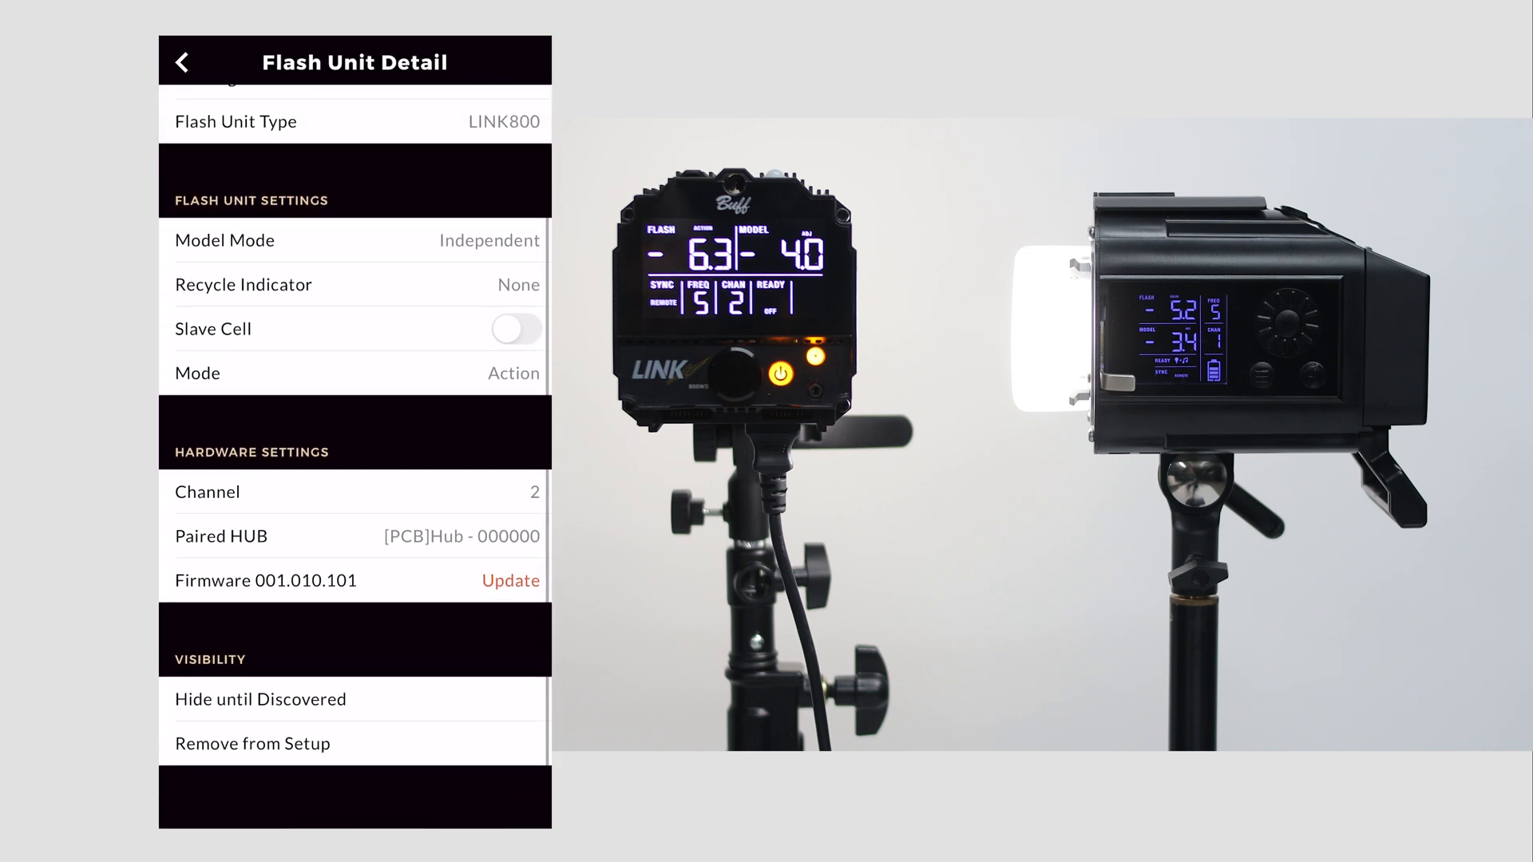
scroll(down, 3)
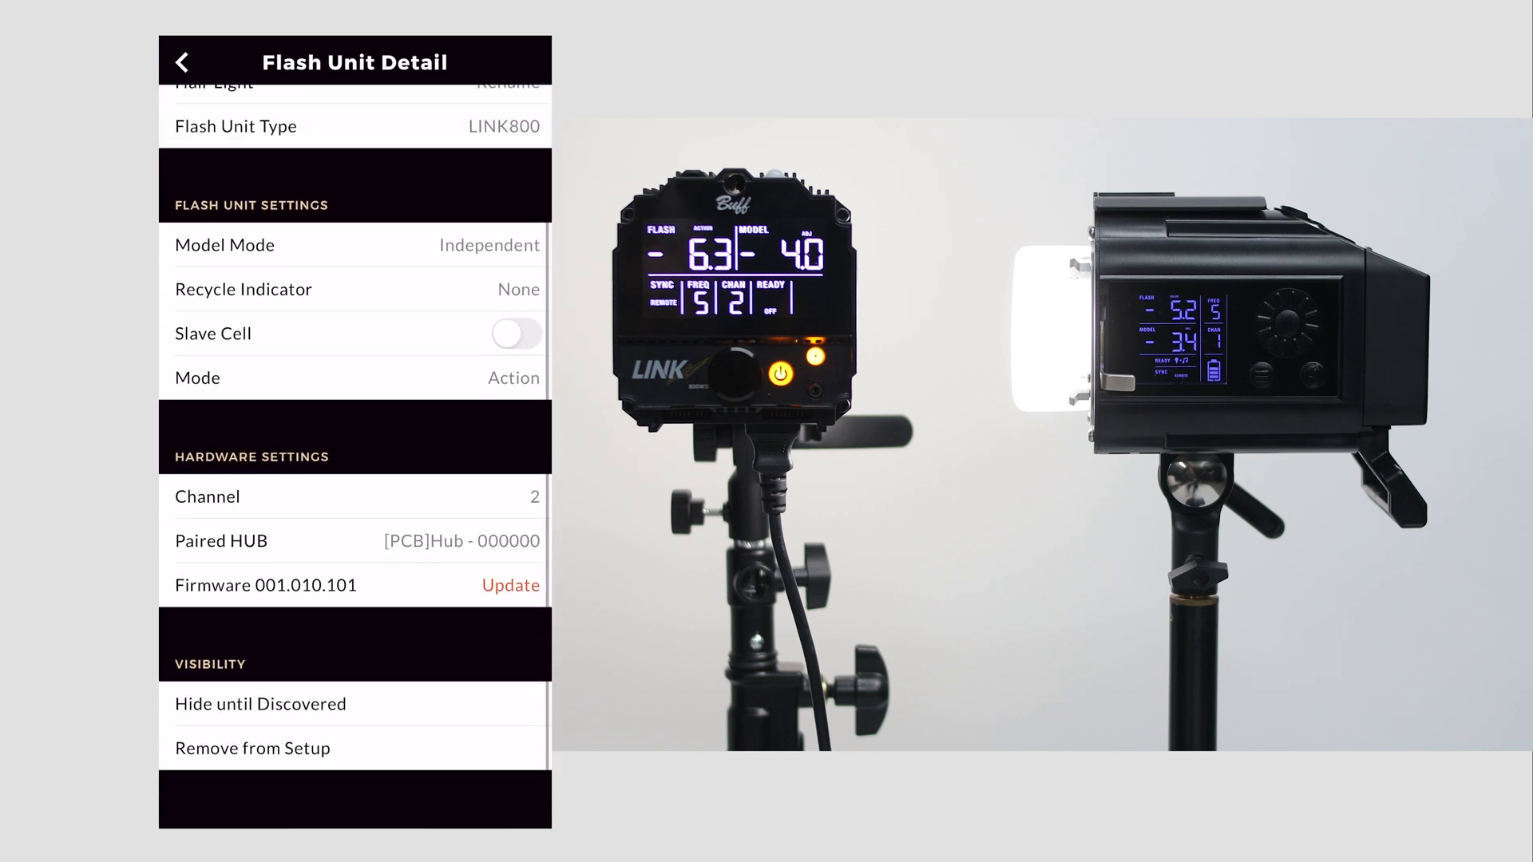
click(183, 61)
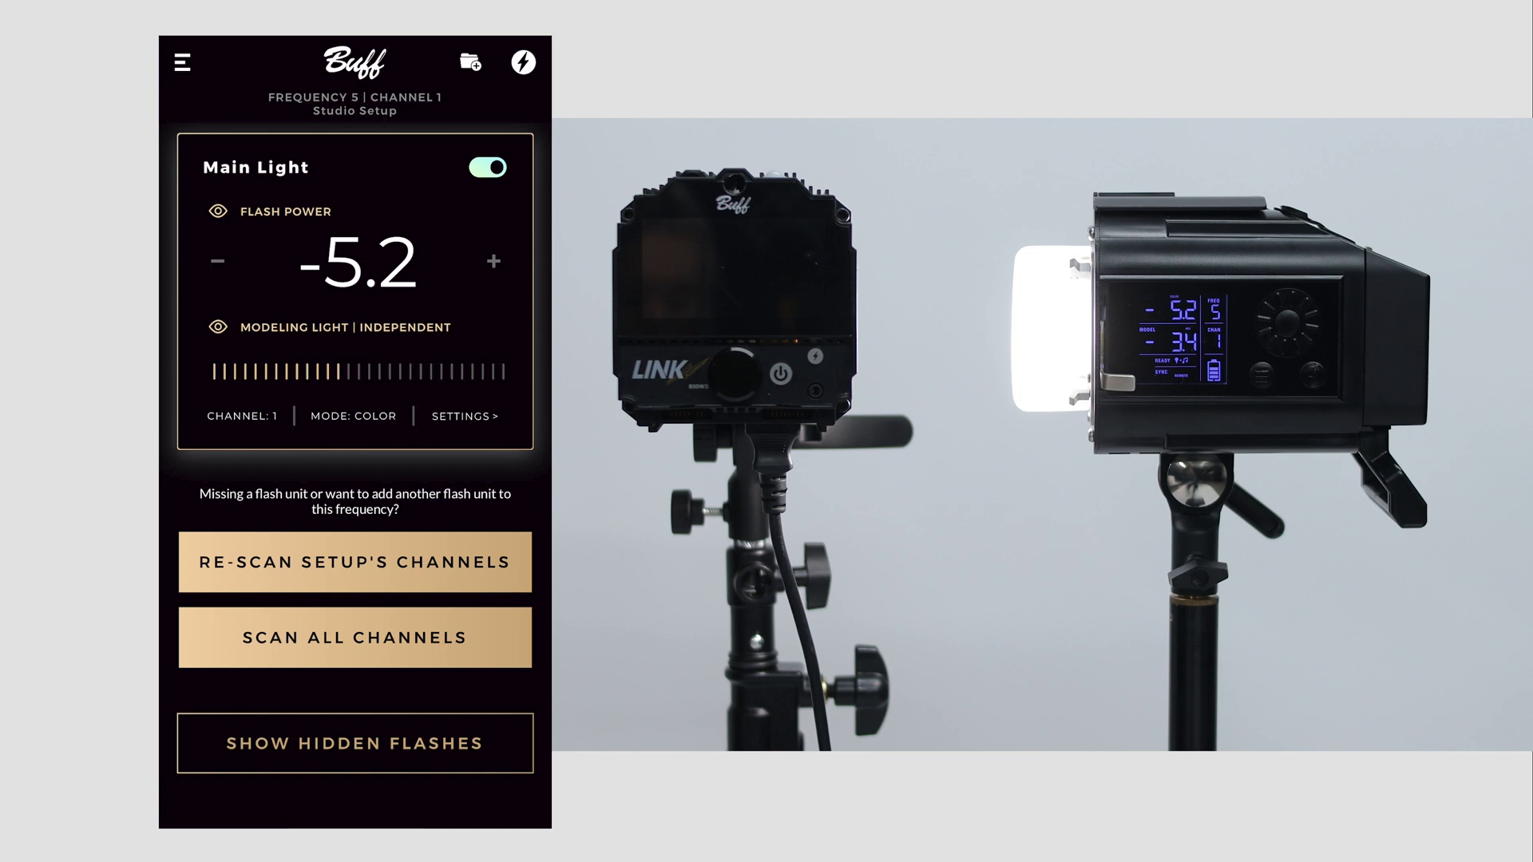
Show hidden flashes and view the hidden Hair Light's details
click(354, 743)
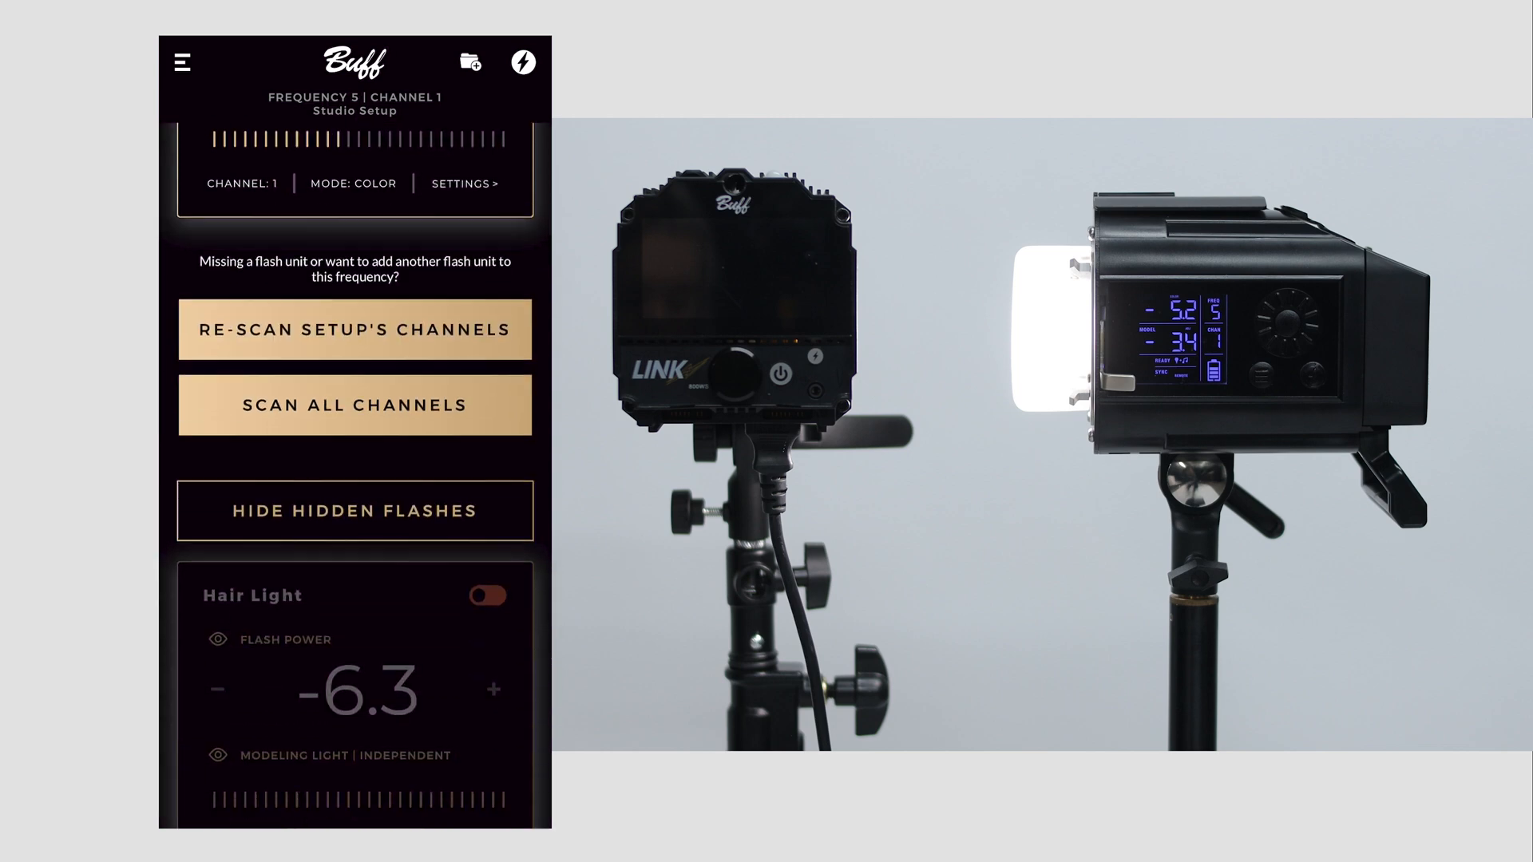
click(252, 594)
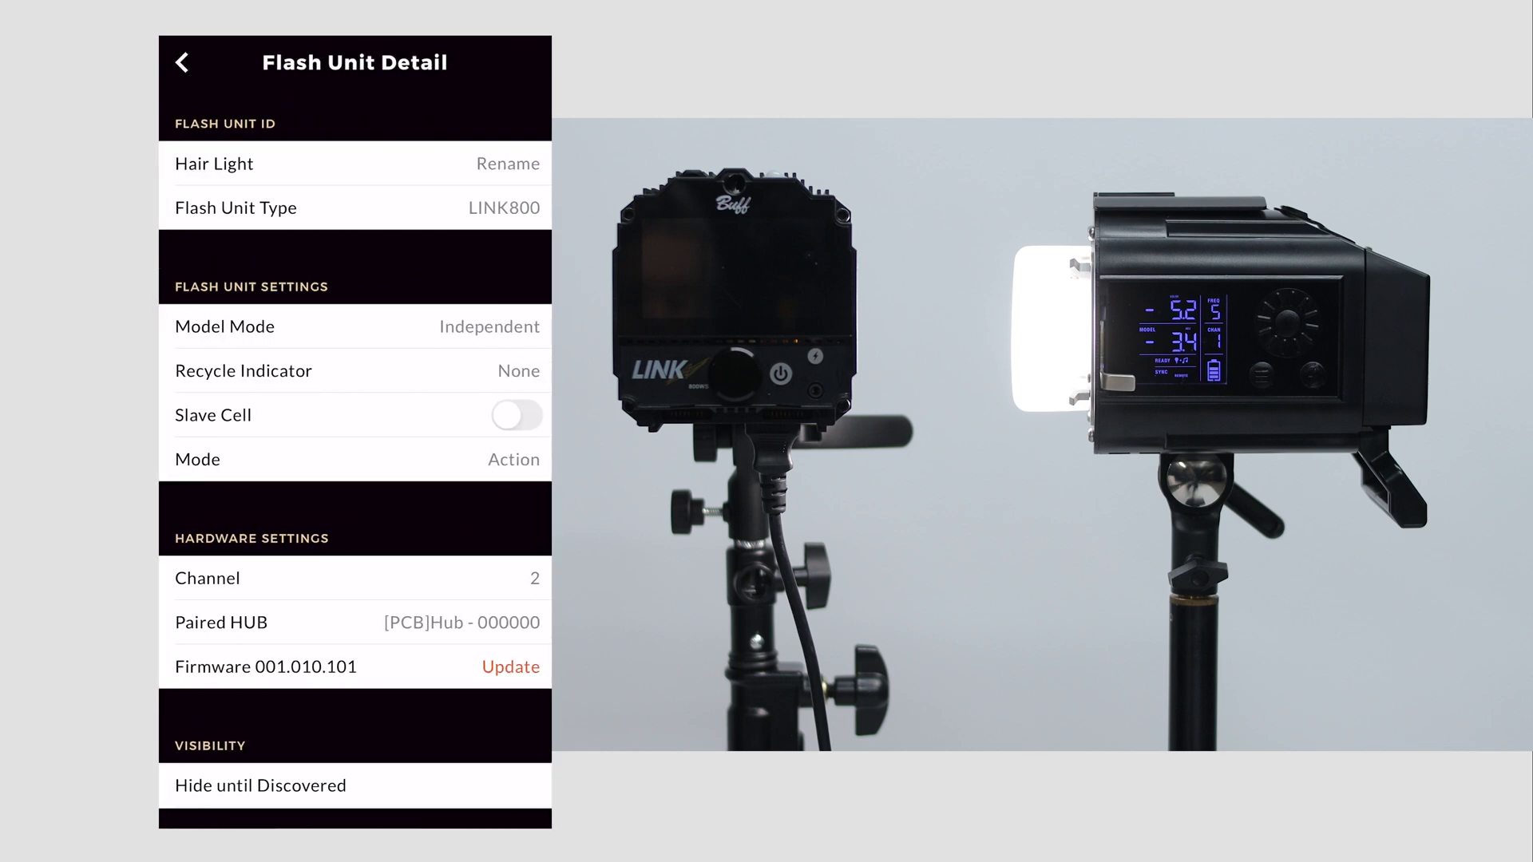
click(182, 62)
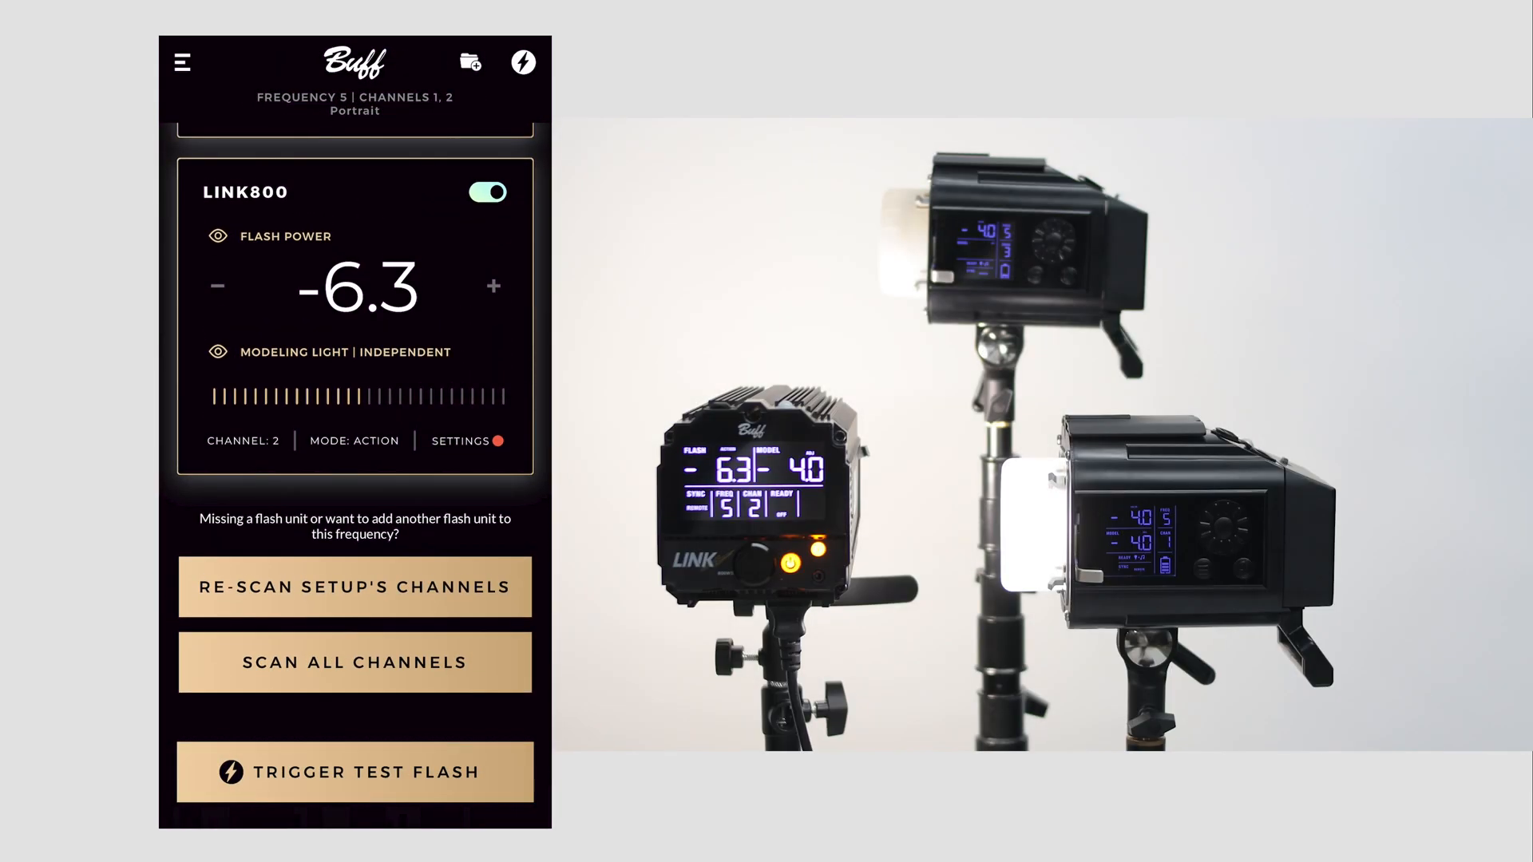
Re-scan the setup's channels and save the discovered units as a new setup named Rembrandt
click(354, 662)
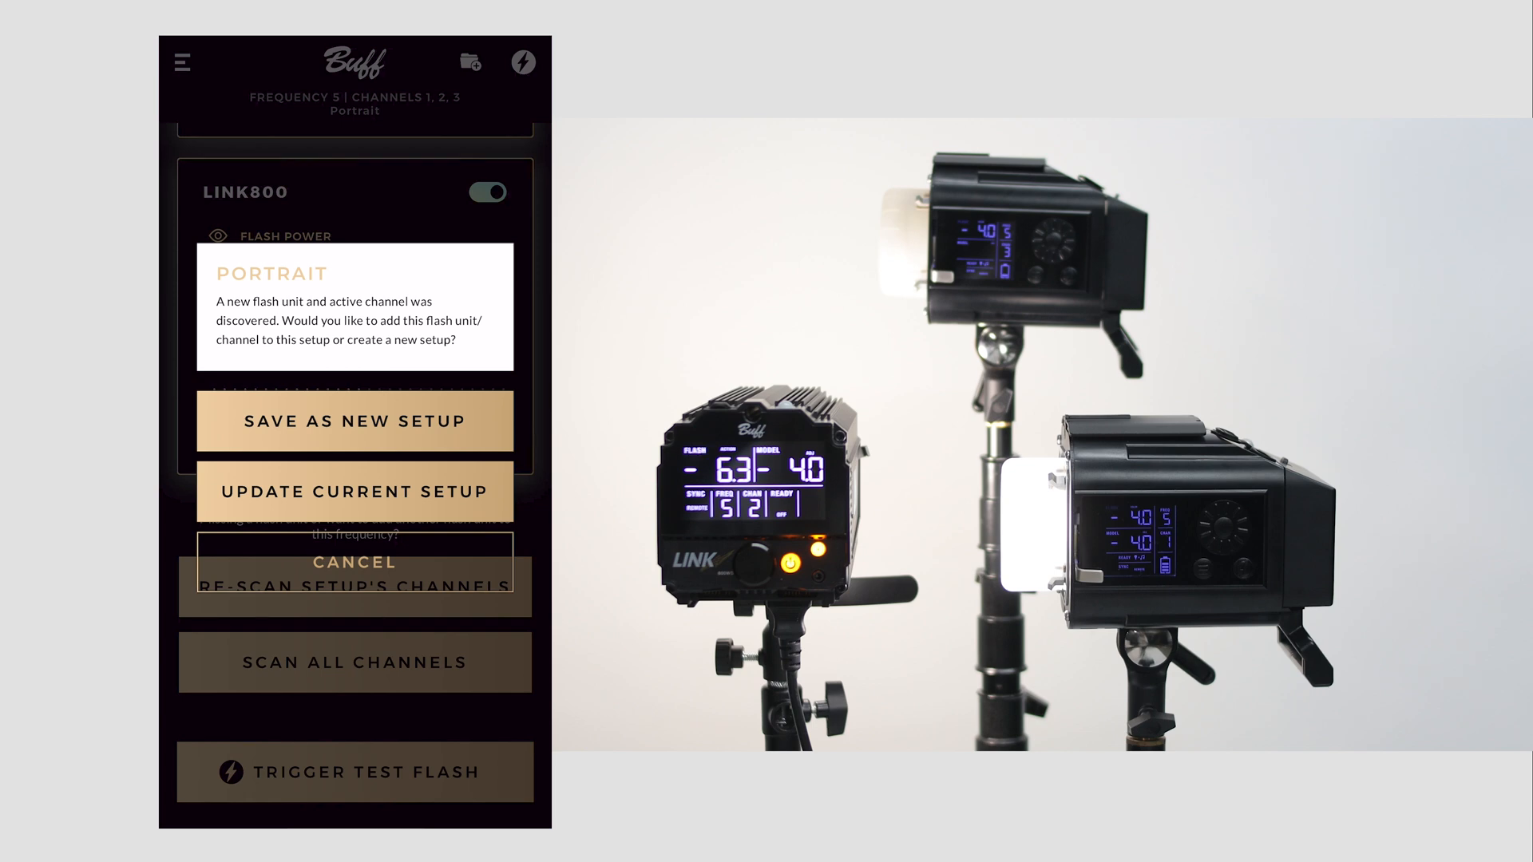
click(354, 421)
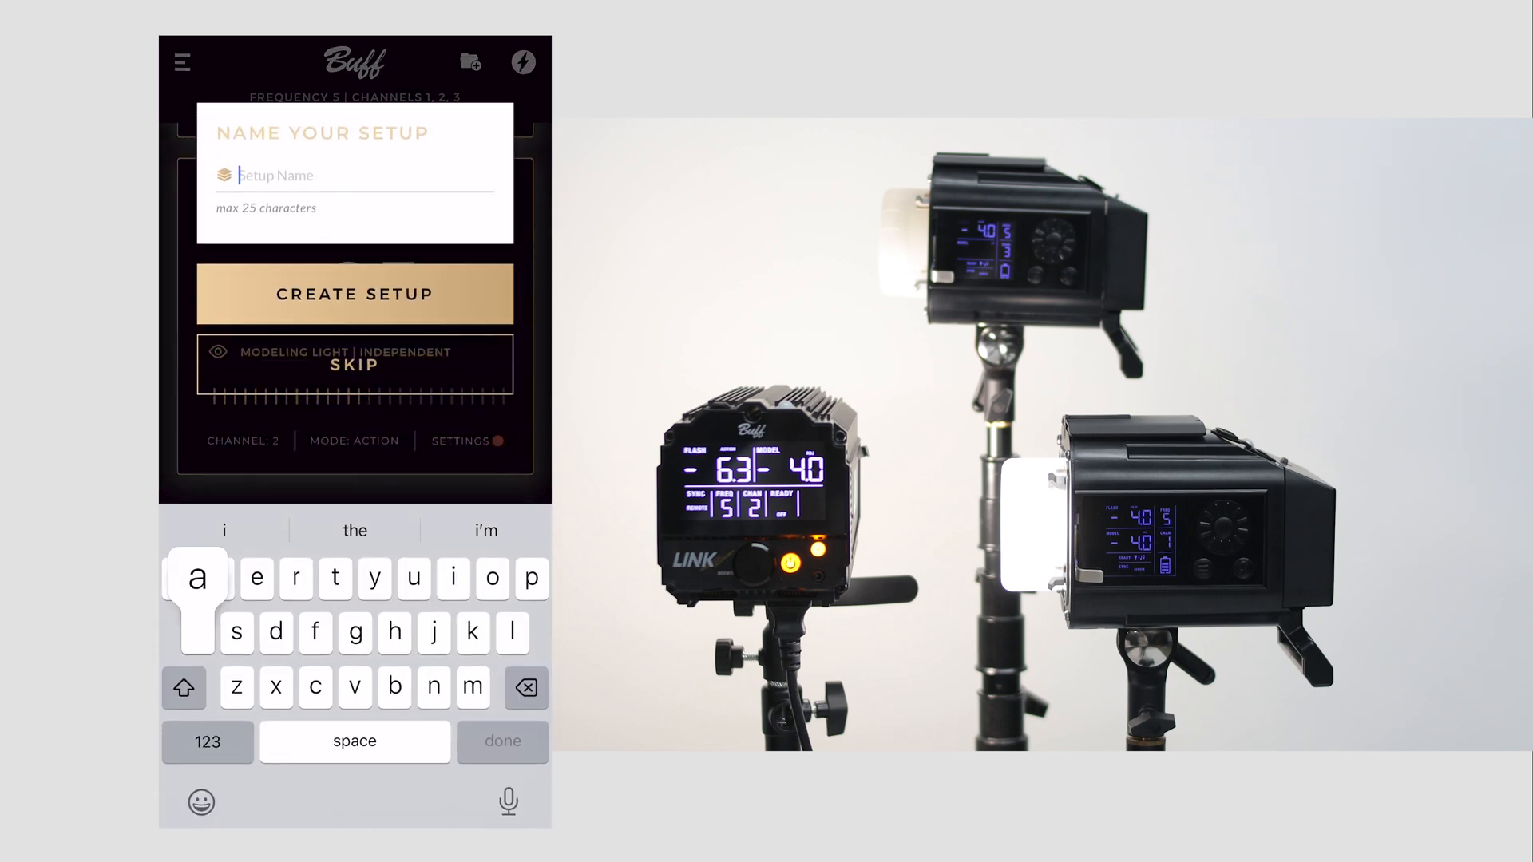
click(354, 293)
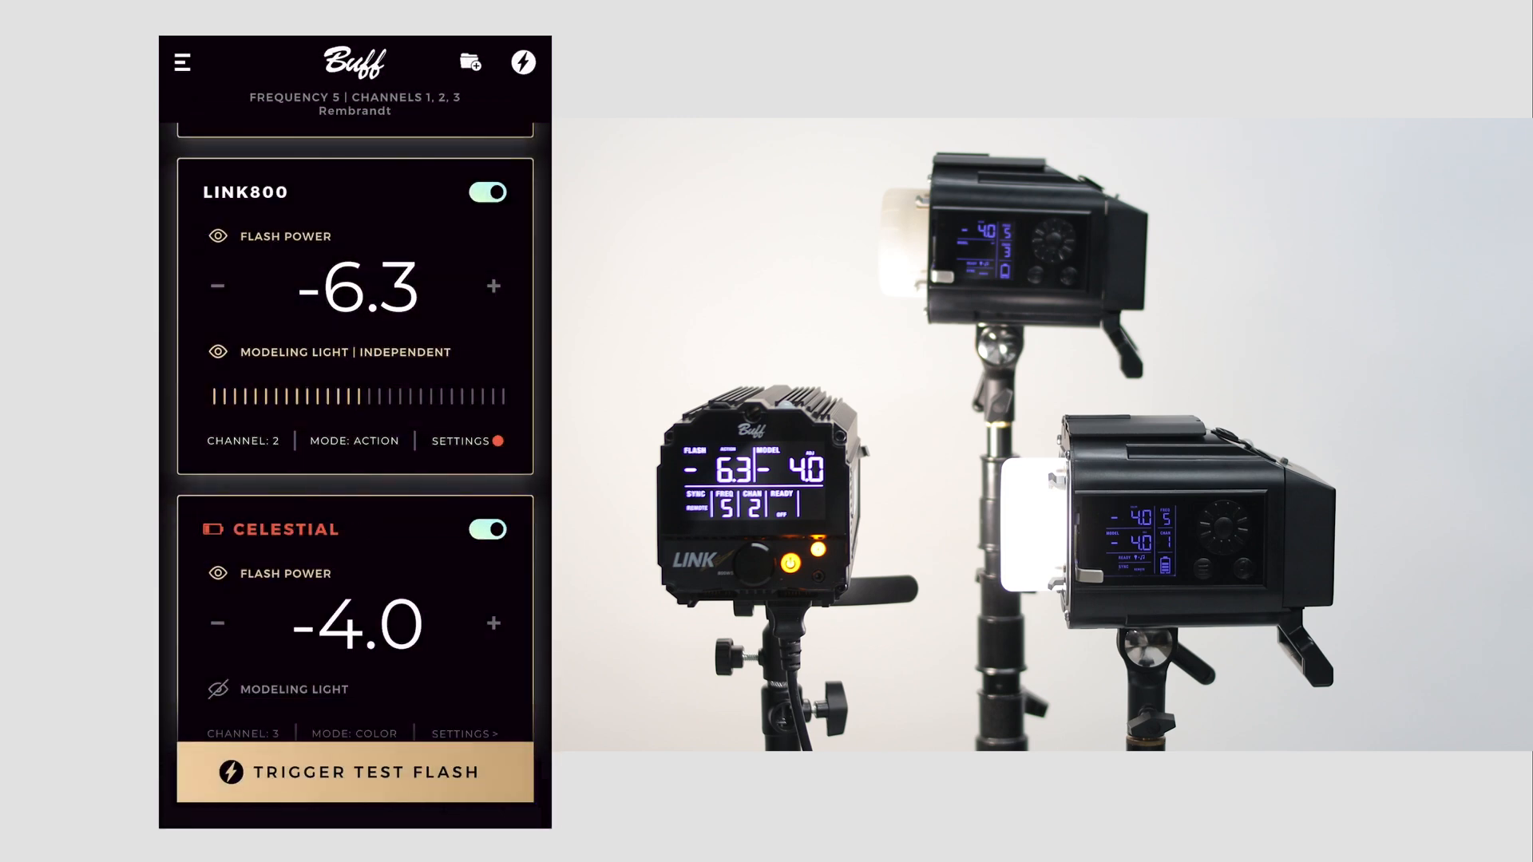